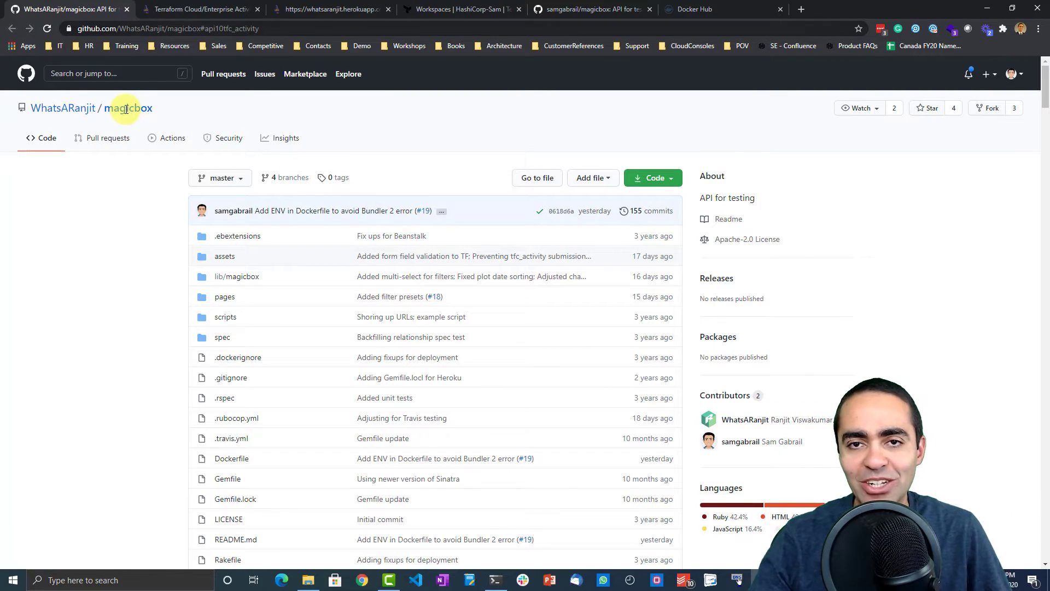
Step: Read the Activity Meter blog post, then bring up the TFC Activity Meter web app
{"action": "left_click", "coordinate": [198, 9]}
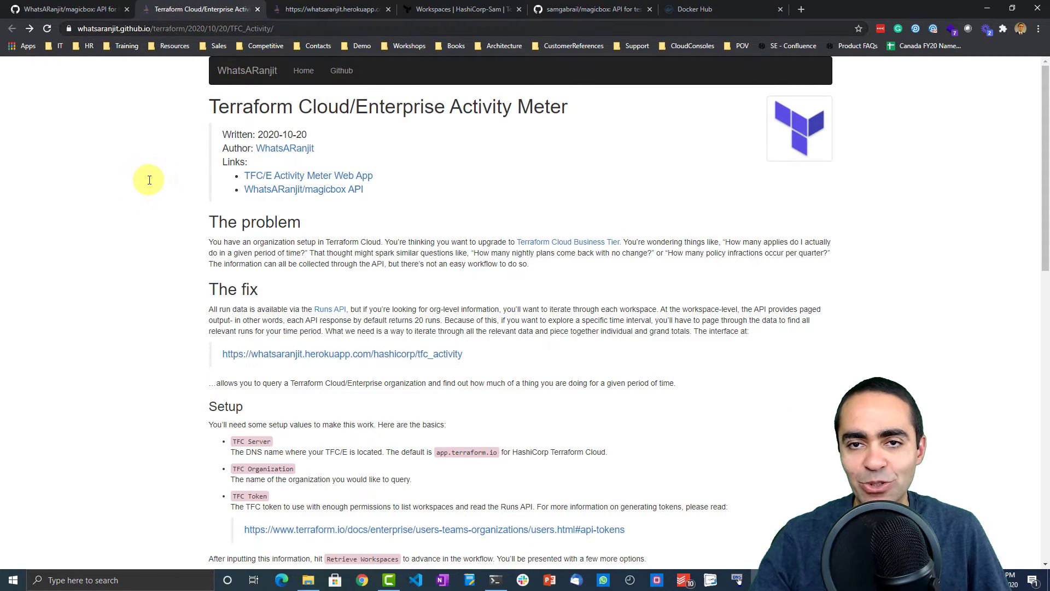
{"action": "mouse_move", "coordinate": [176, 184]}
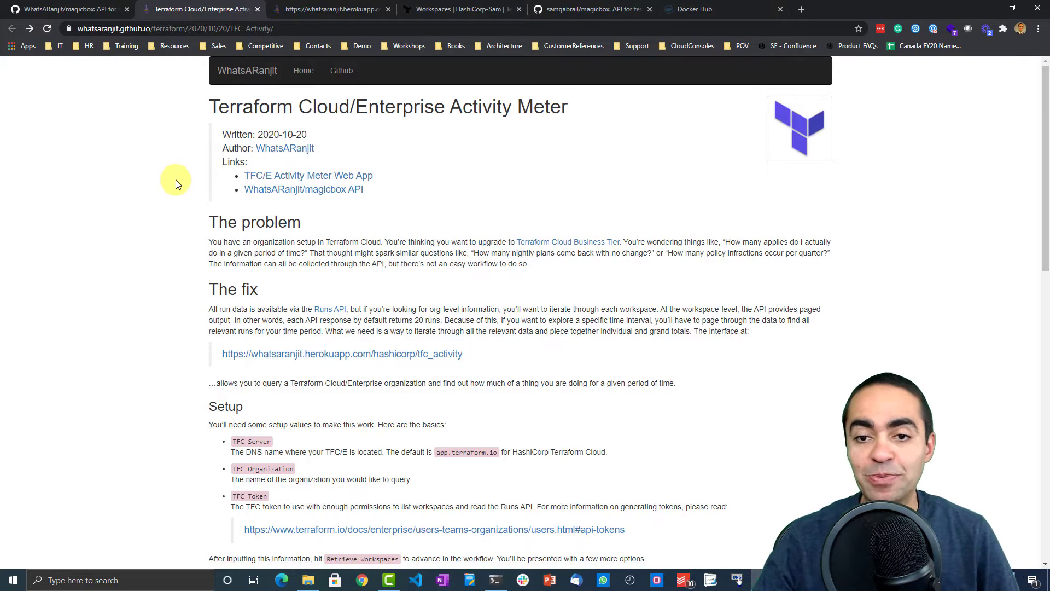
{"action": "mouse_move", "coordinate": [286, 120]}
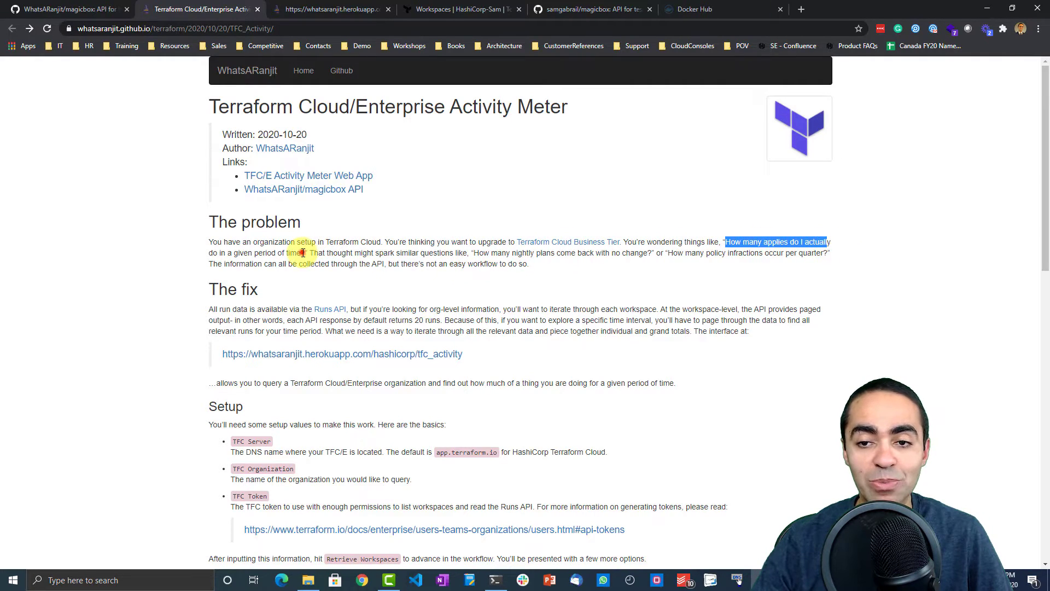
{"action": "left_click", "coordinate": [307, 253]}
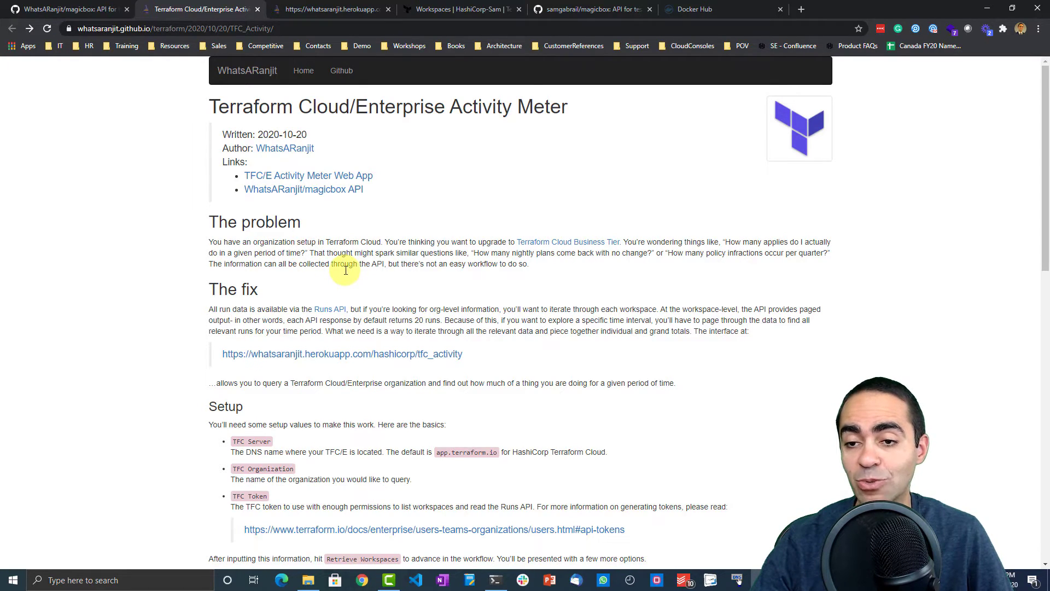
{"action": "mouse_move", "coordinate": [472, 260]}
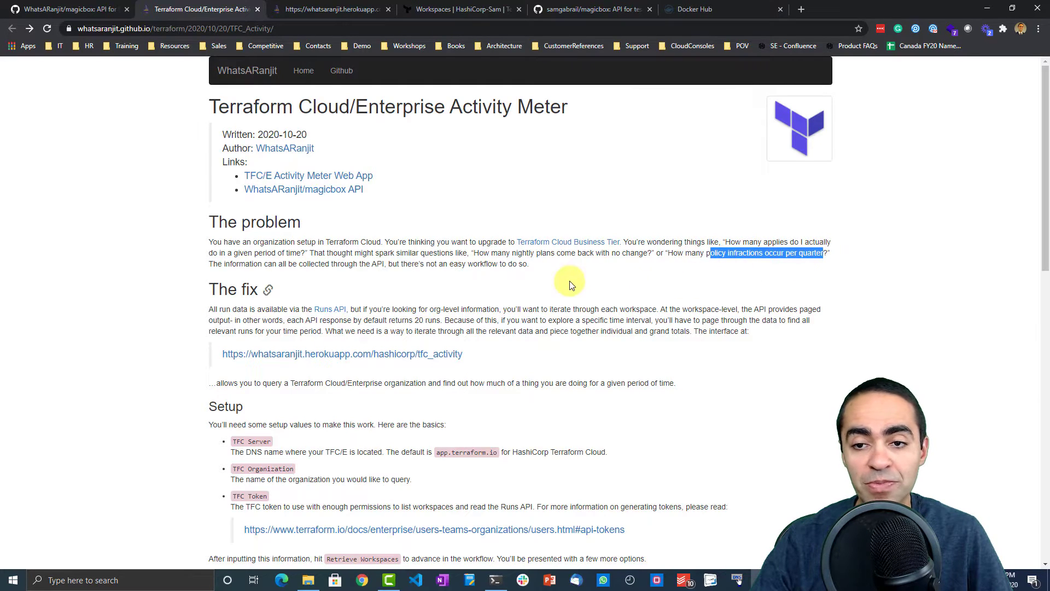
{"action": "mouse_move", "coordinate": [510, 277]}
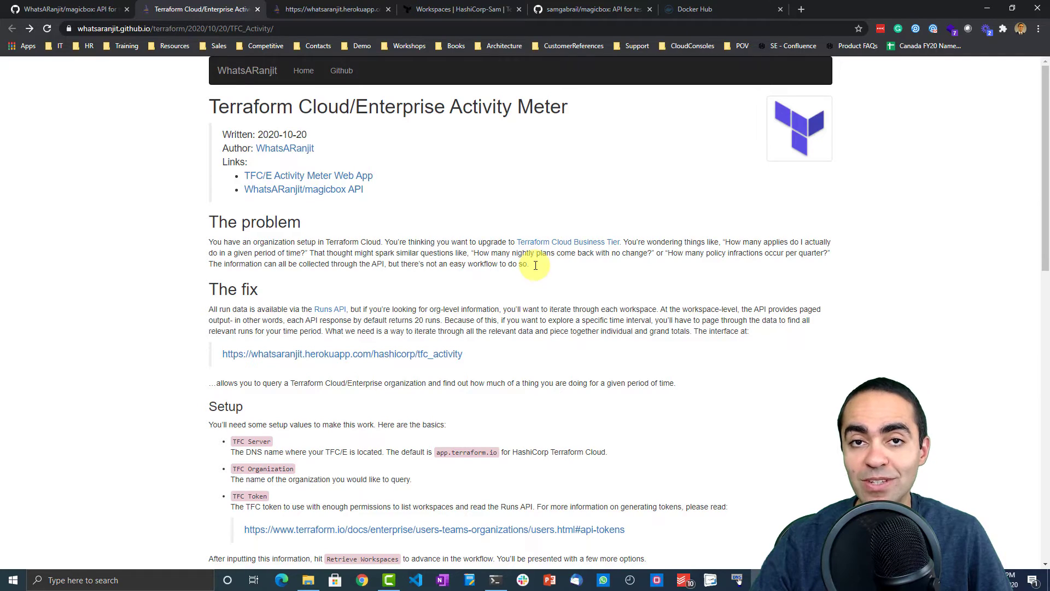
{"action": "mouse_move", "coordinate": [534, 270]}
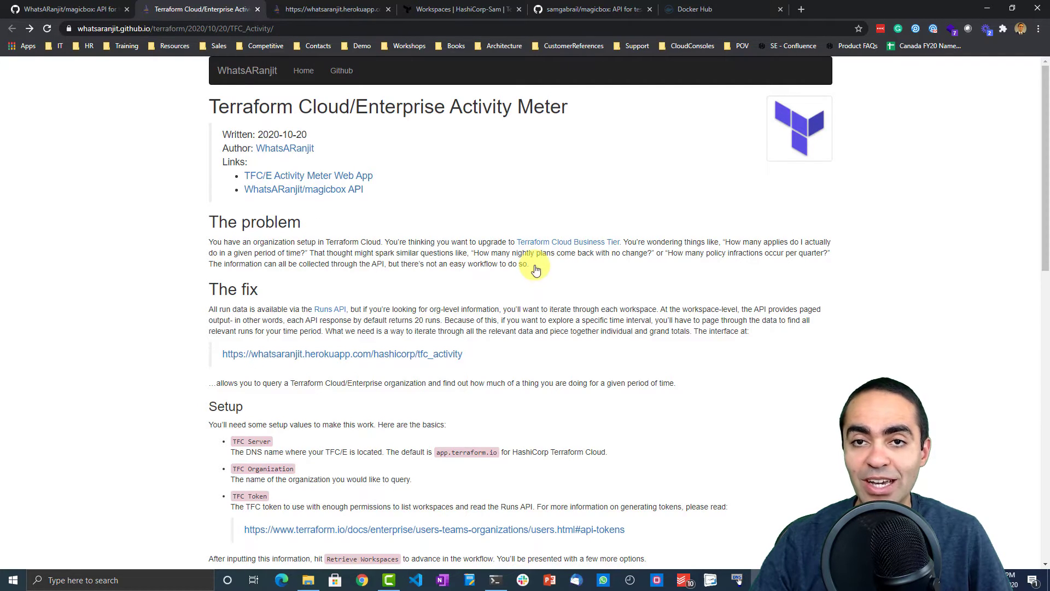
{"action": "left_click", "coordinate": [329, 9]}
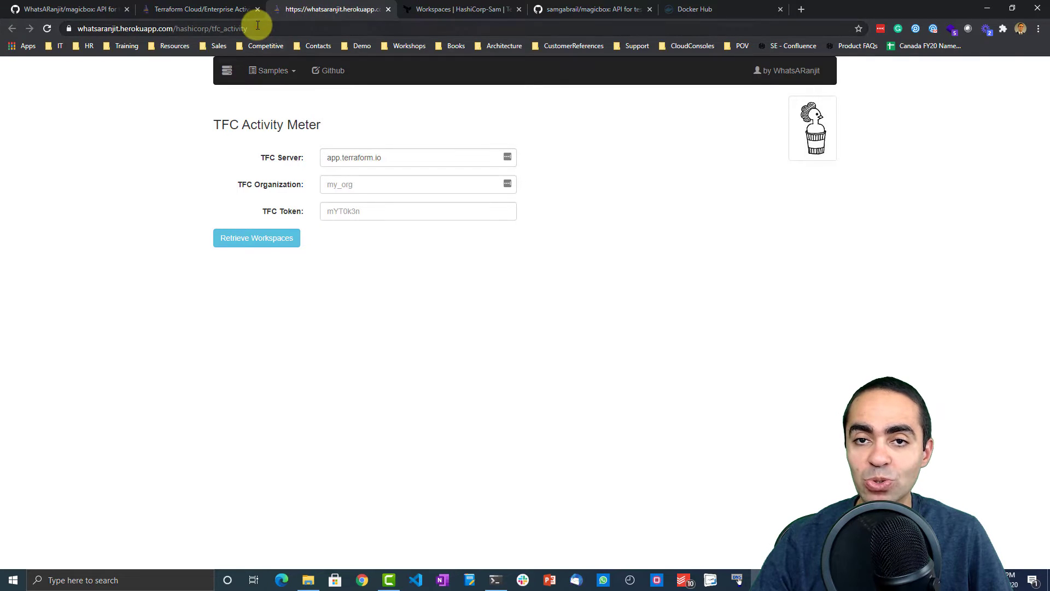
Step: Inspect the empty organization and token fields, then show the HashiCorp-Sam Terraform Cloud workspaces
{"action": "left_click", "coordinate": [161, 27]}
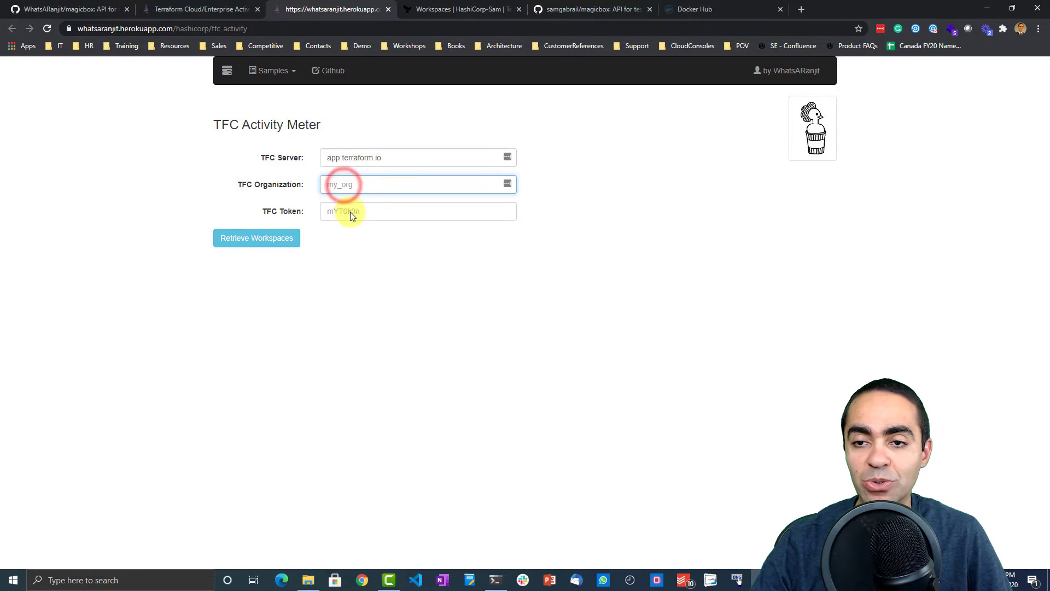
{"action": "left_click", "coordinate": [417, 211]}
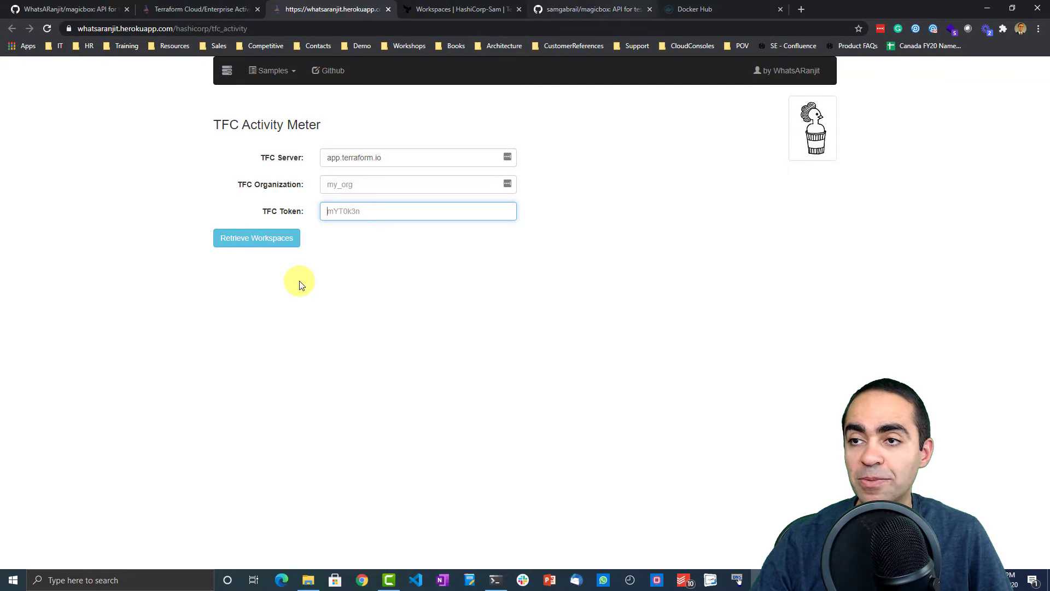
{"action": "left_click", "coordinate": [462, 9]}
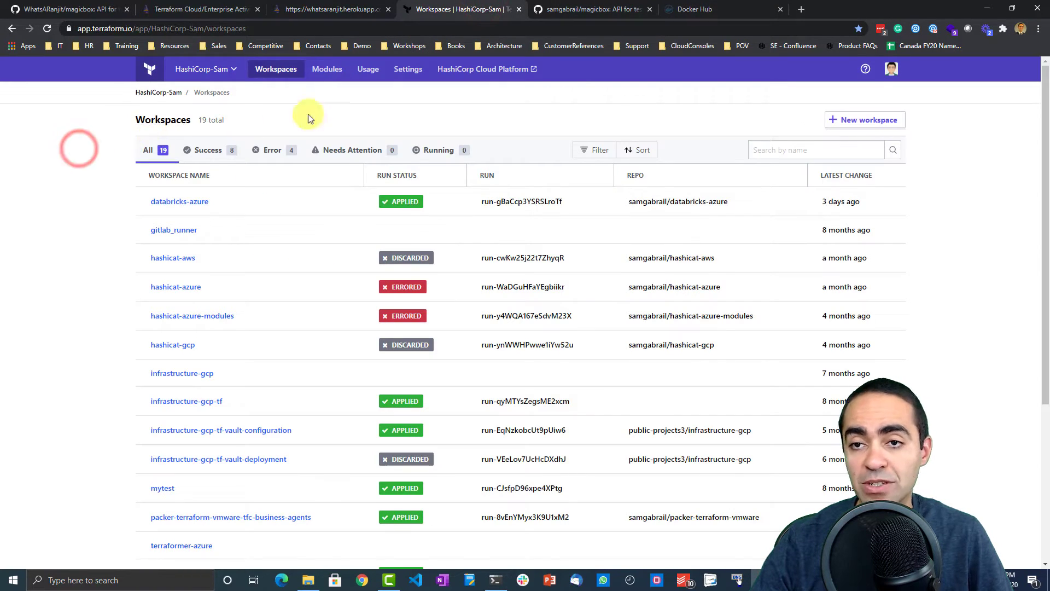
{"action": "mouse_move", "coordinate": [411, 92]}
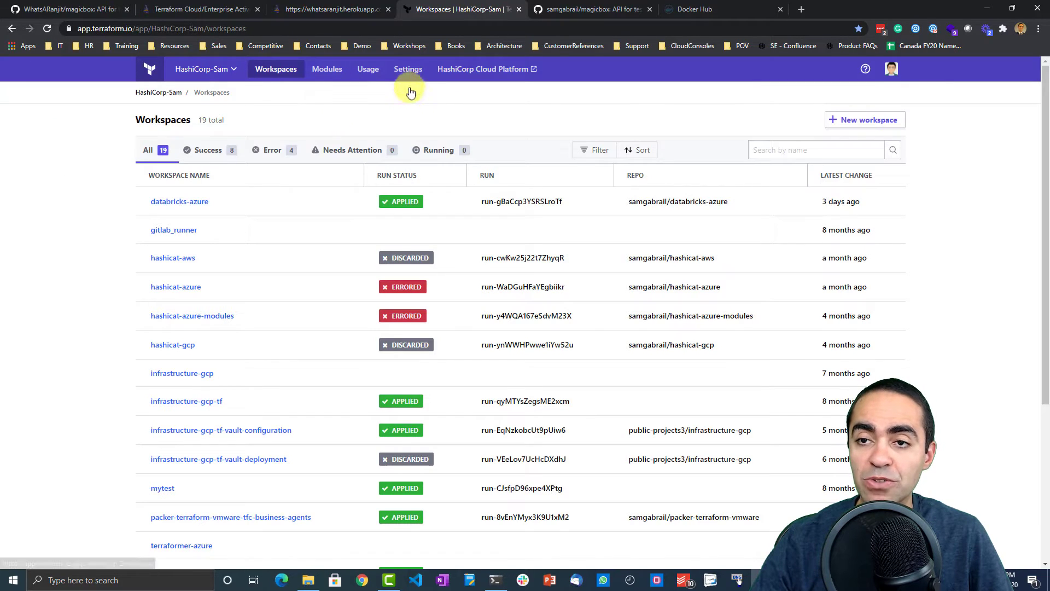
Step: Review the owners team's Team API Token under Settings > Teams, then return to Activity Meter
{"action": "left_click", "coordinate": [407, 68]}
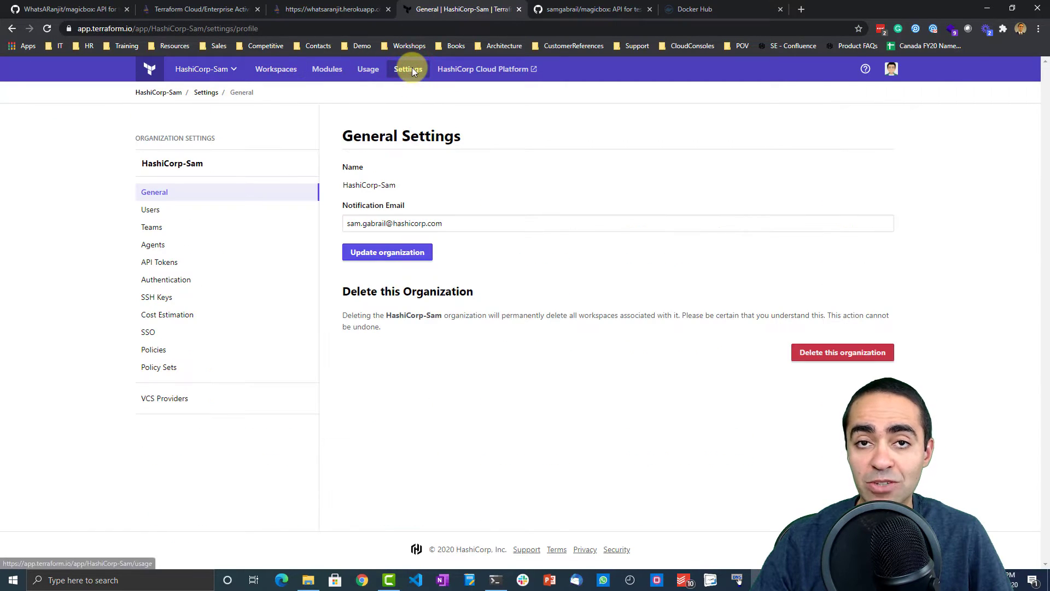
{"action": "left_click", "coordinate": [151, 227]}
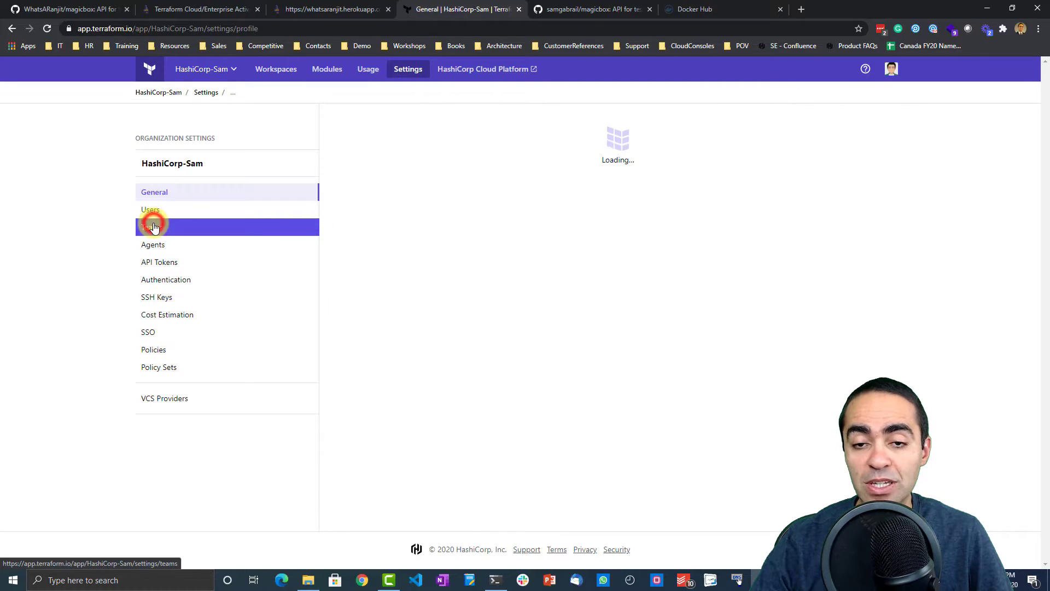
{"action": "left_click", "coordinate": [152, 226]}
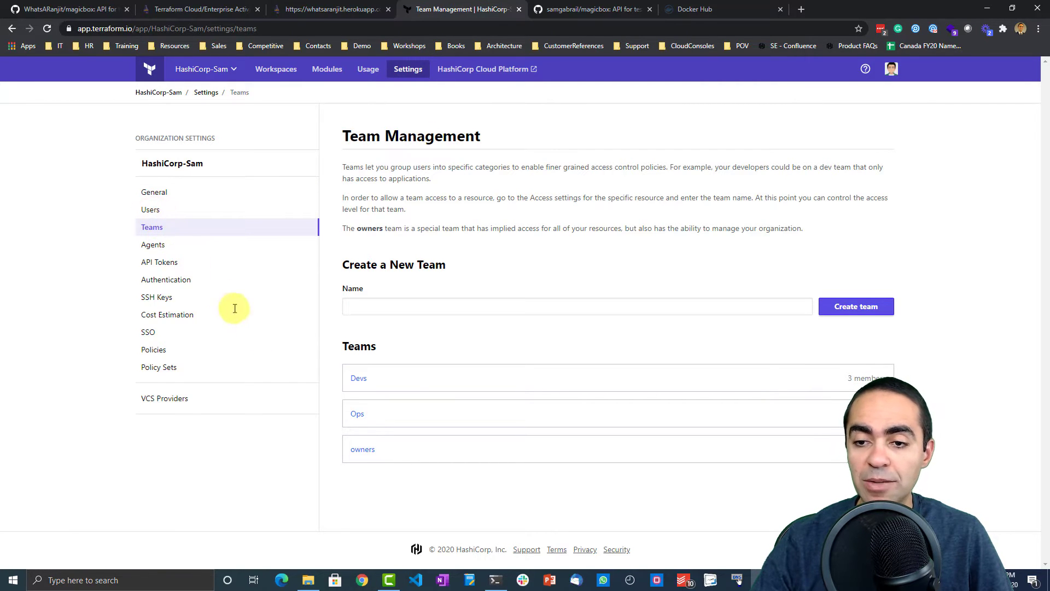
{"action": "left_click", "coordinate": [362, 448]}
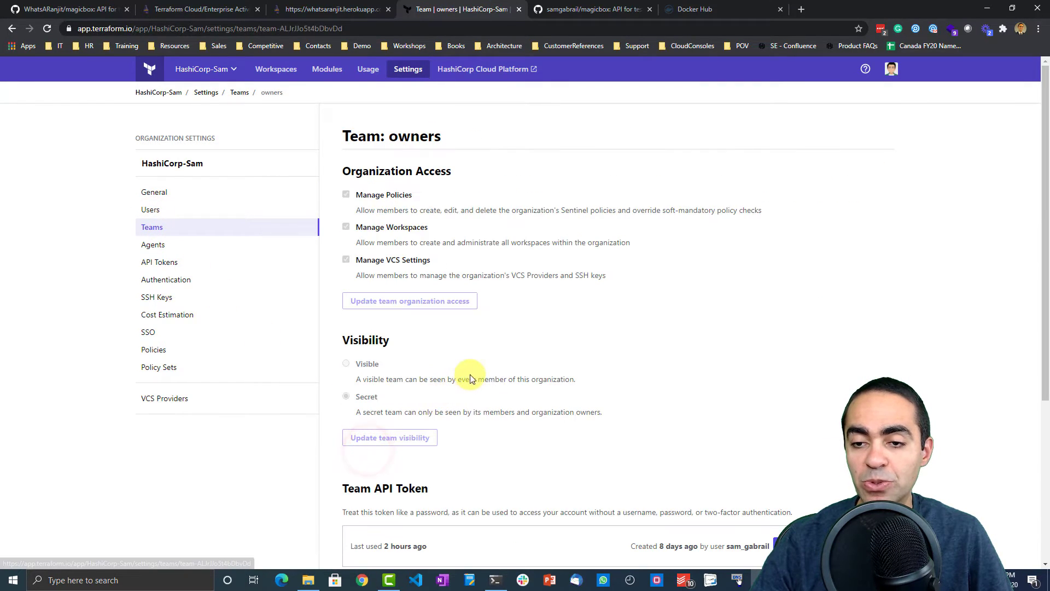
{"action": "scroll", "scroll_direction": "down", "scroll_amount": 3}
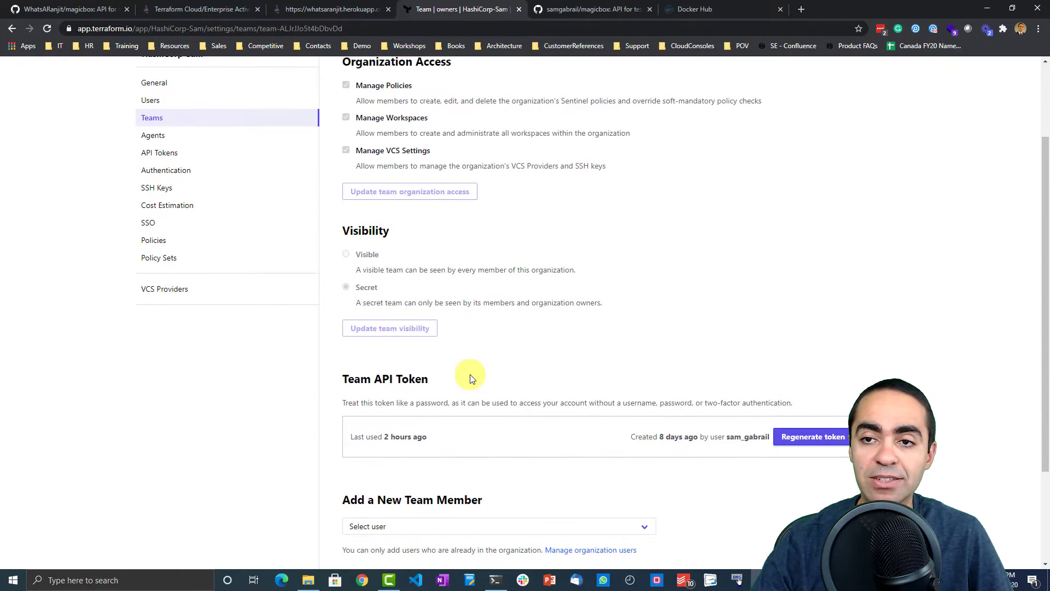
{"action": "mouse_move", "coordinate": [475, 361]}
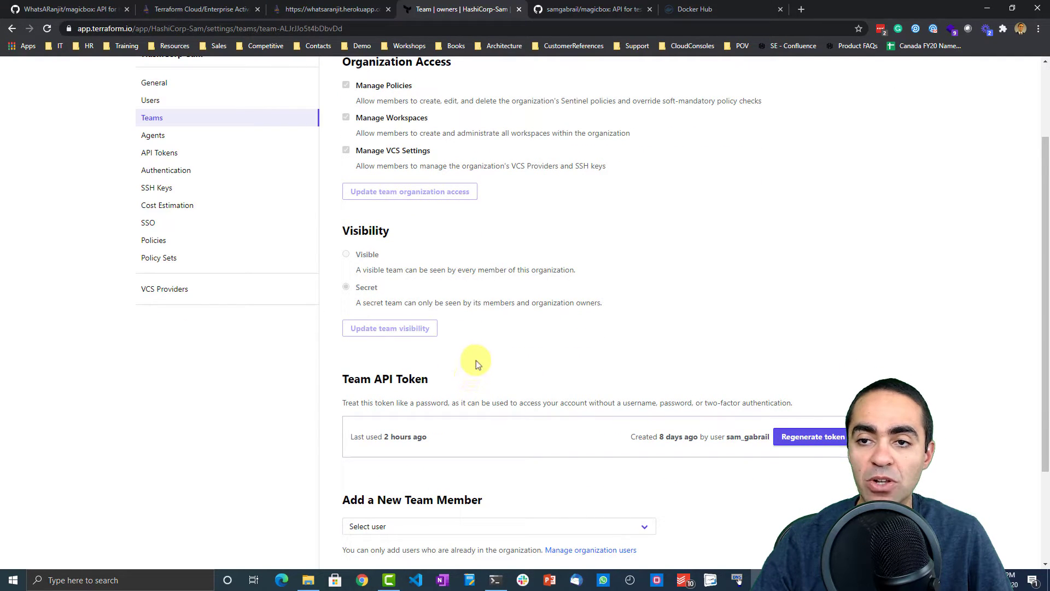
{"action": "scroll", "scroll_direction": "down", "scroll_amount": 3}
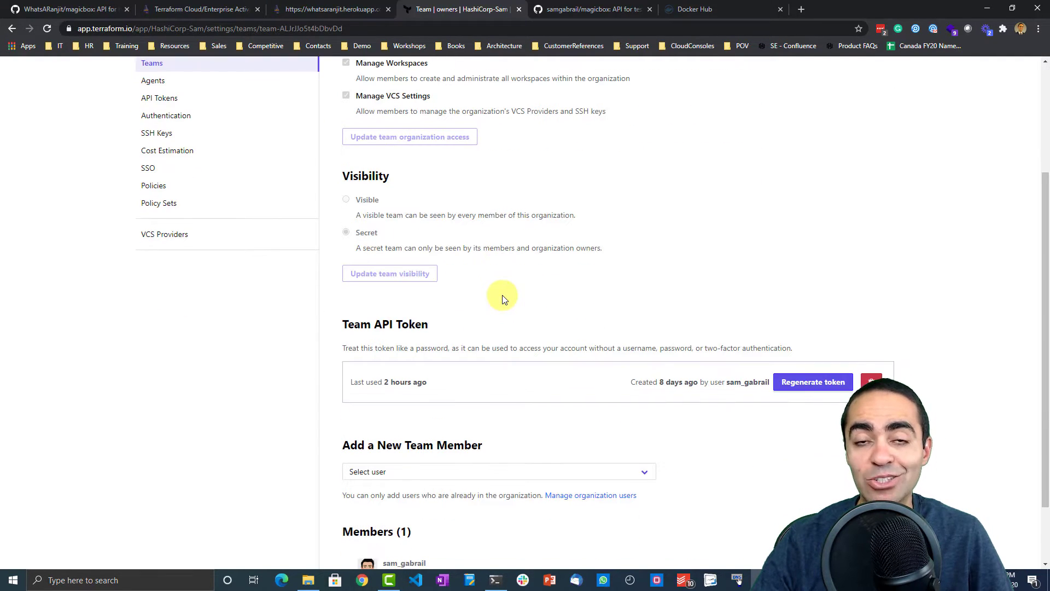
{"action": "scroll", "scroll_direction": "down", "scroll_amount": 3}
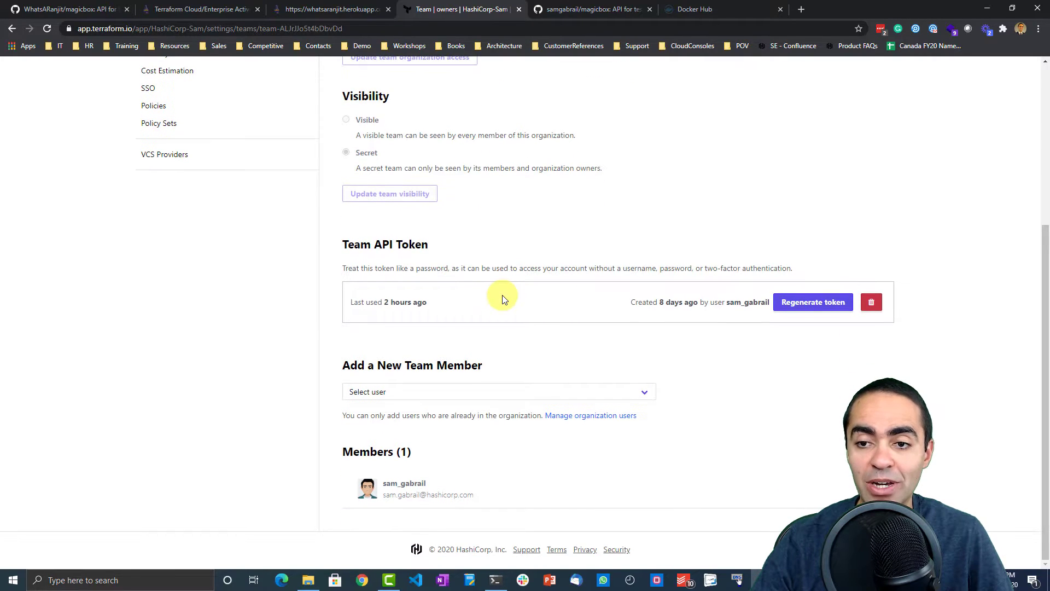
{"action": "mouse_move", "coordinate": [564, 346]}
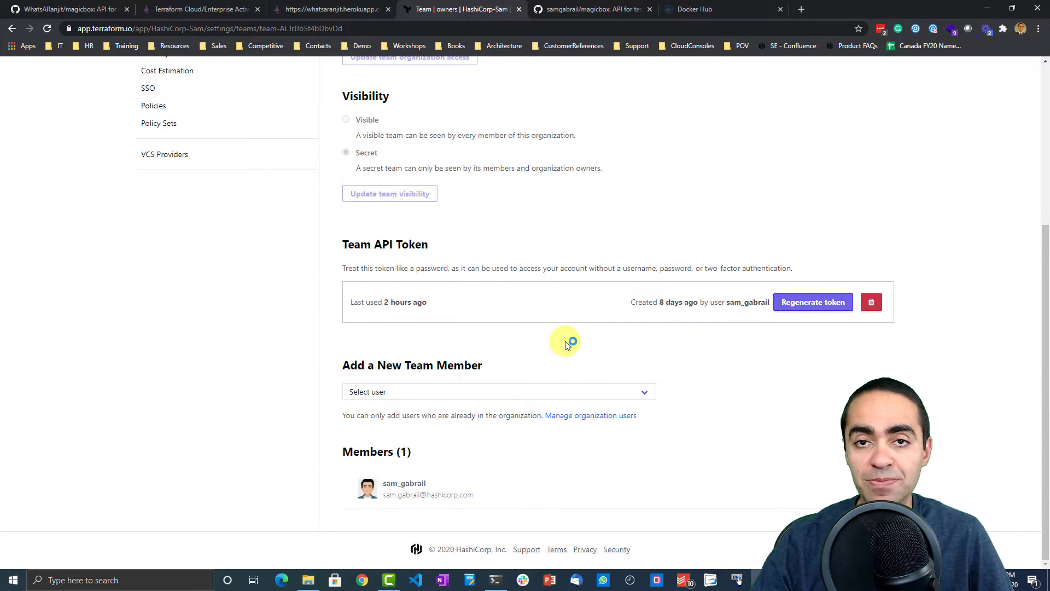
{"action": "left_click", "coordinate": [332, 9]}
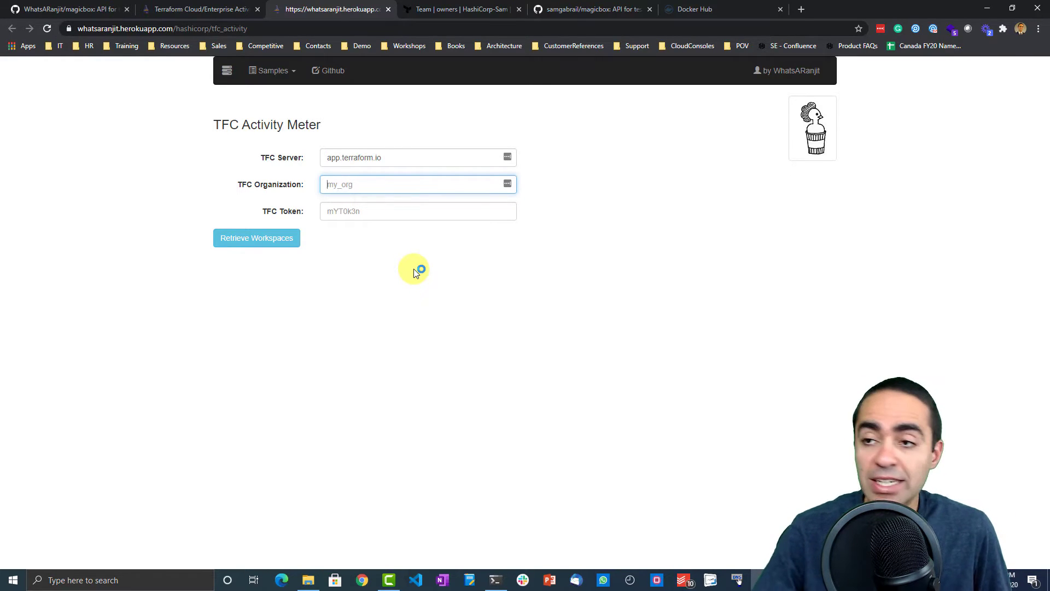
Step: Show the magicbox repository on Docker Hub, then return to the Activity Meter form
{"action": "left_click", "coordinate": [694, 9]}
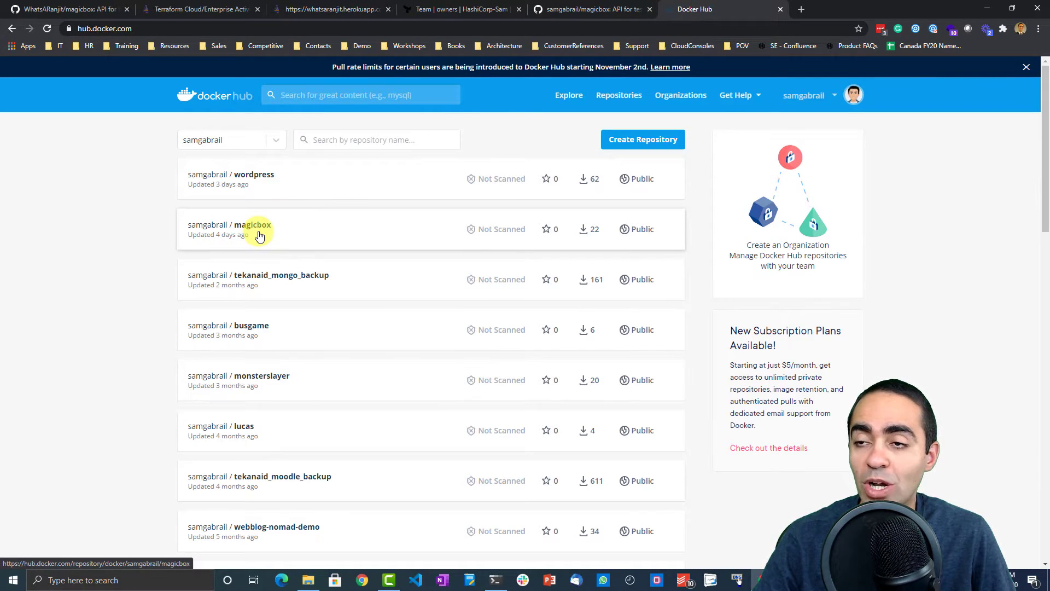
{"action": "mouse_move", "coordinate": [372, 159]}
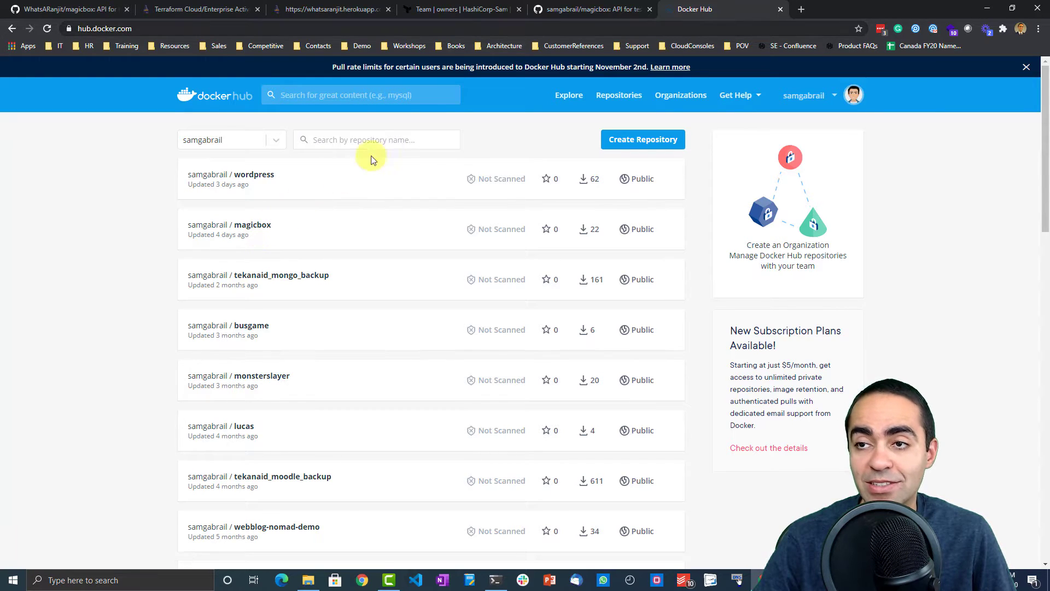
{"action": "mouse_move", "coordinate": [559, 30]}
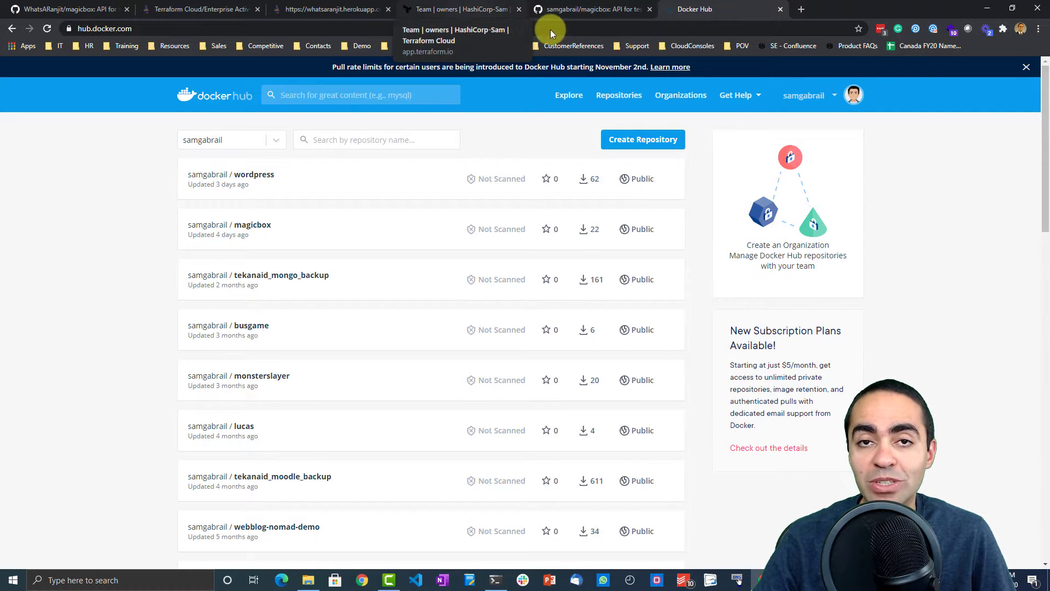
{"action": "left_click", "coordinate": [328, 9]}
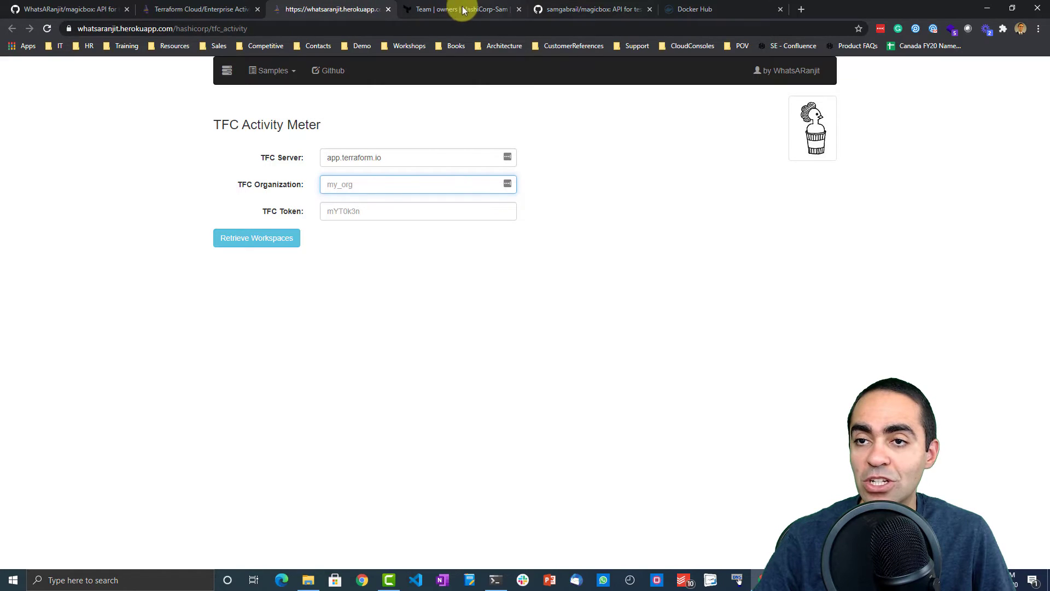
Step: Enter organization HashiCorp-Sam with the API token and retrieve its workspaces
{"action": "left_click", "coordinate": [462, 9]}
{"action": "type", "text": "H"}
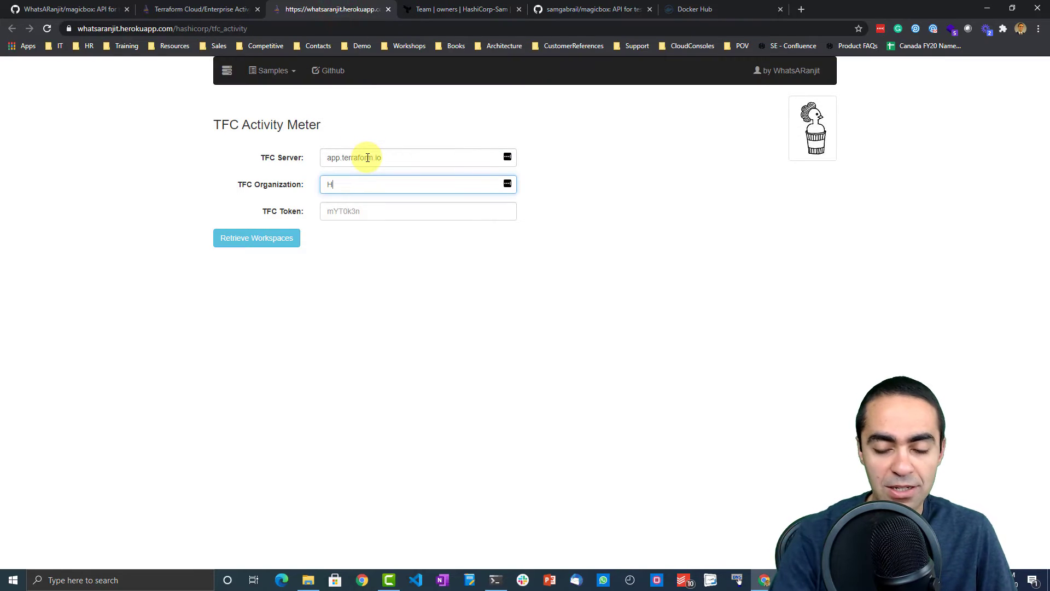
{"action": "type", "text": "ashiCorp-Sam"}
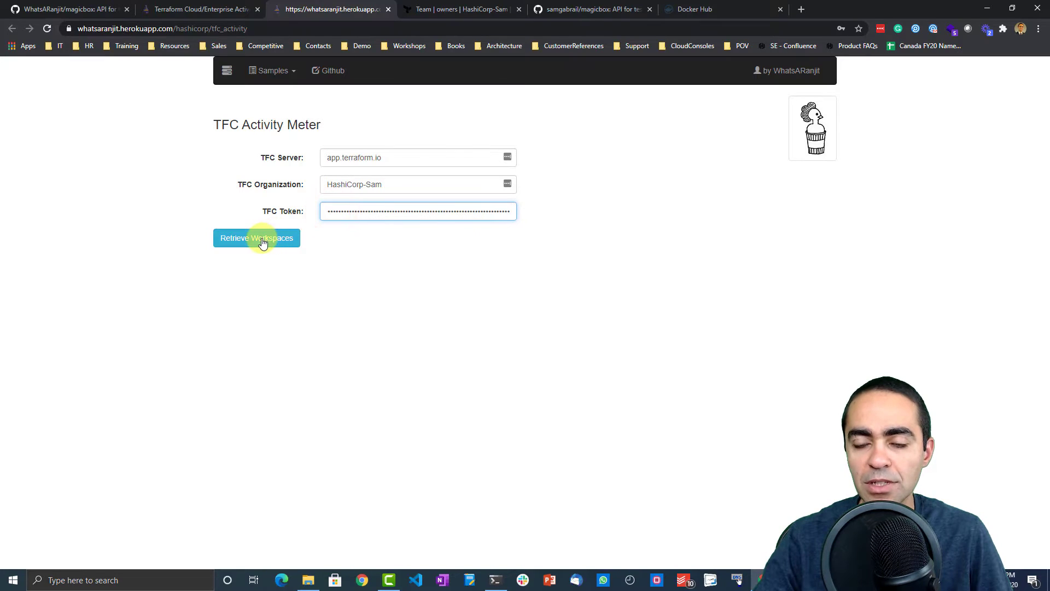
{"action": "left_click", "coordinate": [256, 238]}
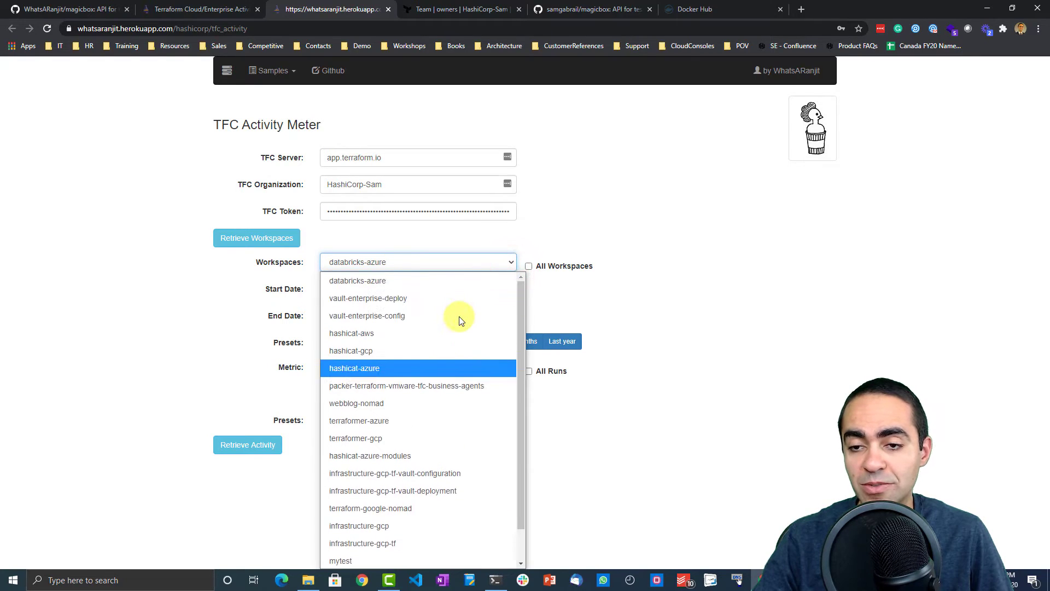
Step: Include all workspaces and set the date range to the last six months (05/06/2020–11/06/2020)
{"action": "left_click", "coordinate": [572, 247]}
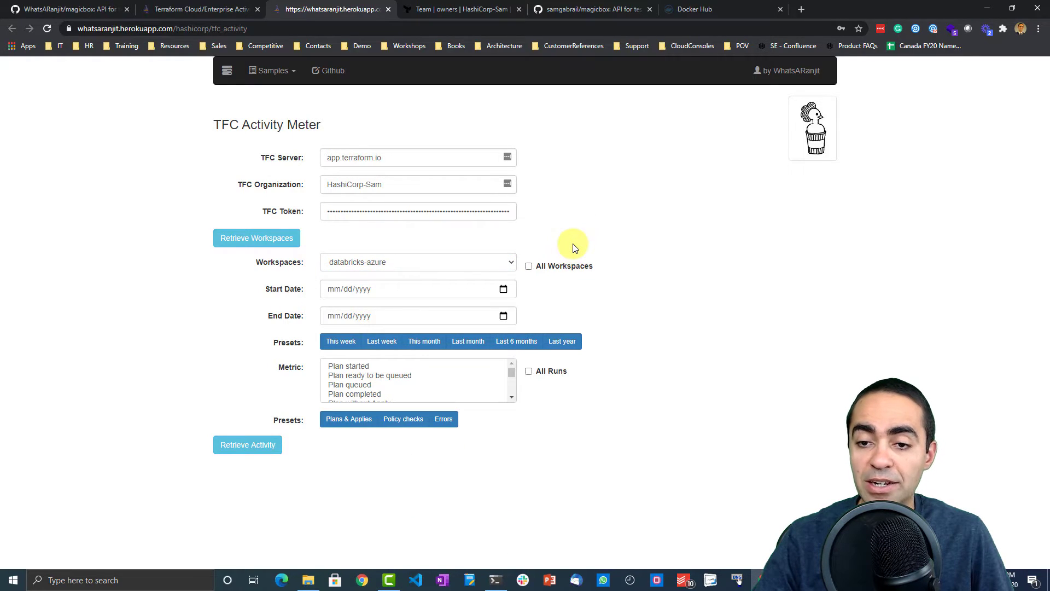
{"action": "mouse_move", "coordinate": [502, 278]}
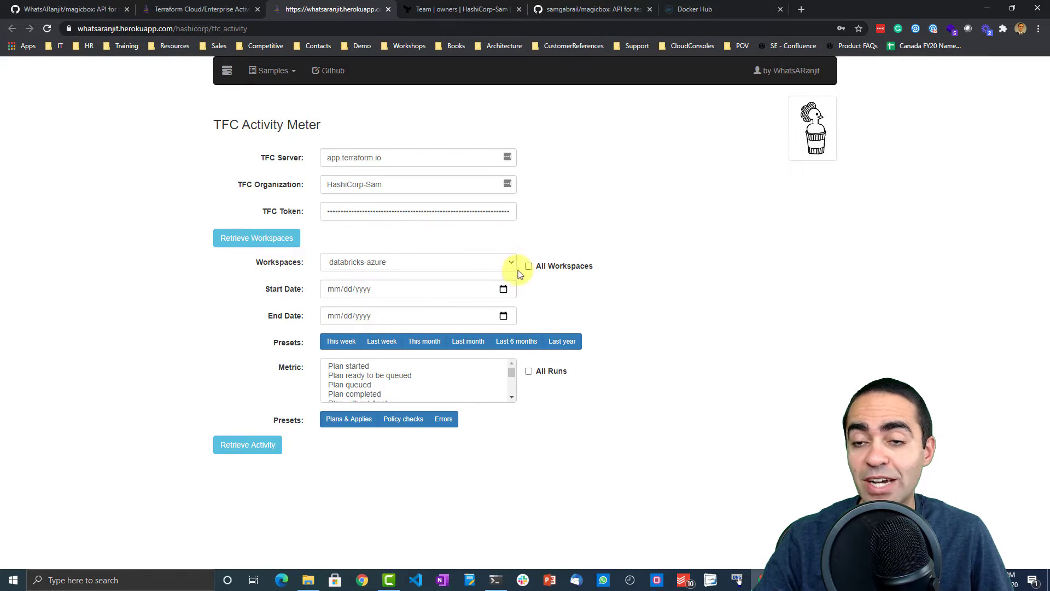
{"action": "left_click", "coordinate": [528, 266]}
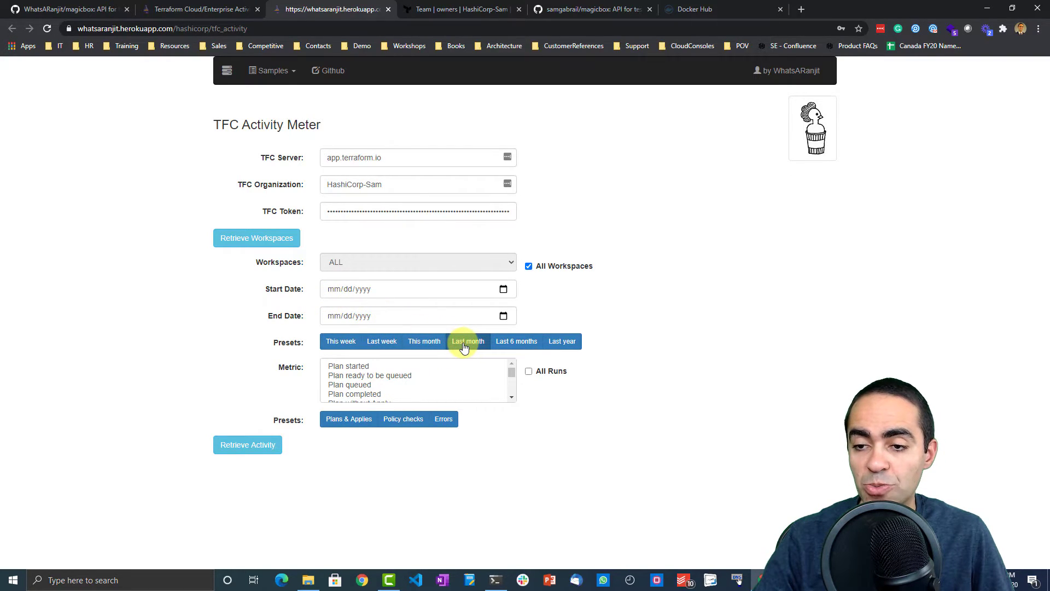
{"action": "left_click", "coordinate": [516, 340]}
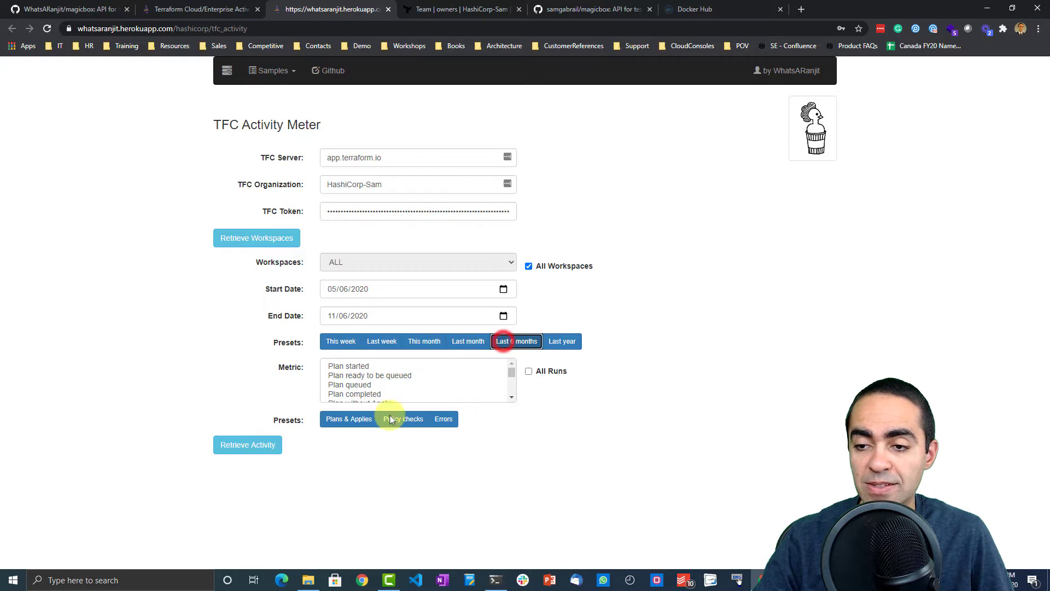
{"action": "mouse_move", "coordinate": [194, 355]}
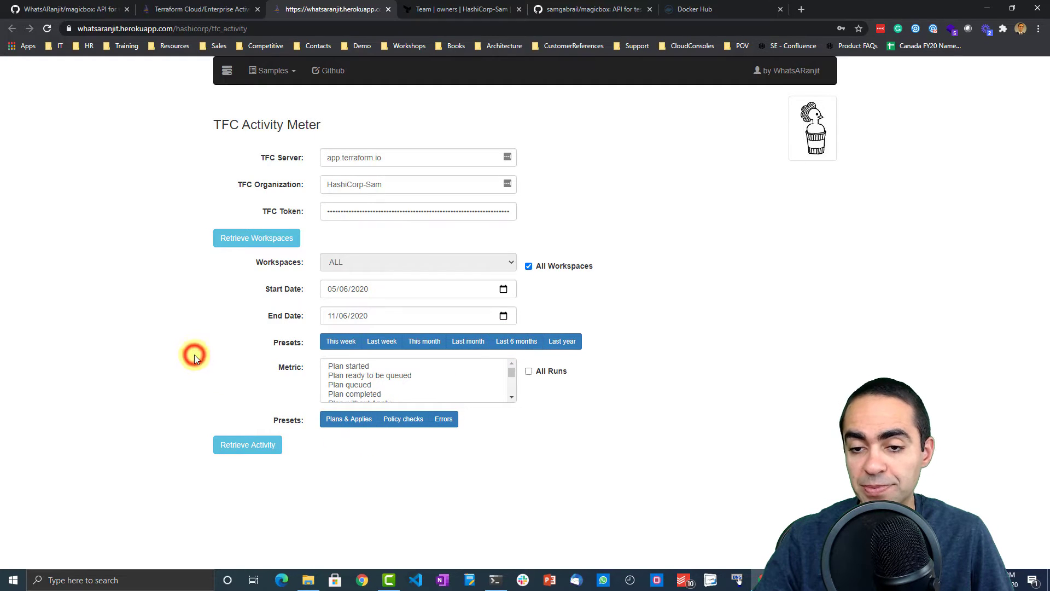
{"action": "mouse_move", "coordinate": [495, 375]}
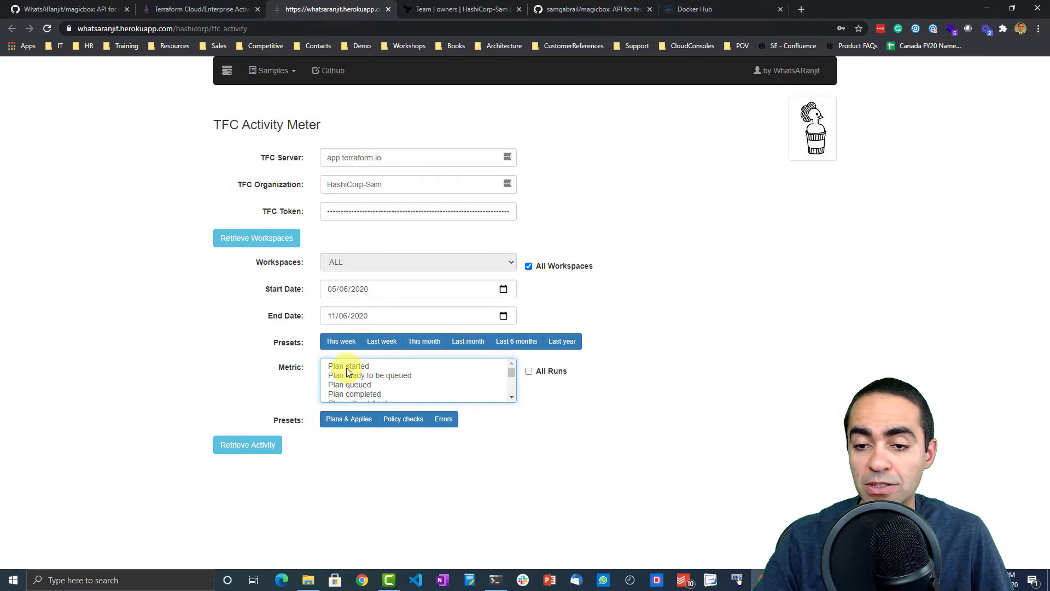
Step: Choose Plan completed and Apply completed as the run-event metrics to count
{"action": "left_click", "coordinate": [348, 366]}
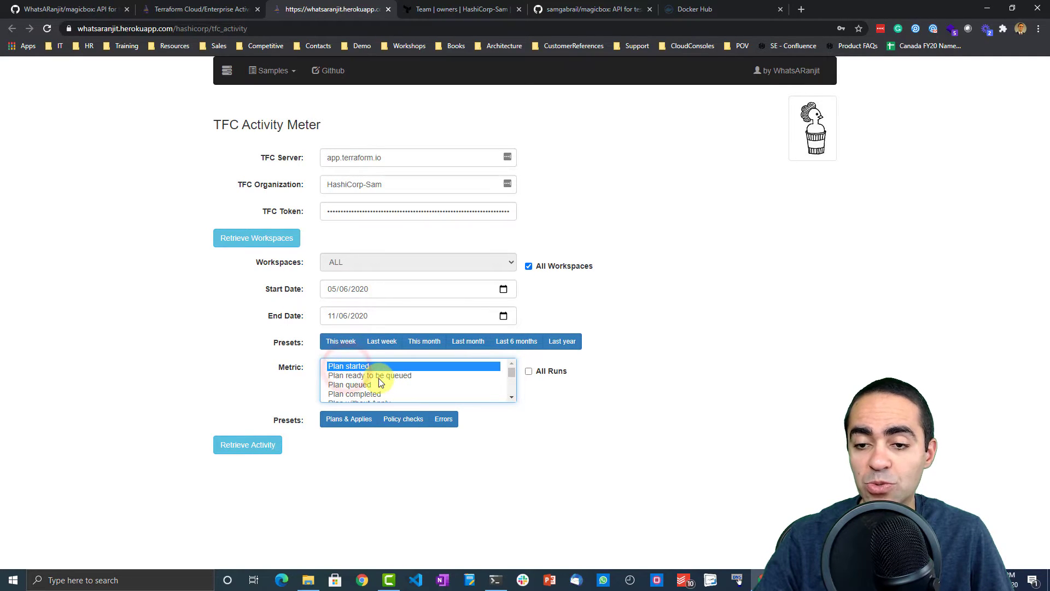
{"action": "left_click", "coordinate": [369, 376]}
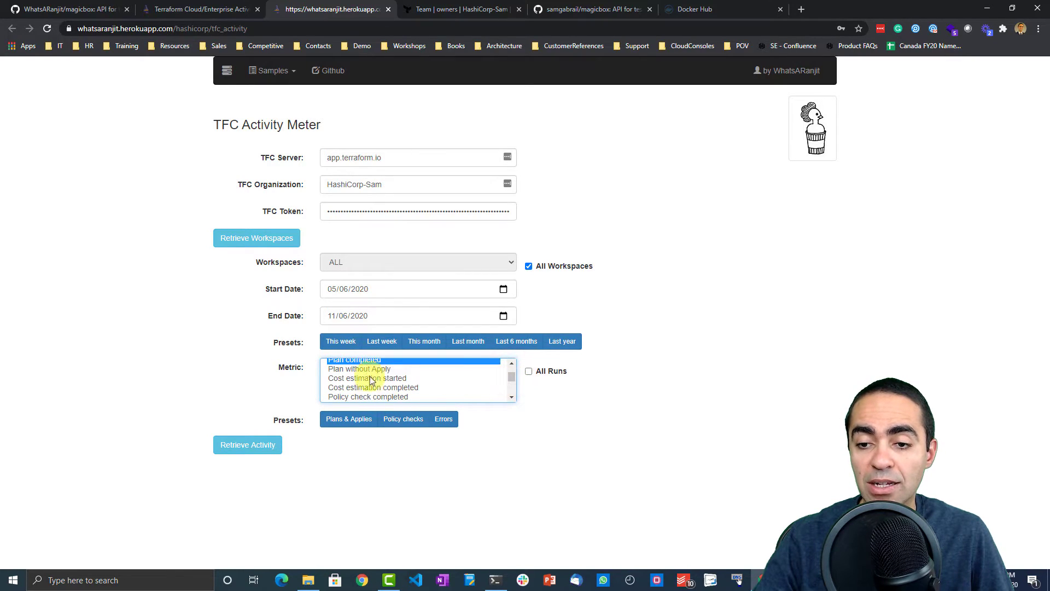
{"action": "left_click", "coordinate": [358, 368]}
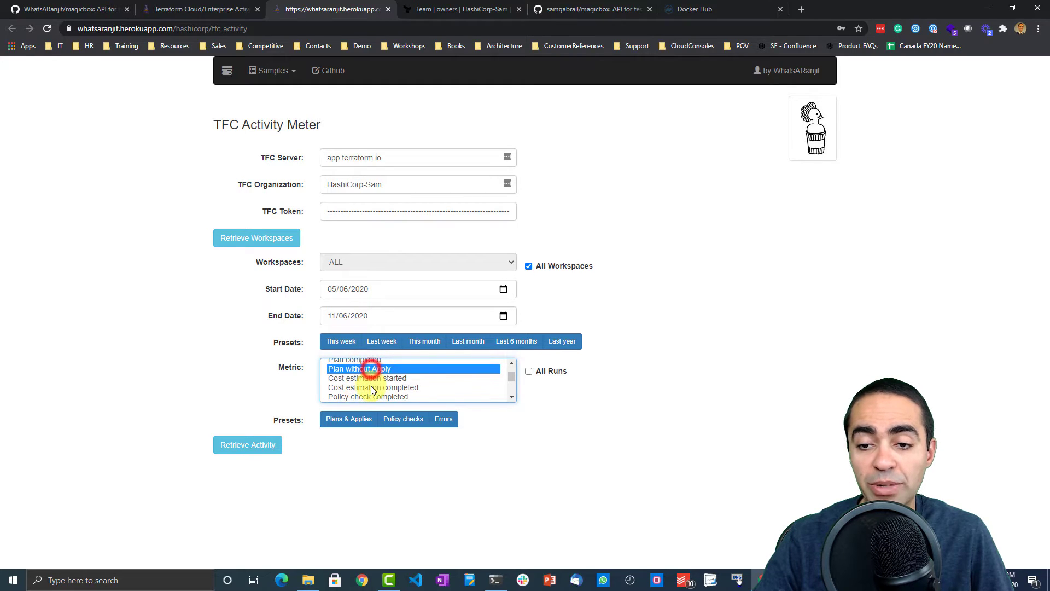
{"action": "mouse_move", "coordinate": [485, 400]}
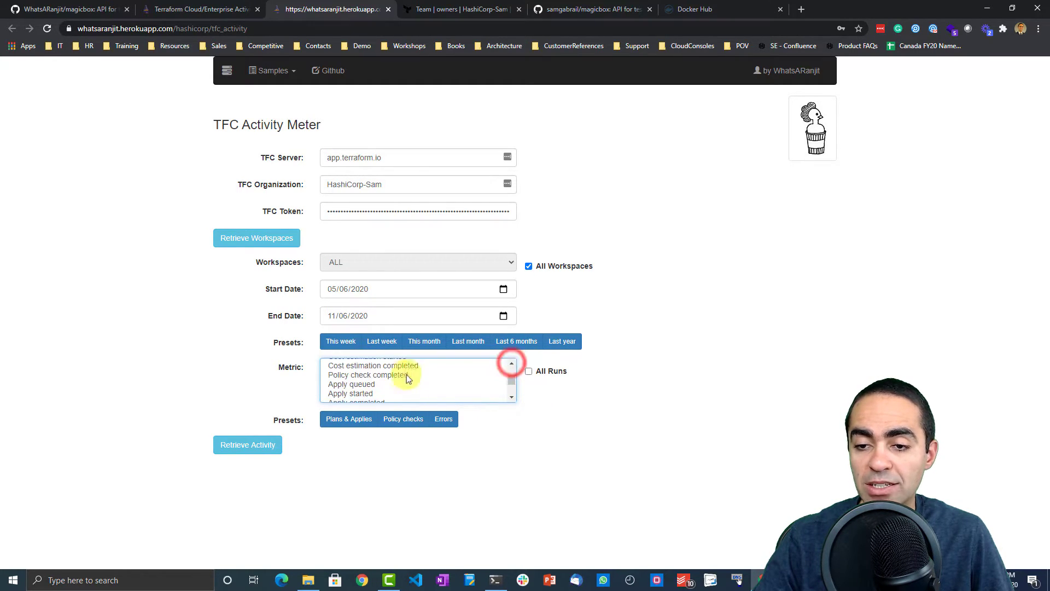
{"action": "left_click", "coordinate": [373, 365]}
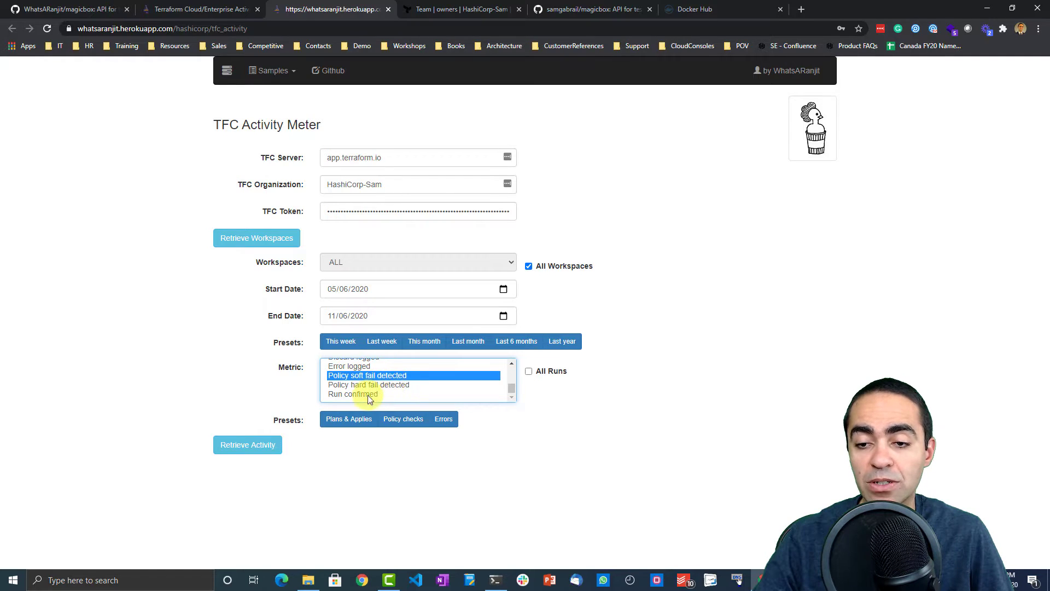
{"action": "left_click", "coordinate": [353, 394]}
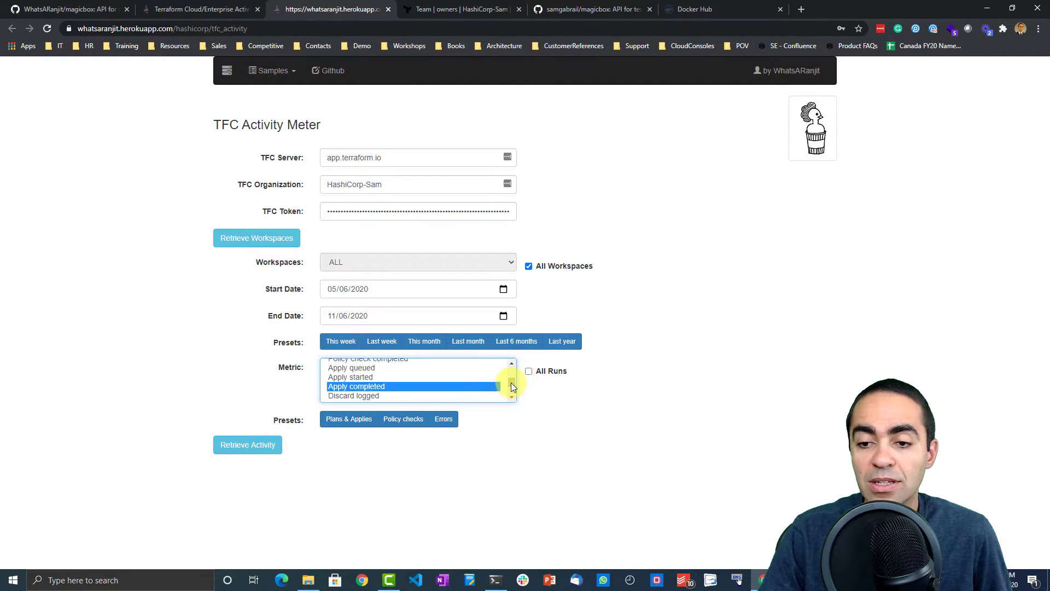
{"action": "left_click", "coordinate": [248, 444]}
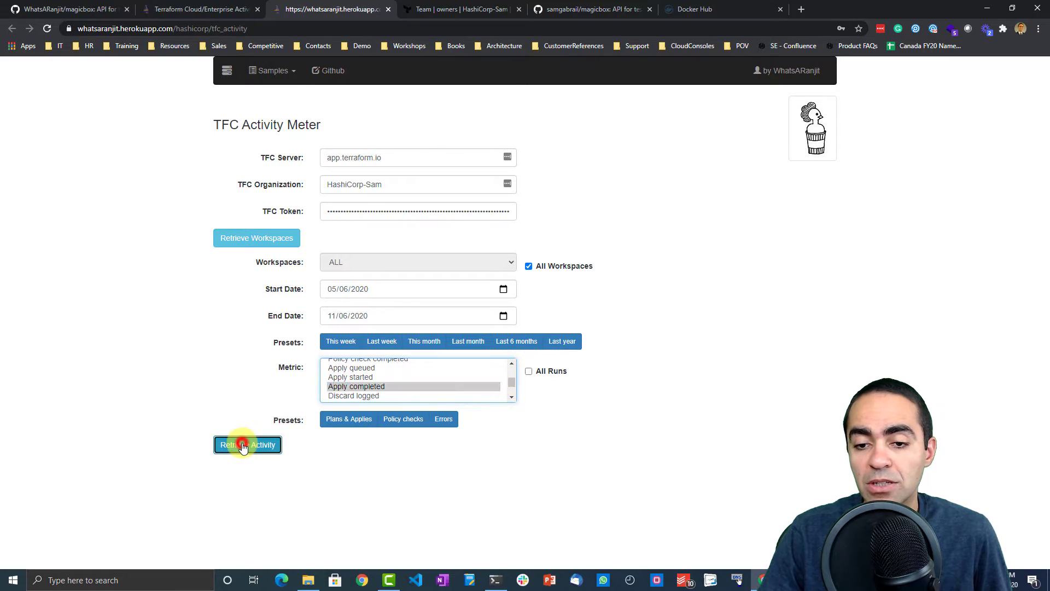
Step: Retrieve the activity report and highlight databricks-azure's apply count of 25
{"action": "left_click", "coordinate": [247, 444]}
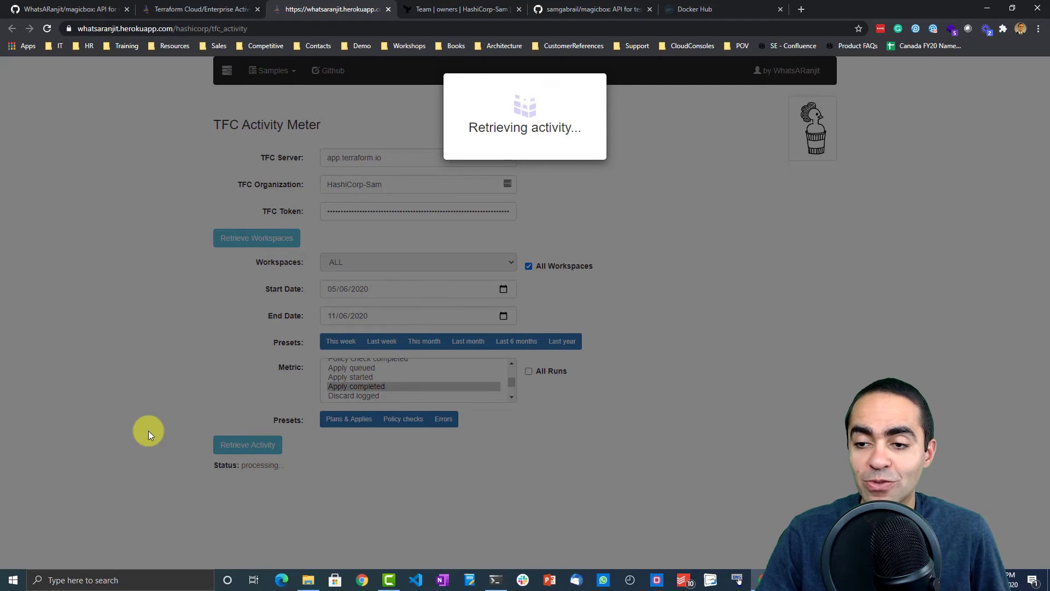
{"action": "mouse_move", "coordinate": [120, 362]}
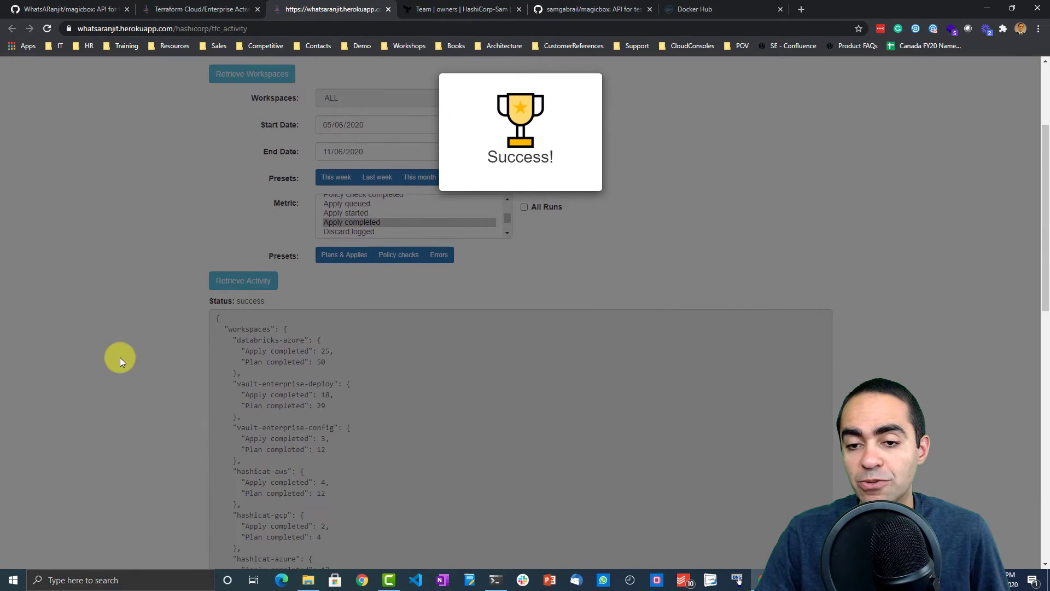
{"action": "scroll", "scroll_direction": "down", "scroll_amount": 3}
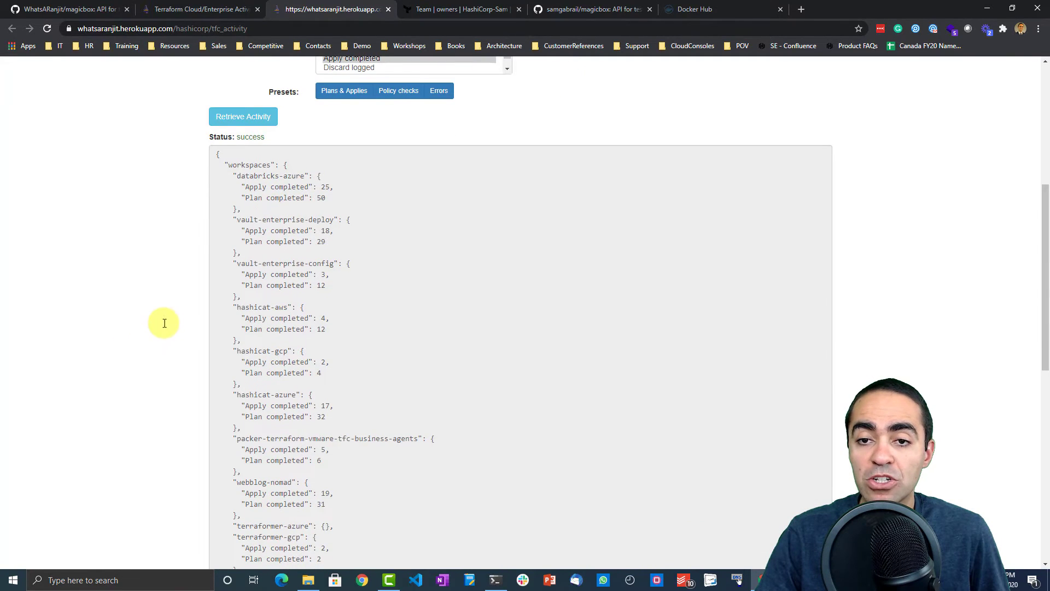
{"action": "scroll", "scroll_direction": "down", "scroll_amount": 3}
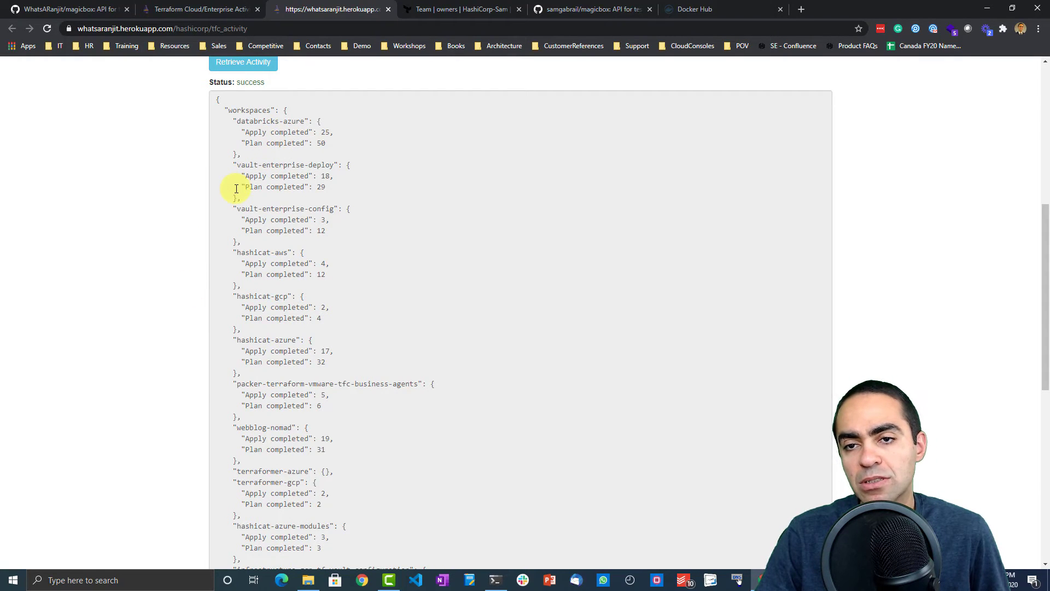
{"action": "scroll", "scroll_direction": "down", "scroll_amount": 3}
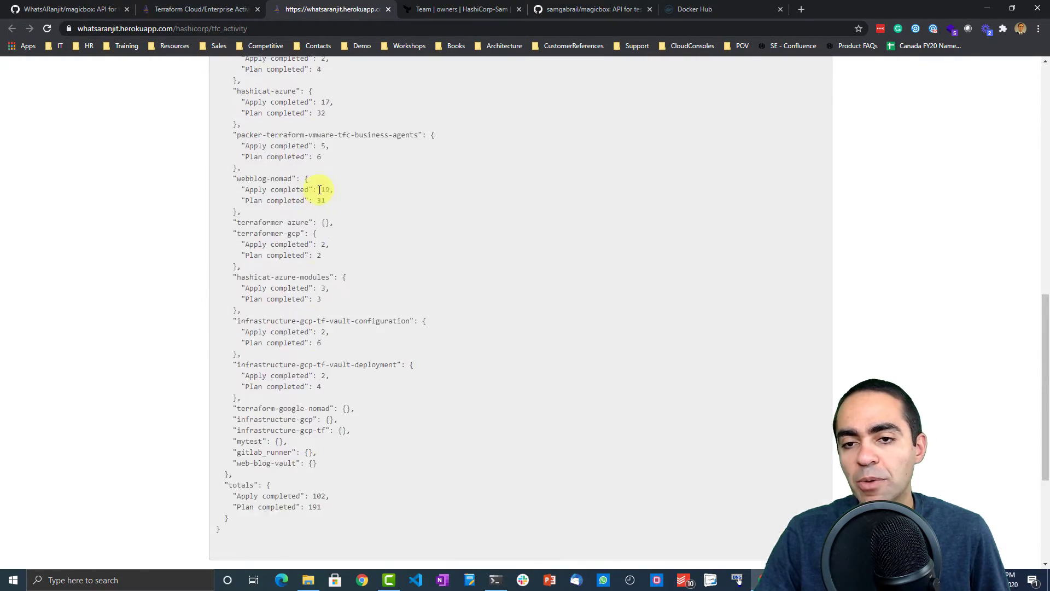
{"action": "scroll", "scroll_direction": "up", "scroll_amount": 3}
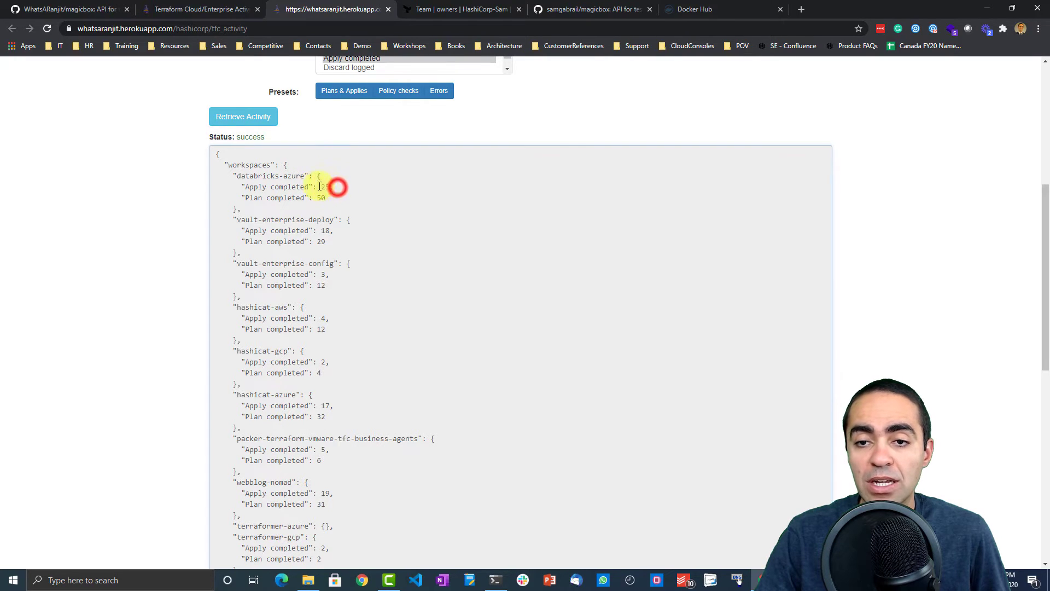
{"action": "double_click", "coordinate": [276, 187]}
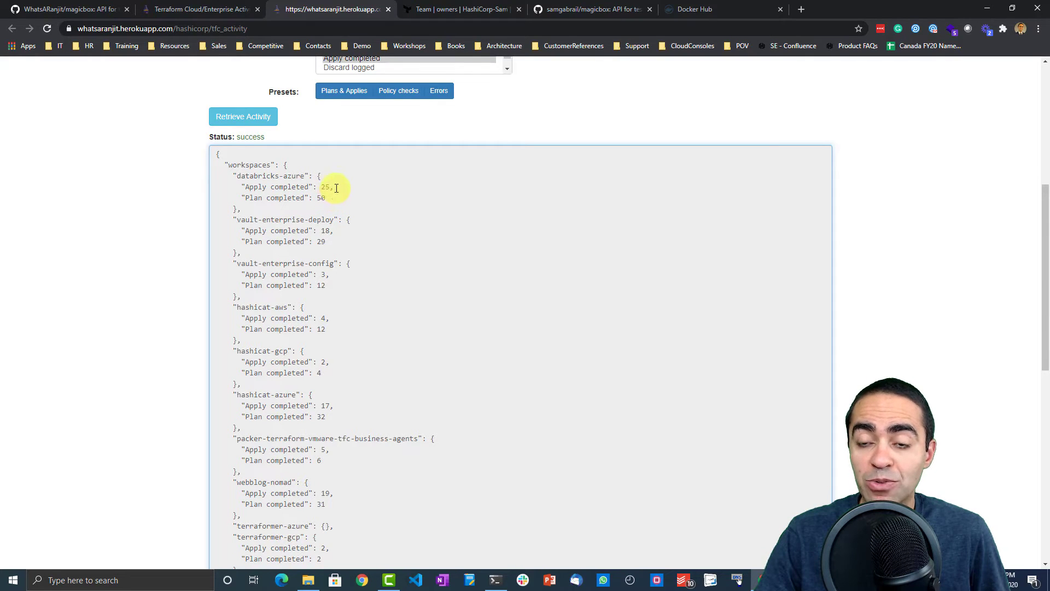
{"action": "double_click", "coordinate": [287, 187]}
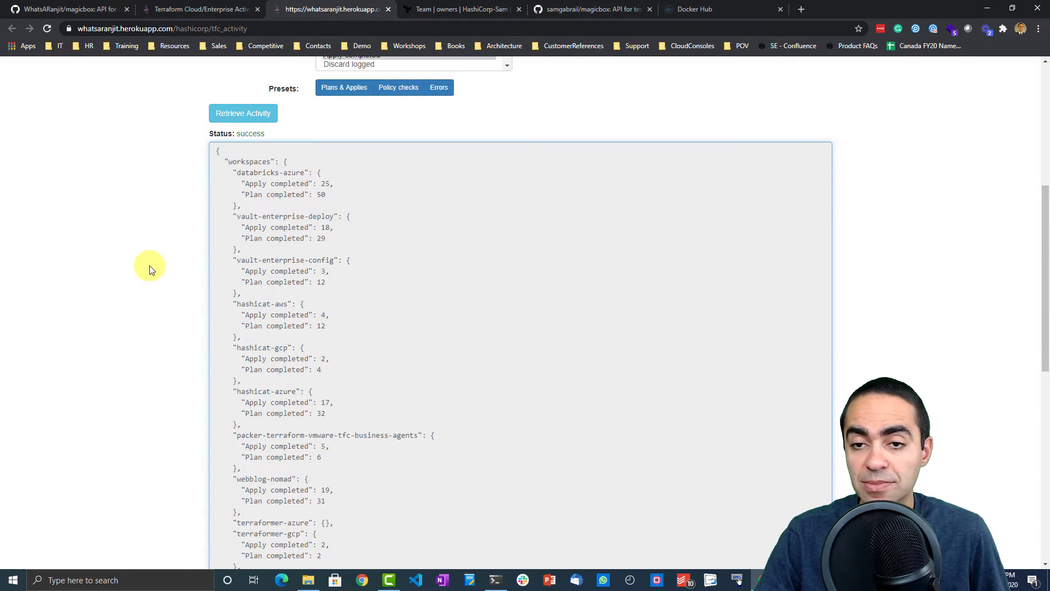
Step: Highlight the report totals: 102 applies and 191 plans completed
{"action": "scroll", "scroll_direction": "down", "scroll_amount": 3}
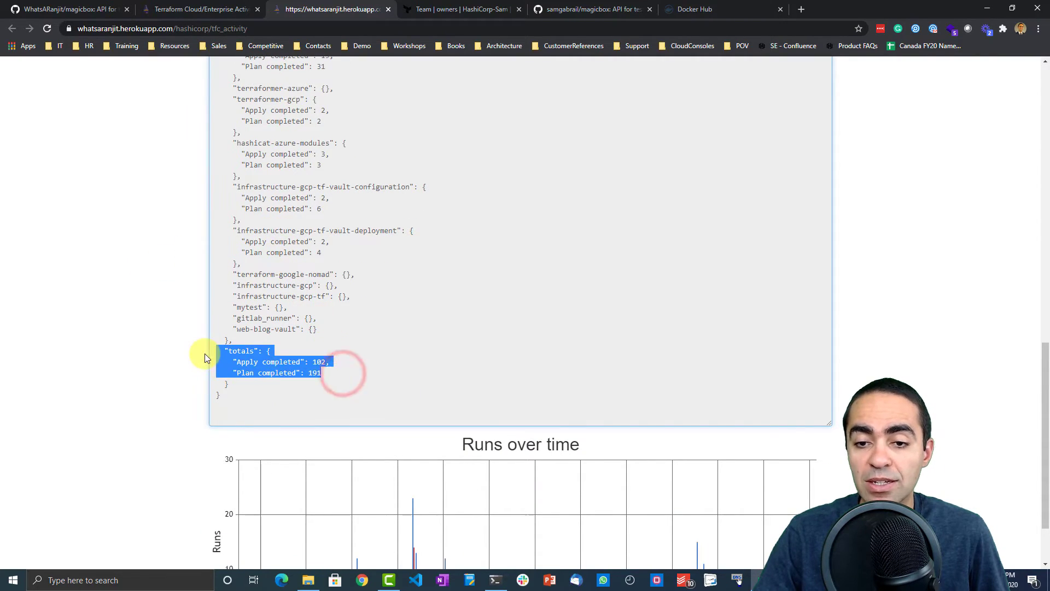
{"action": "left_click", "coordinate": [323, 361]}
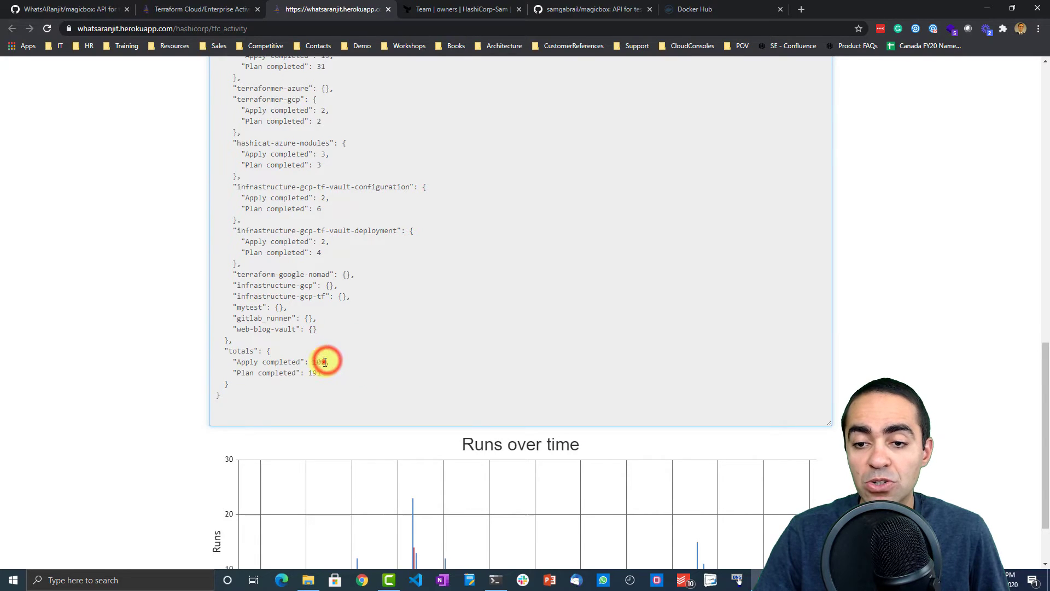
{"action": "double_click", "coordinate": [318, 361]}
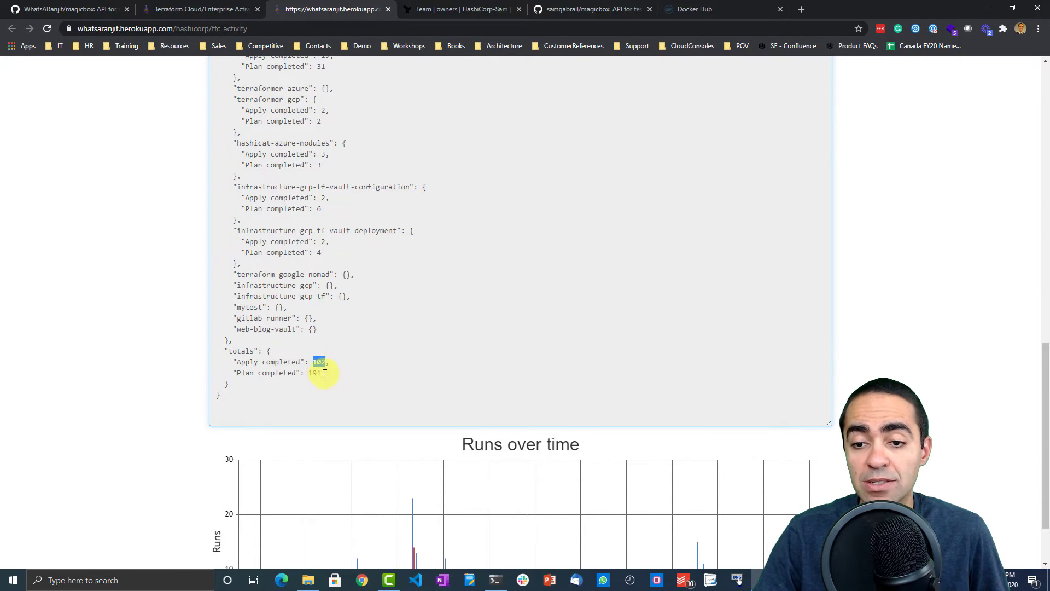
{"action": "double_click", "coordinate": [314, 372]}
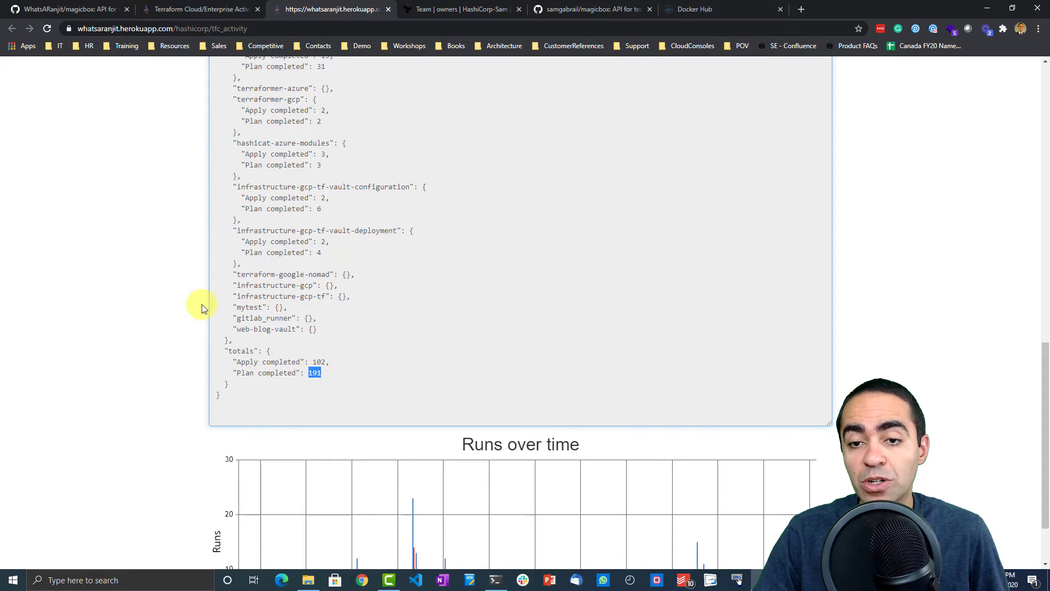
{"action": "scroll", "scroll_direction": "down", "scroll_amount": 3}
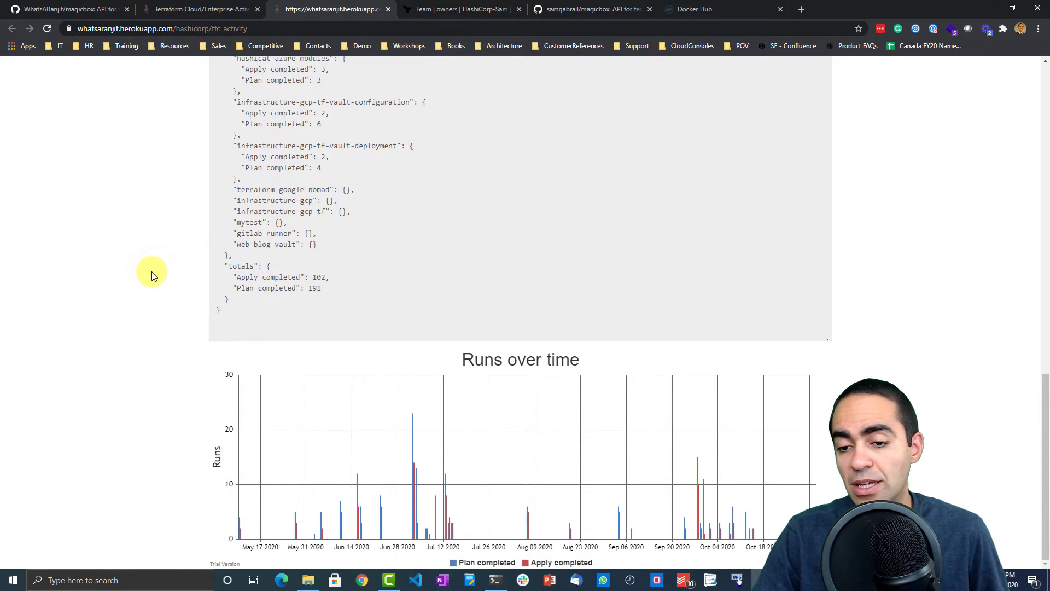
{"action": "mouse_move", "coordinate": [414, 475]}
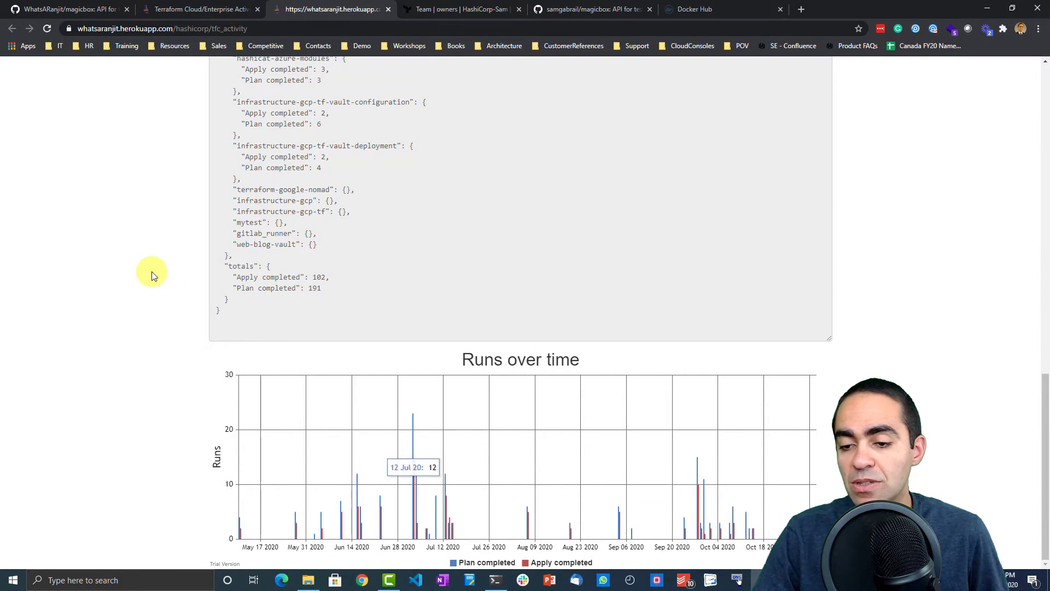
{"action": "mouse_move", "coordinate": [755, 519]}
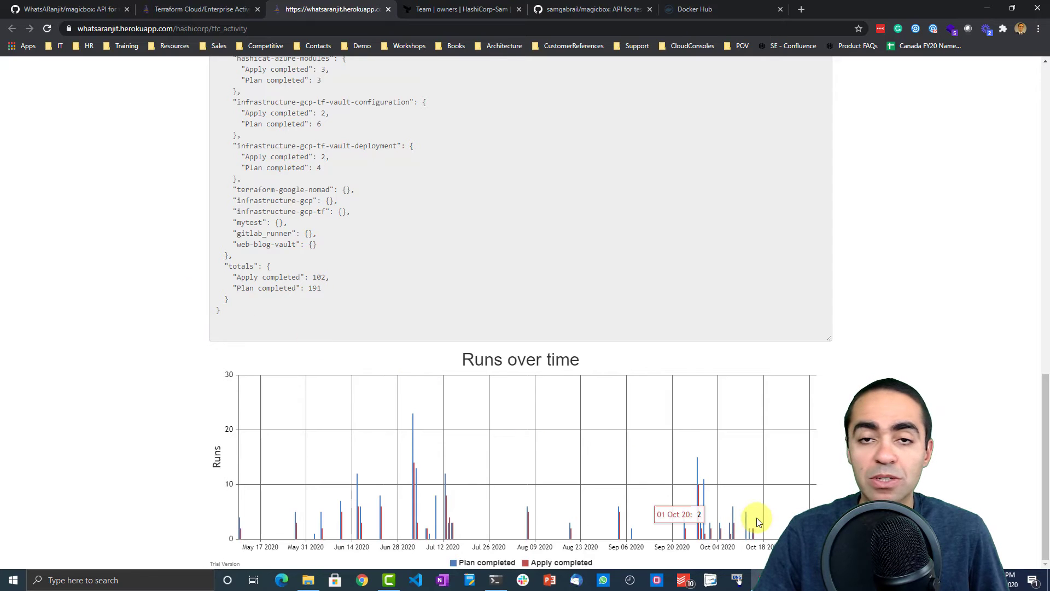
{"action": "scroll", "scroll_direction": "up", "scroll_amount": 3}
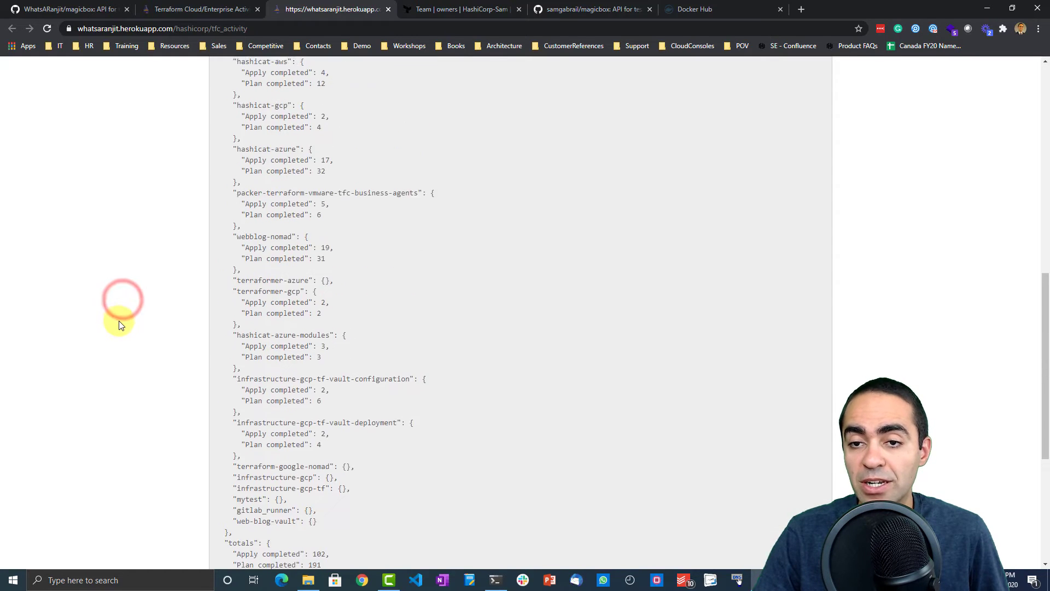
{"action": "scroll", "scroll_direction": "up", "scroll_amount": 3}
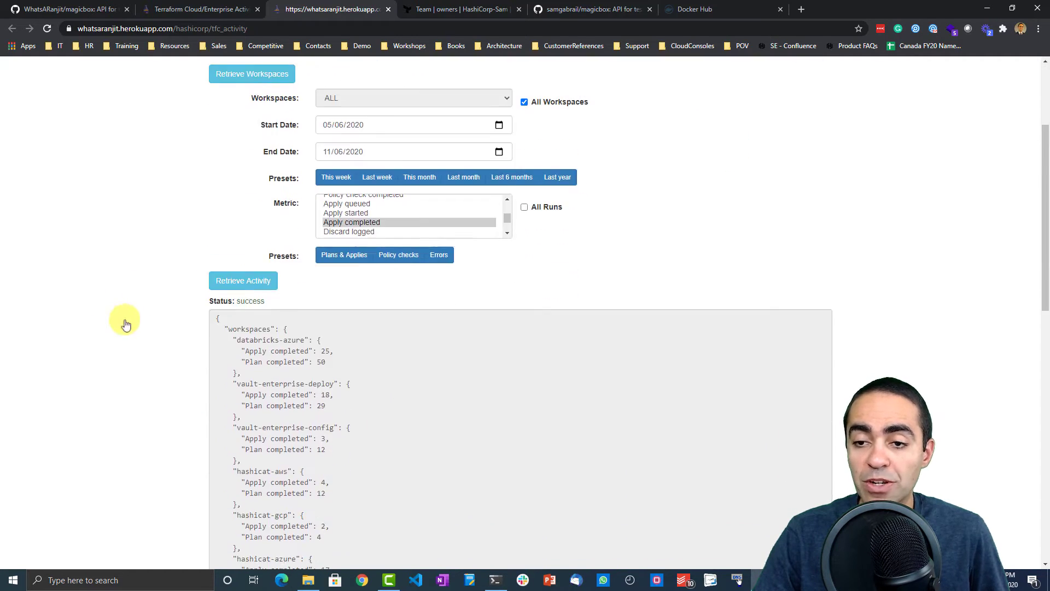
Step: Retrieve Policy check completed counts per workspace, e.g. 20 for databricks-azure, 23 for hashicat-azure
{"action": "left_click", "coordinate": [398, 254]}
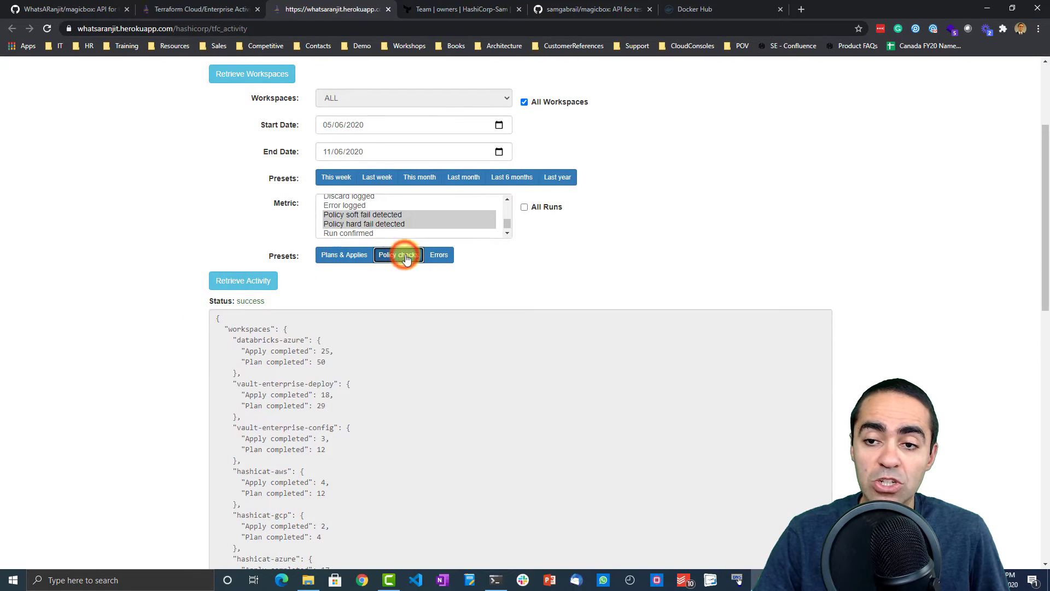
{"action": "left_click", "coordinate": [507, 200]}
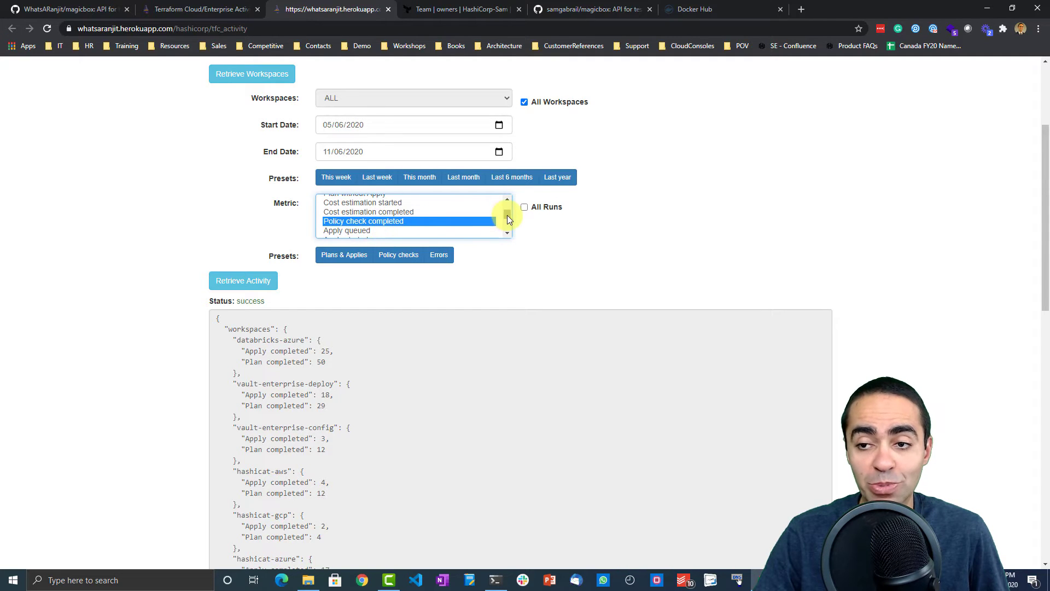
{"action": "scroll", "scroll_direction": "down", "scroll_amount": 3}
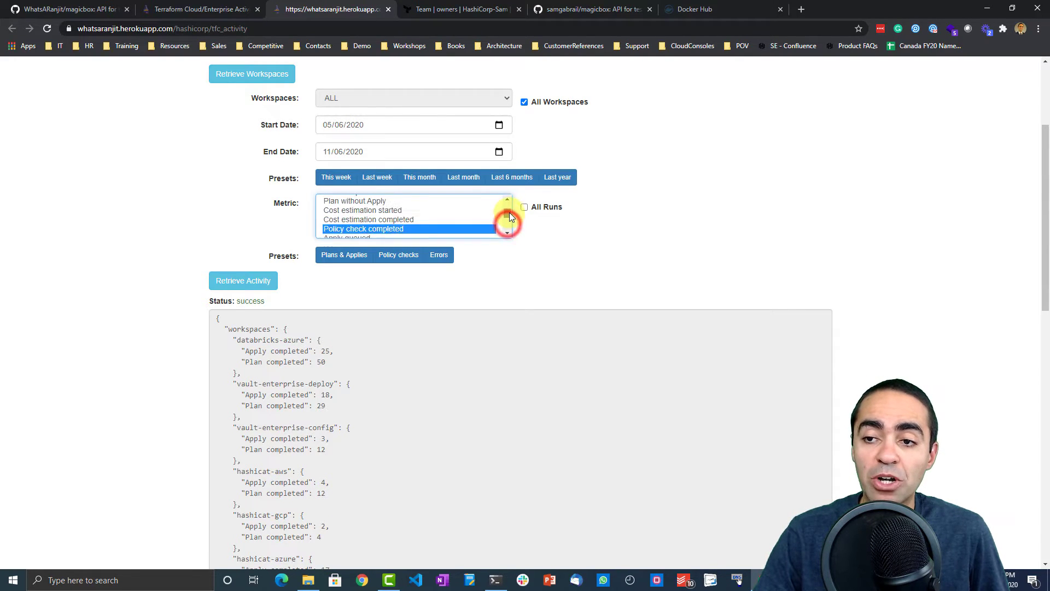
{"action": "left_click", "coordinate": [242, 280]}
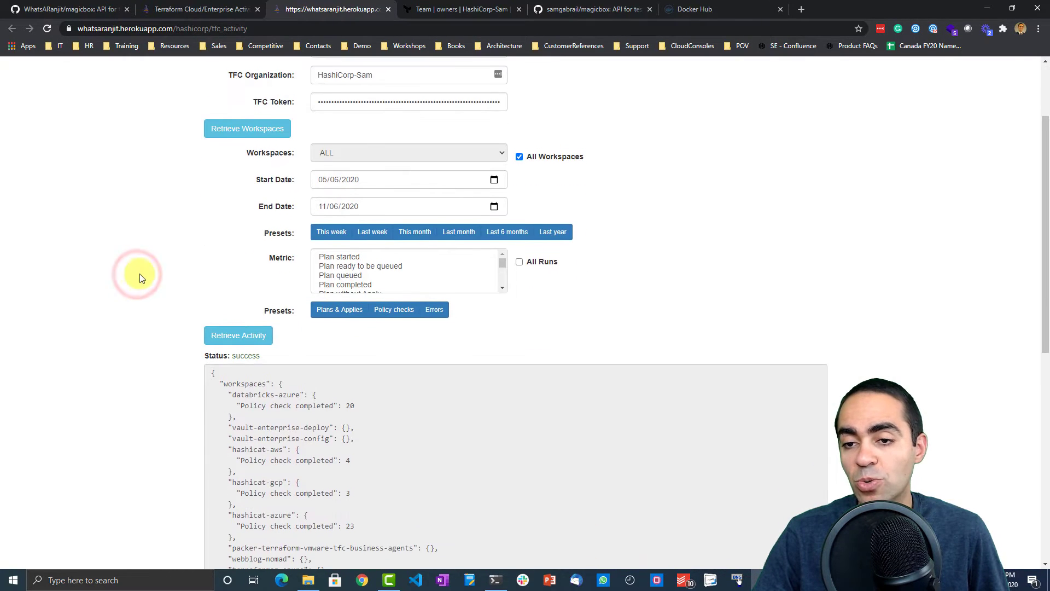
{"action": "scroll", "scroll_direction": "down", "scroll_amount": 3}
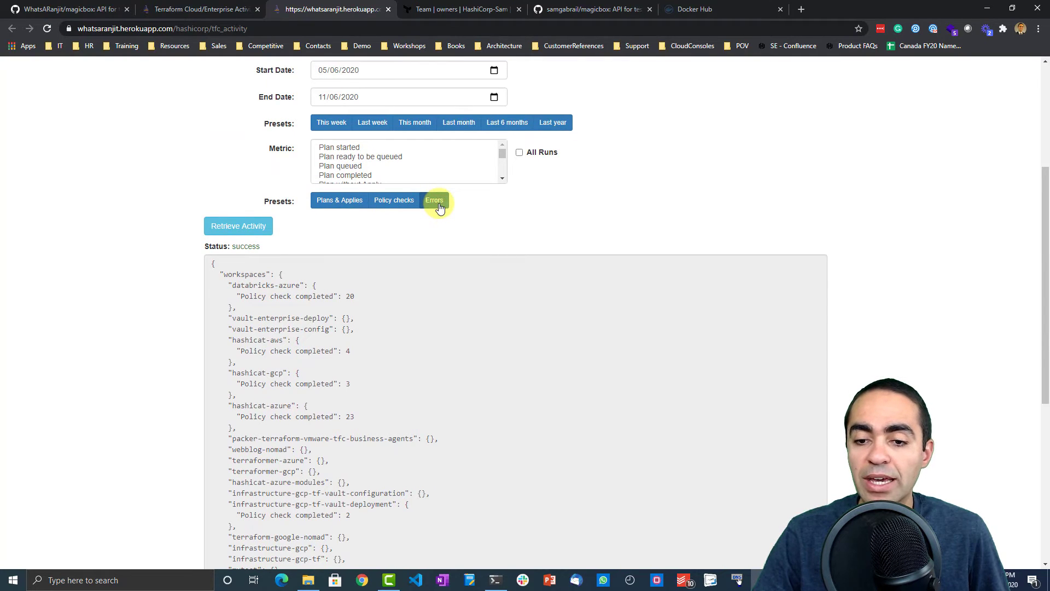
Step: Retrieve Error logged counts per workspace and review the total of 89 errors
{"action": "left_click", "coordinate": [434, 200]}
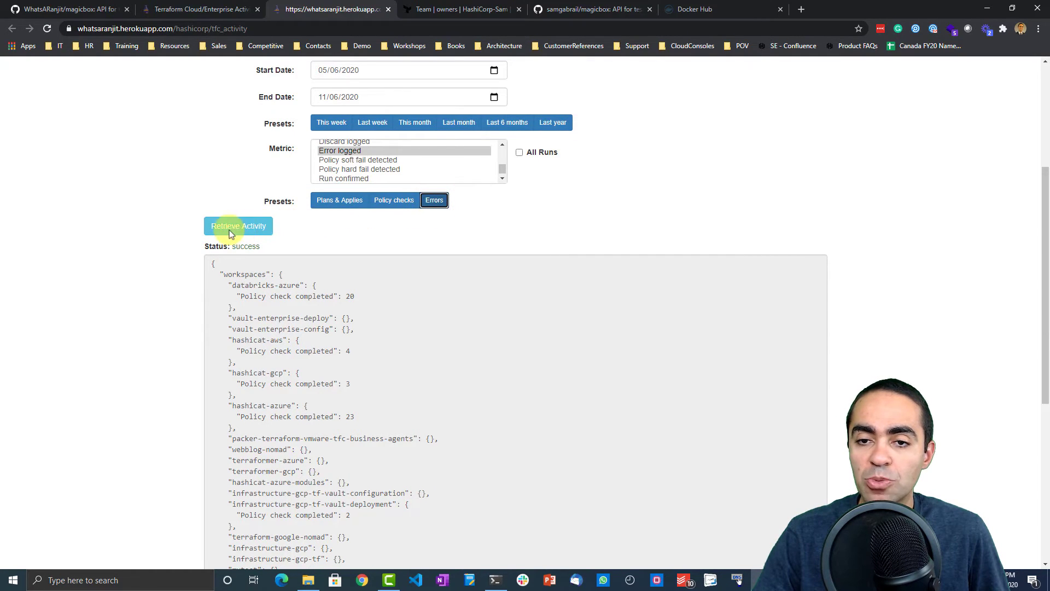
{"action": "left_click", "coordinate": [238, 226]}
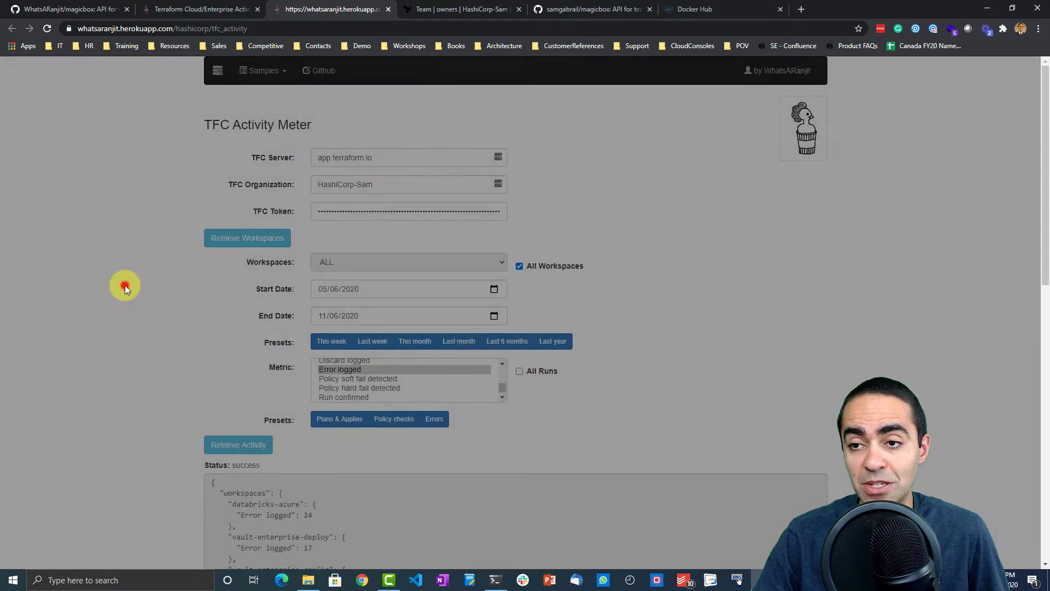
{"action": "scroll", "scroll_direction": "down", "scroll_amount": 3}
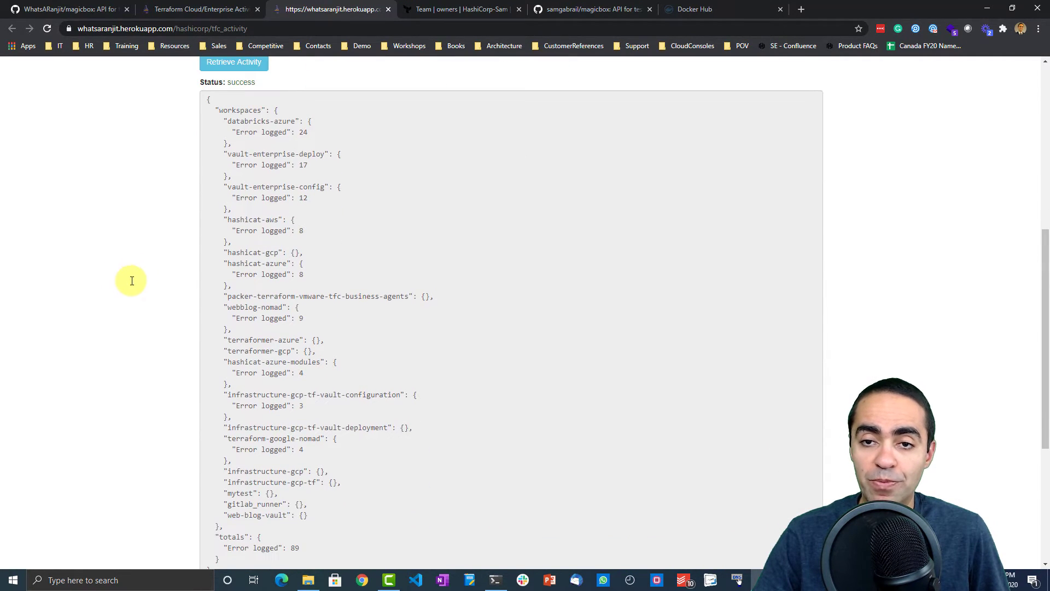
{"action": "left_click_drag", "start_coordinate": [226, 122], "coordinate": [308, 132]}
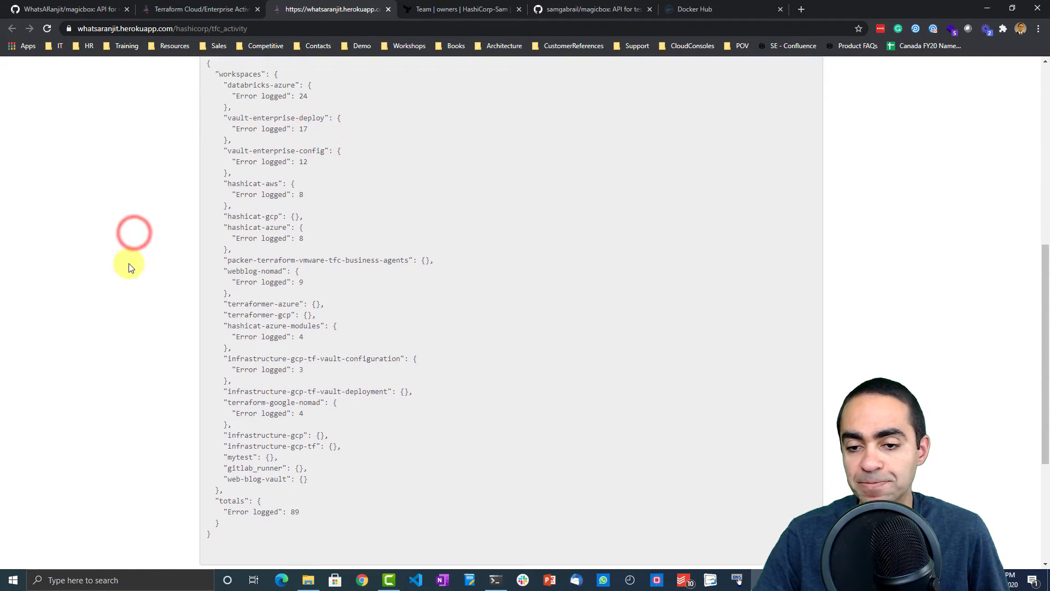
{"action": "scroll", "scroll_direction": "up", "scroll_amount": 3}
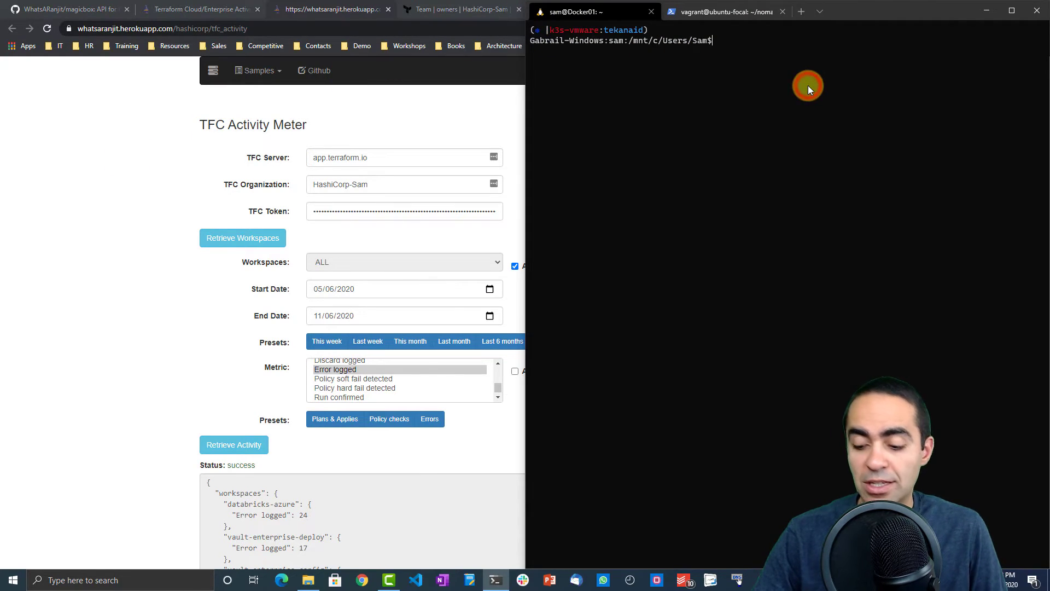
Step: Stop container 61ad and run samgabrail/magicbox:latest detached on port 8443
{"action": "type", "text": "docker stop 61ad"}
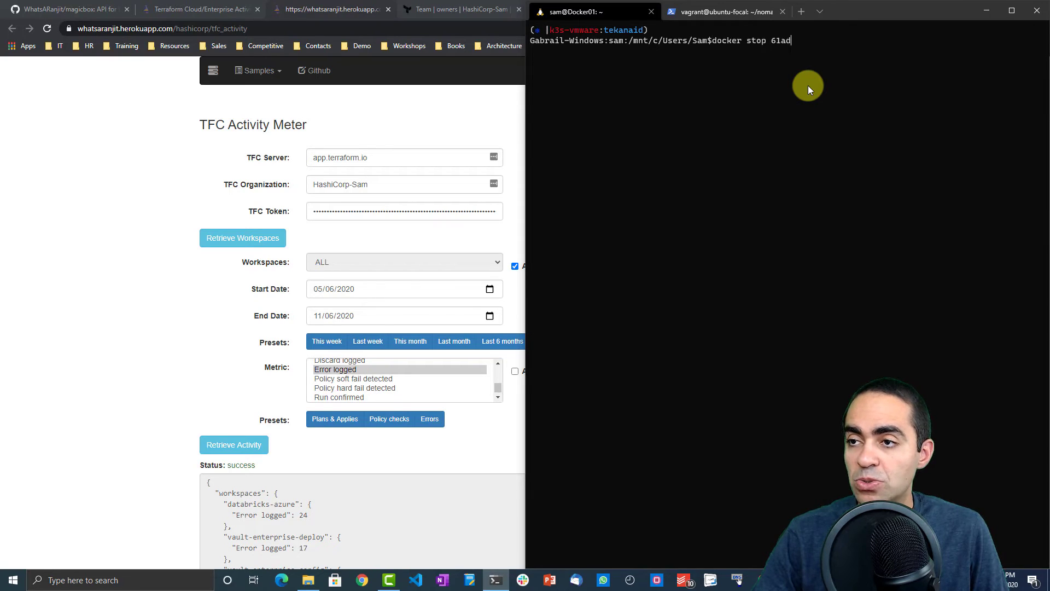
{"action": "type", "text": "docker run --rm -d -p 8443:8443 samgabrail/magicbox:latest"}
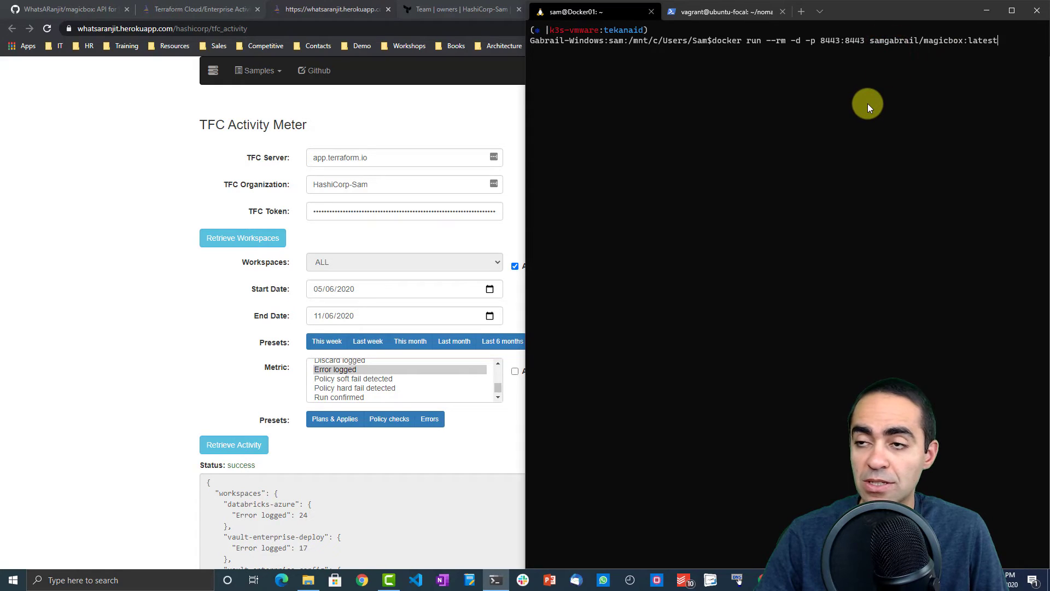
{"action": "mouse_move", "coordinate": [648, 78]}
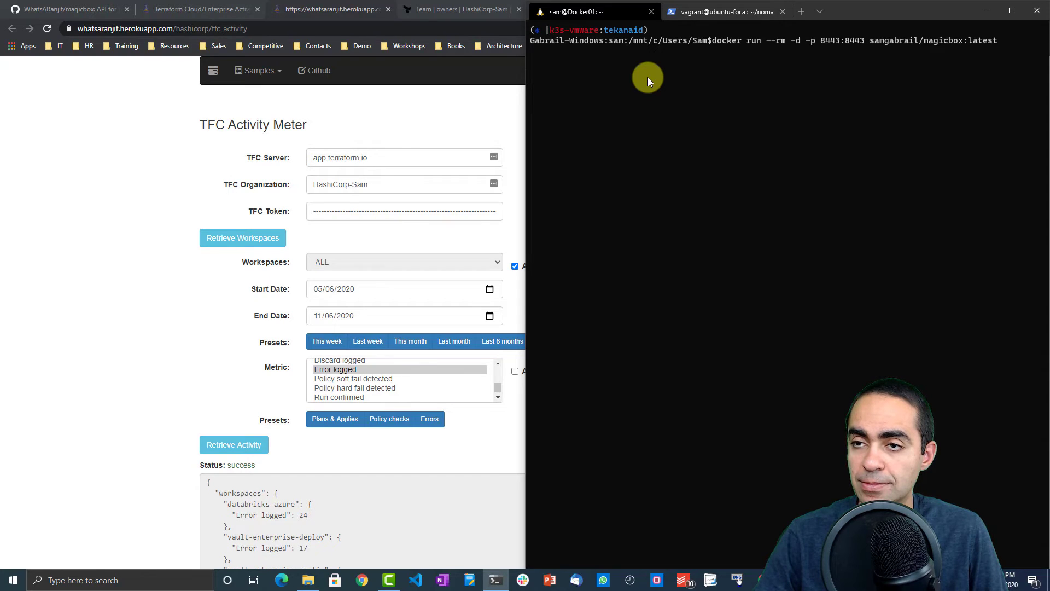
{"action": "key", "text": "Return"}
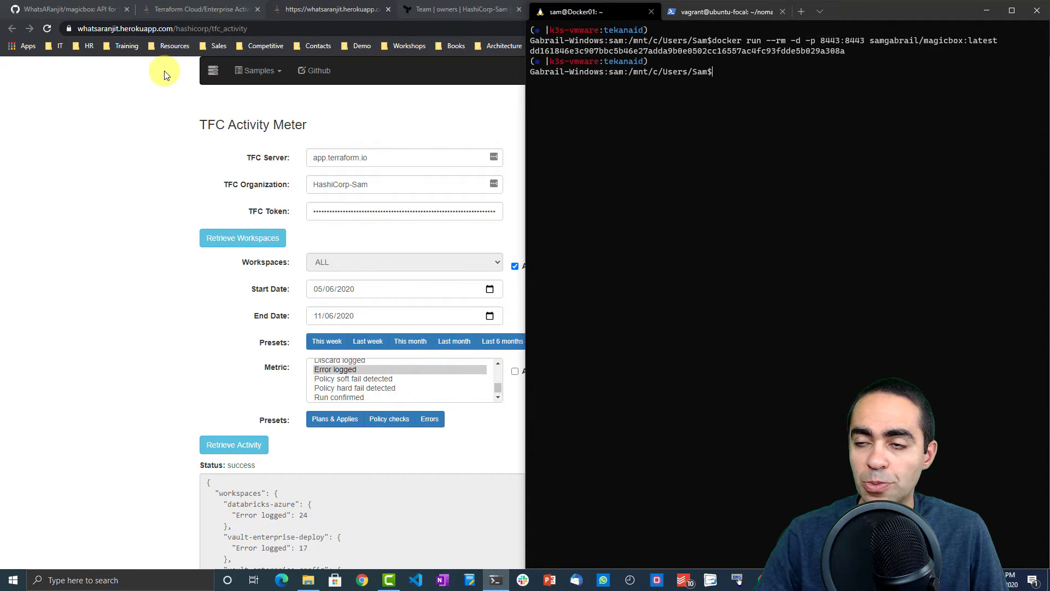
{"action": "mouse_move", "coordinate": [166, 76]}
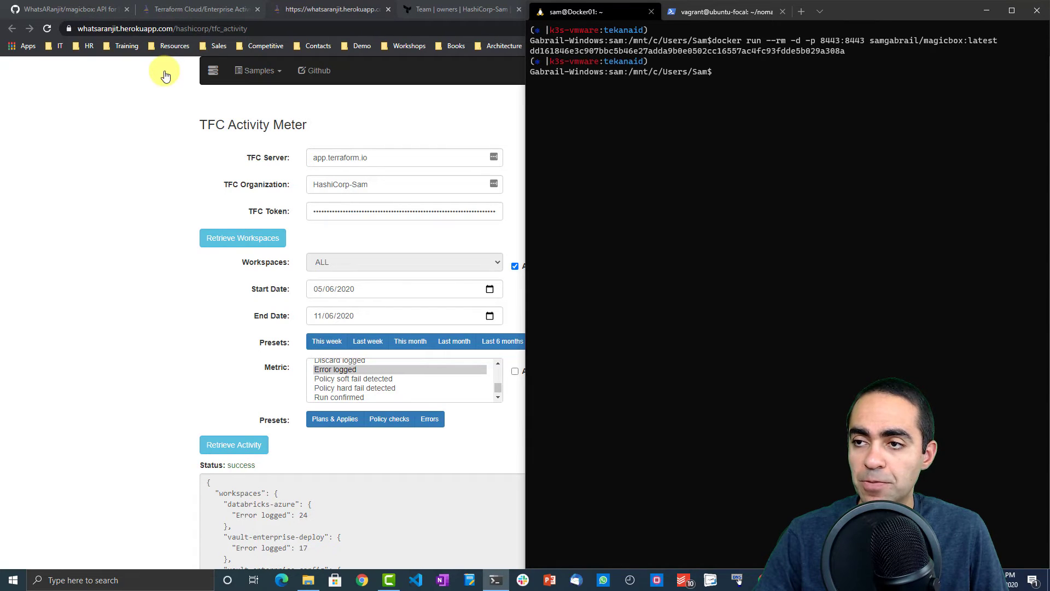
{"action": "mouse_move", "coordinate": [113, 74]}
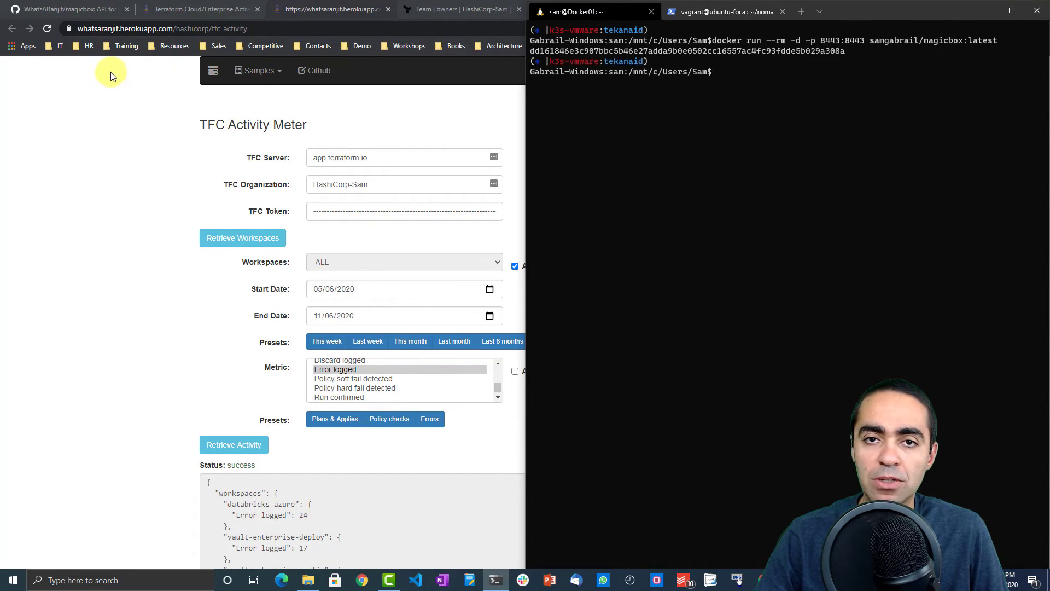
Step: On the GitHub magicbox repository, review the README's docker run command for port 8443
{"action": "left_click", "coordinate": [589, 10]}
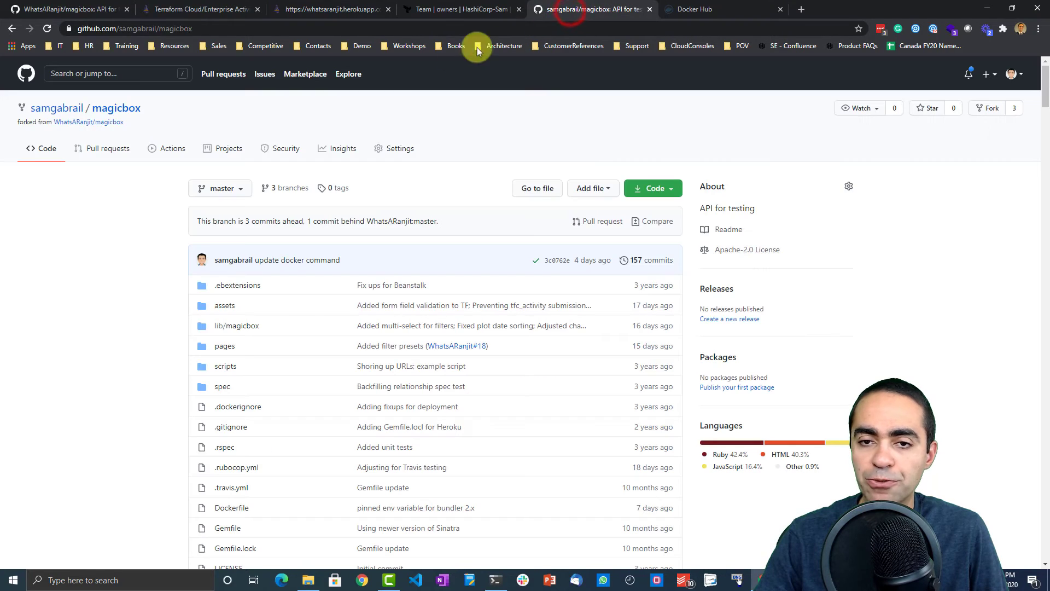
{"action": "mouse_move", "coordinate": [57, 215]}
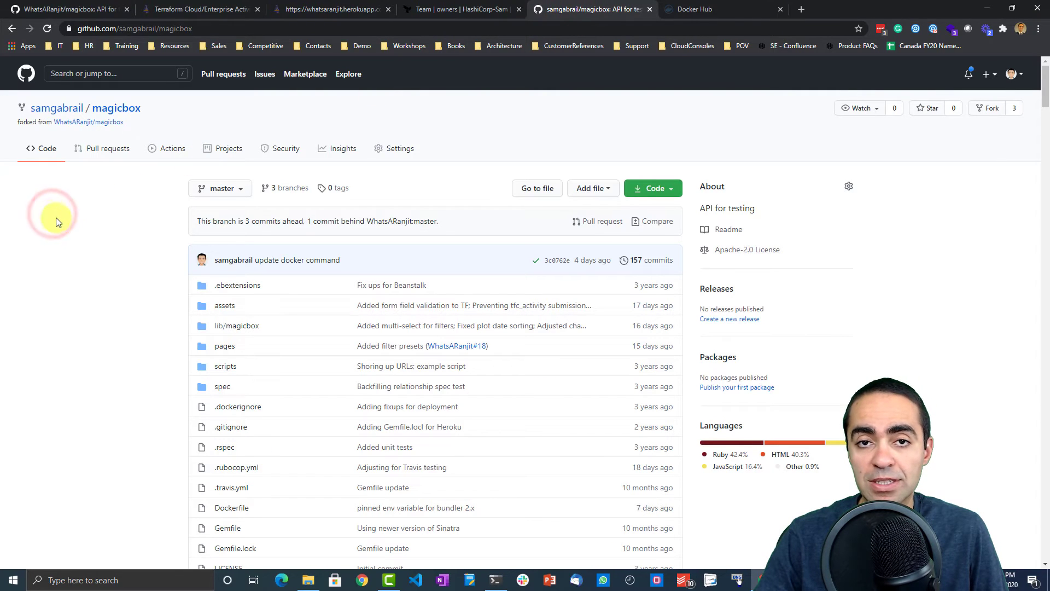
{"action": "scroll", "scroll_direction": "down", "scroll_amount": 3}
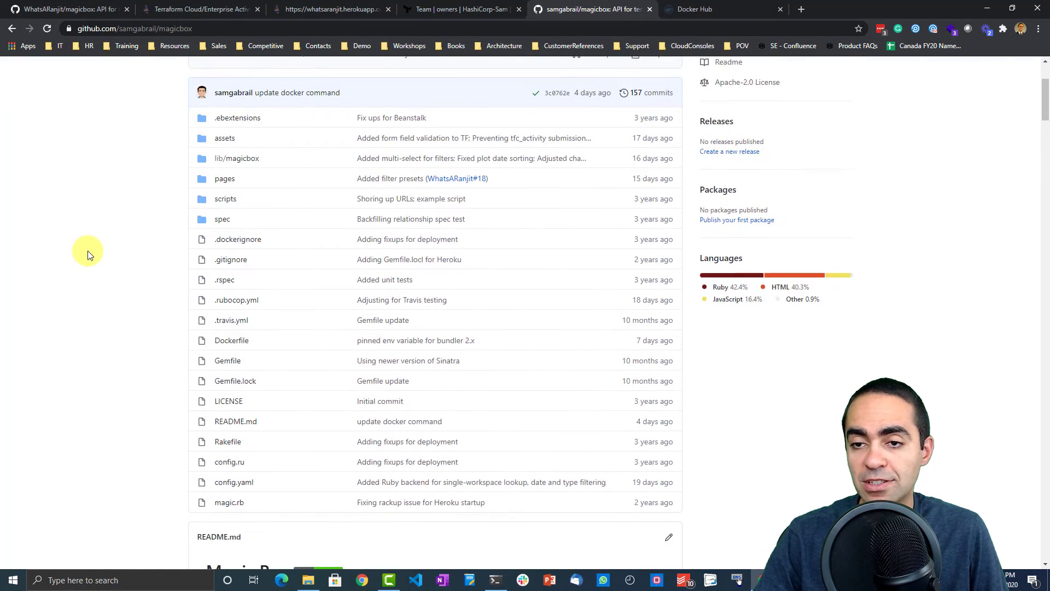
{"action": "scroll", "scroll_direction": "down", "scroll_amount": 3}
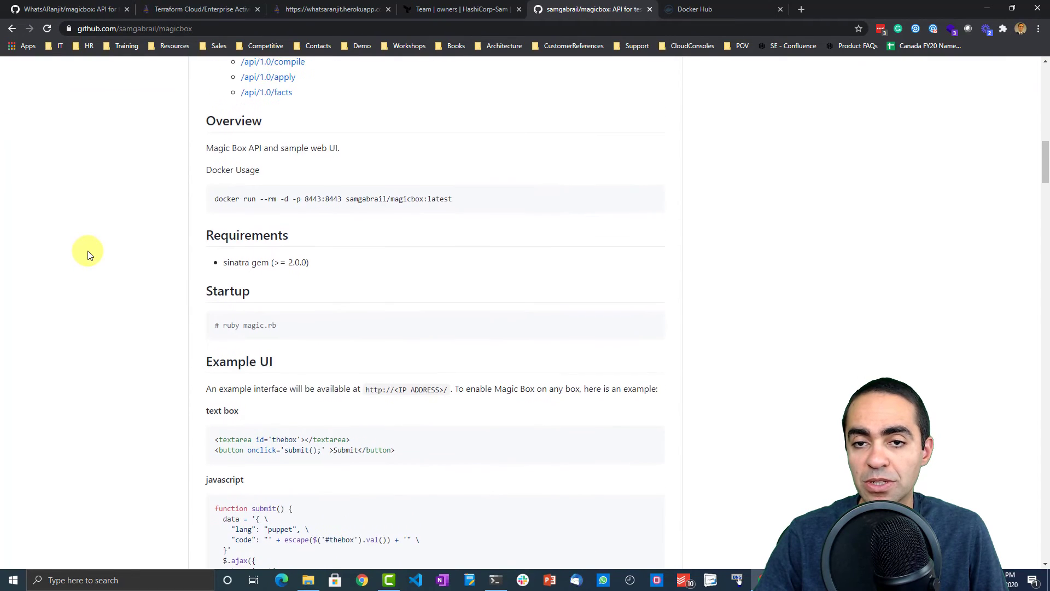
{"action": "triple_click", "coordinate": [333, 198]}
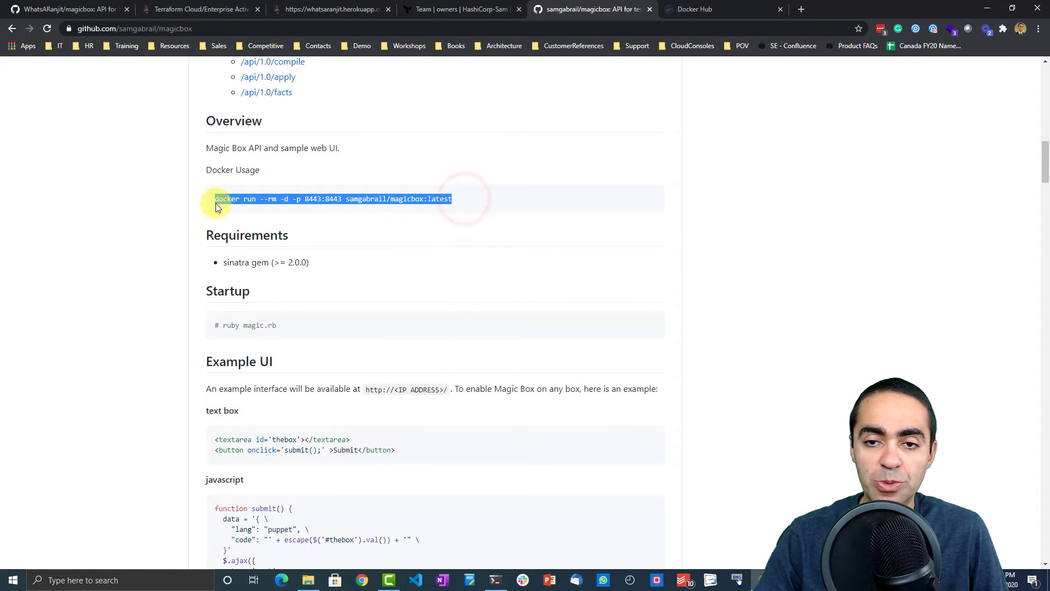
{"action": "scroll", "scroll_direction": "up", "scroll_amount": 3}
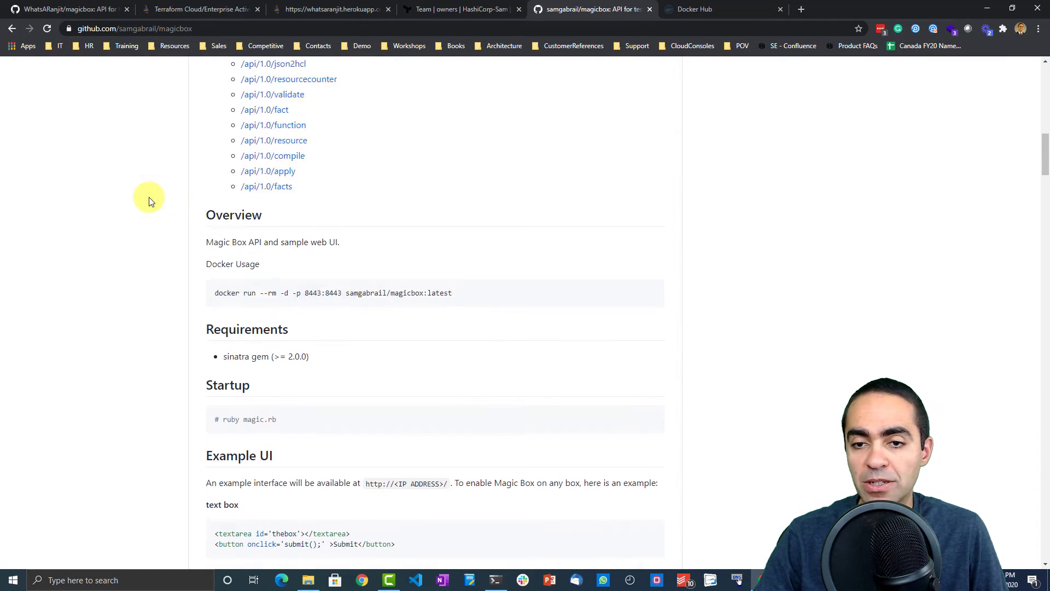
{"action": "scroll", "scroll_direction": "up", "scroll_amount": 3}
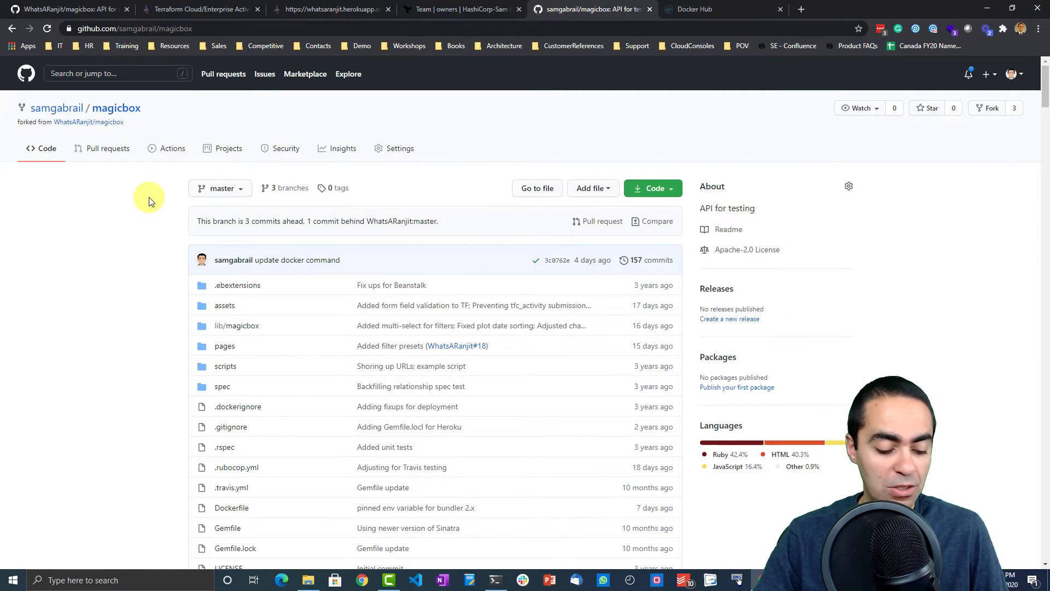
{"action": "scroll", "scroll_direction": "down", "scroll_amount": 3}
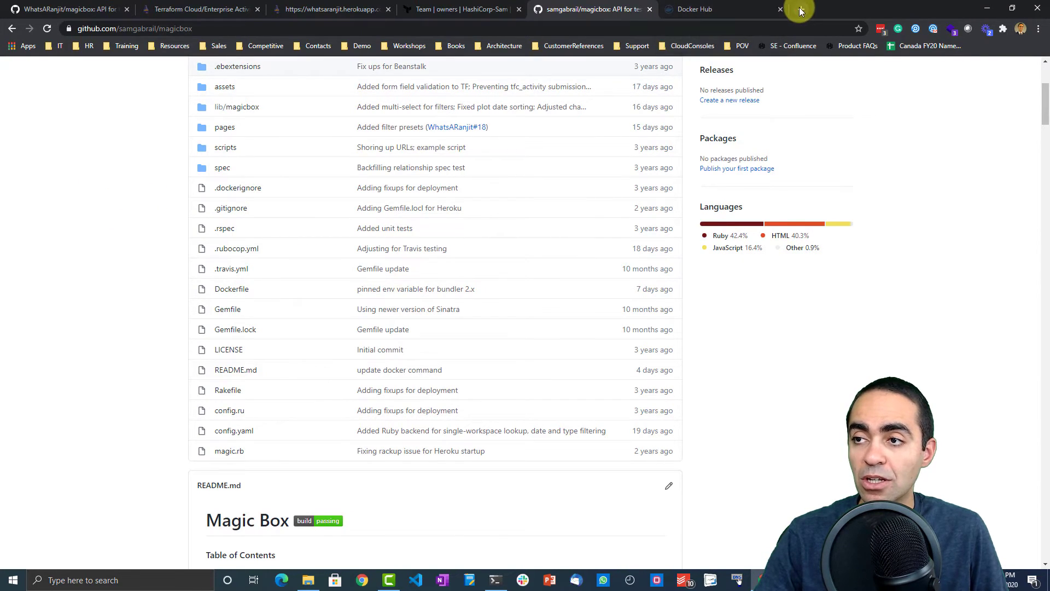
Step: Open Magic Box at localhost:8443 in a new tab and go to the hashicorp/waas sample
{"action": "left_click", "coordinate": [931, 9]}
{"action": "type", "text": "localhost:8443"}
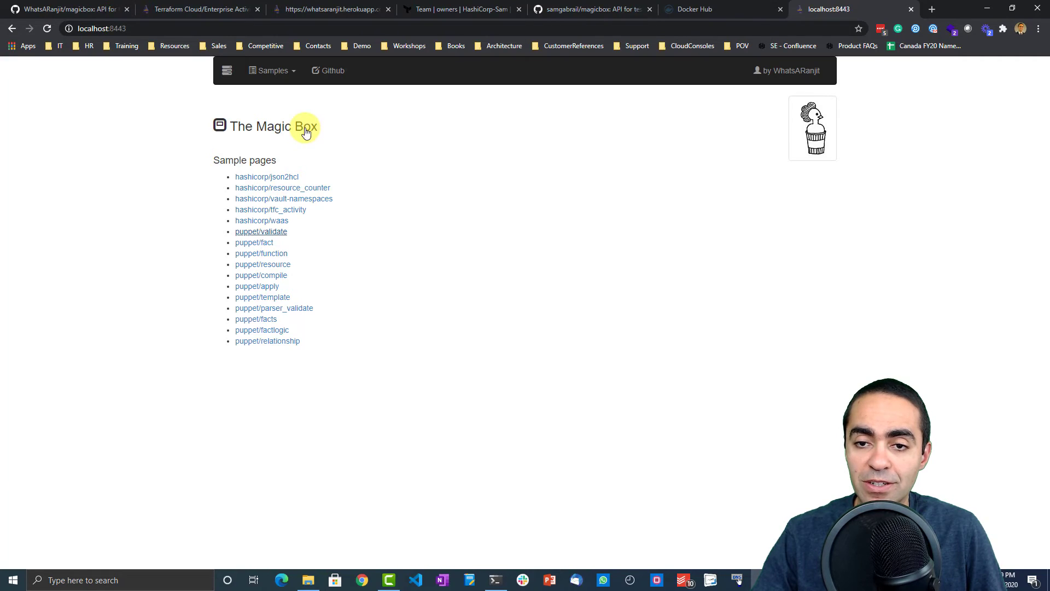
{"action": "mouse_move", "coordinate": [262, 221]}
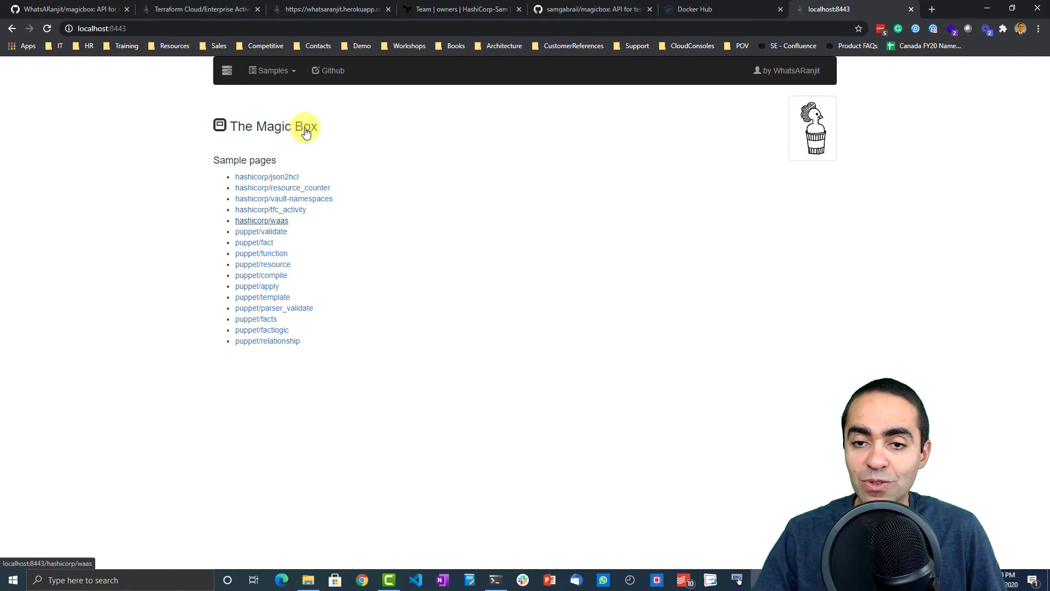
{"action": "left_click", "coordinate": [262, 221]}
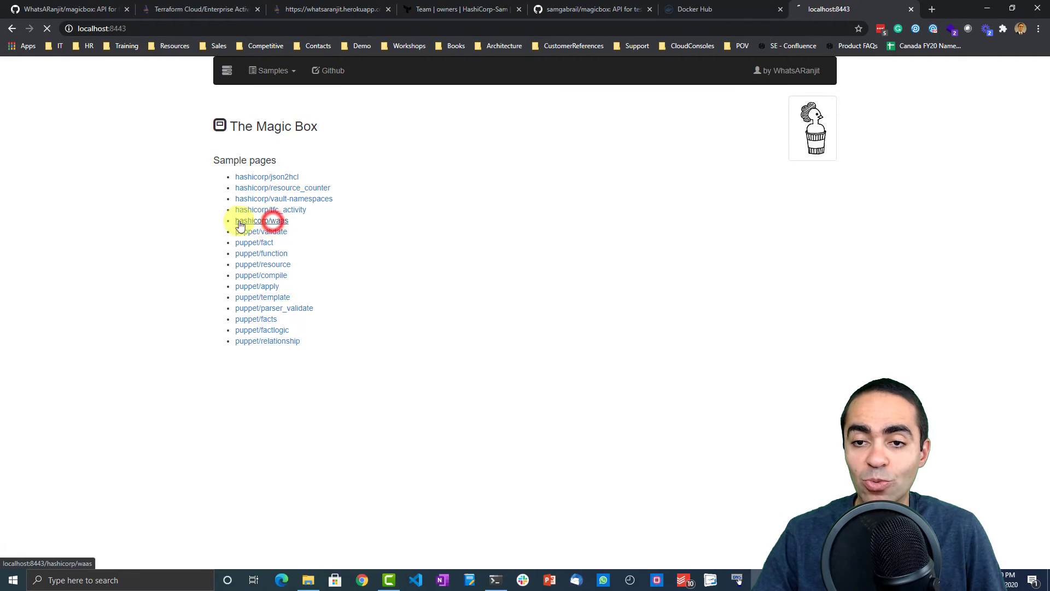
Step: Enter HashiCorp-Sam as the source organization and retrieve its workspaces
{"action": "left_click", "coordinate": [262, 221]}
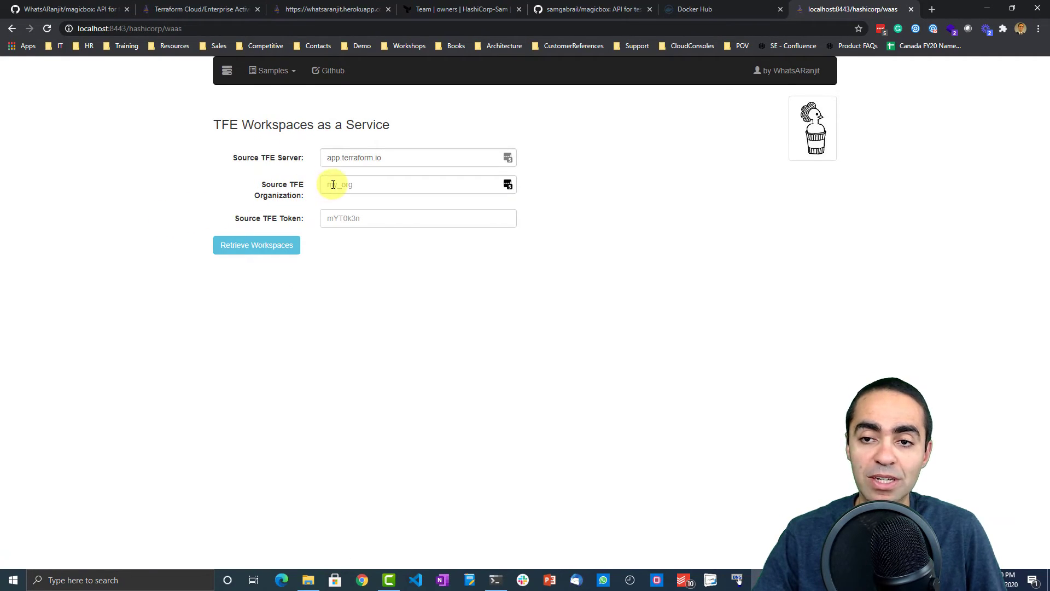
{"action": "type", "text": "Hashi"}
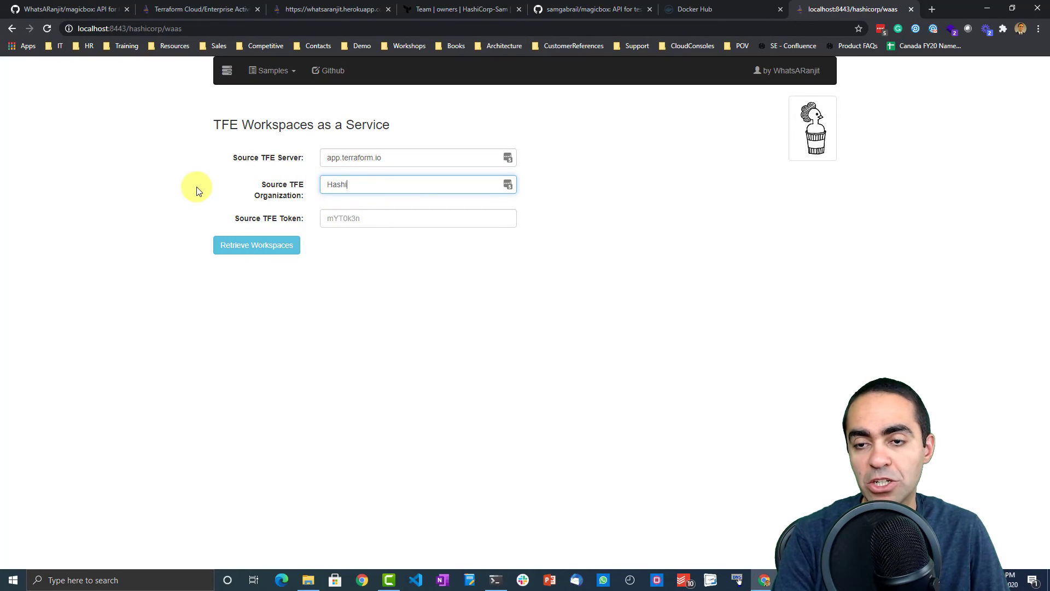
{"action": "type", "text": "Corp-Sam"}
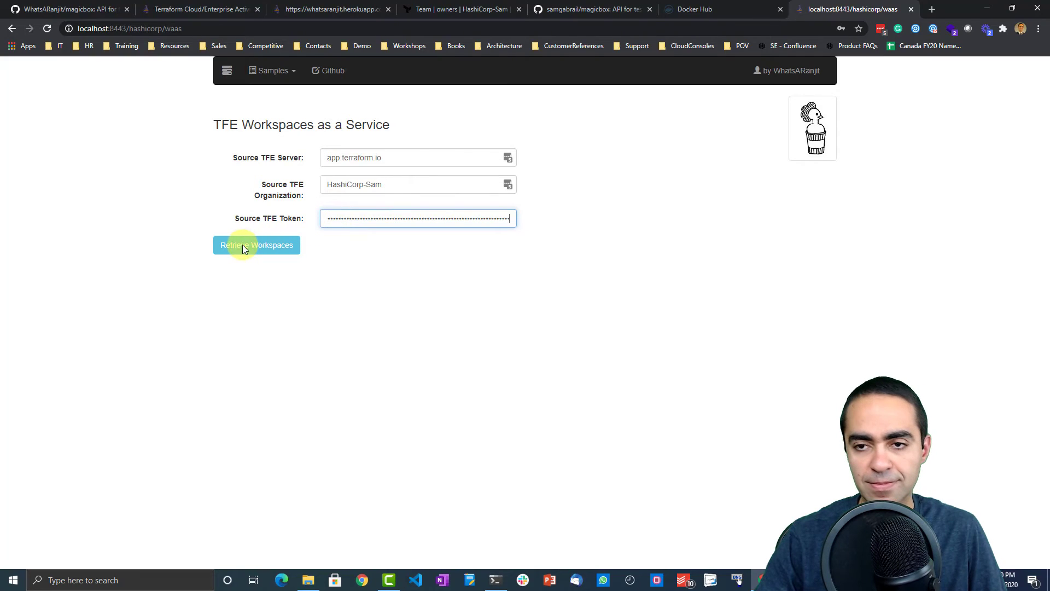
{"action": "left_click", "coordinate": [256, 245]}
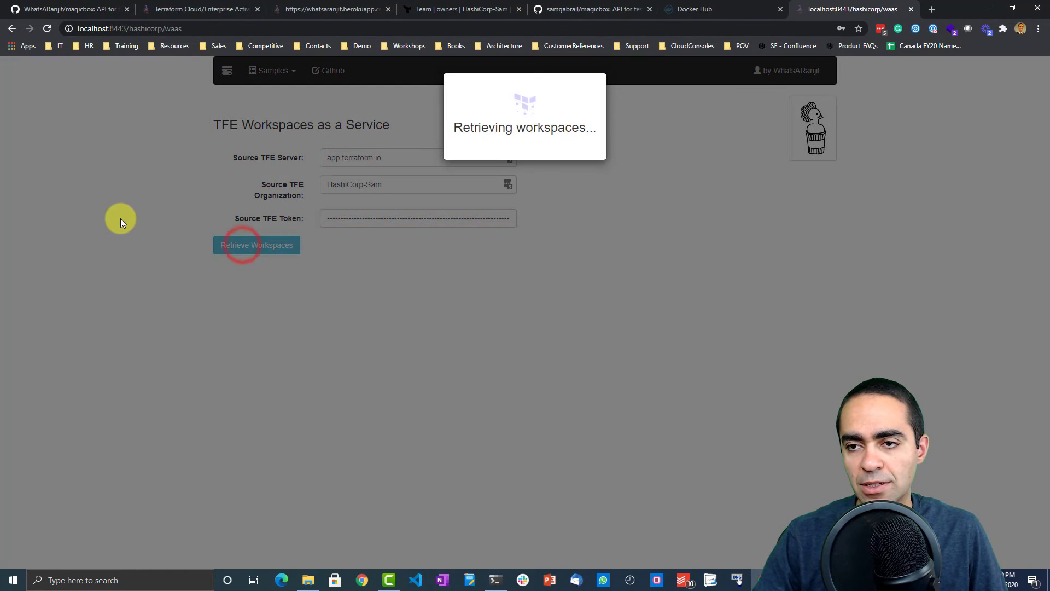
{"action": "left_click", "coordinate": [256, 245]}
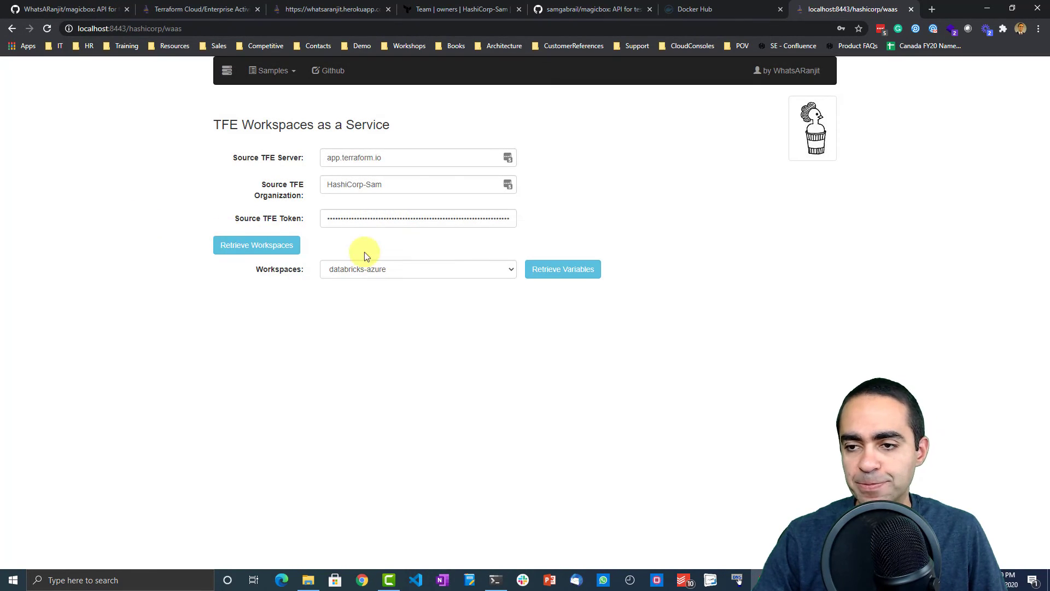
Step: Select the databricks-azure workspace and retrieve its Terraform and environment variables
{"action": "left_click", "coordinate": [510, 269]}
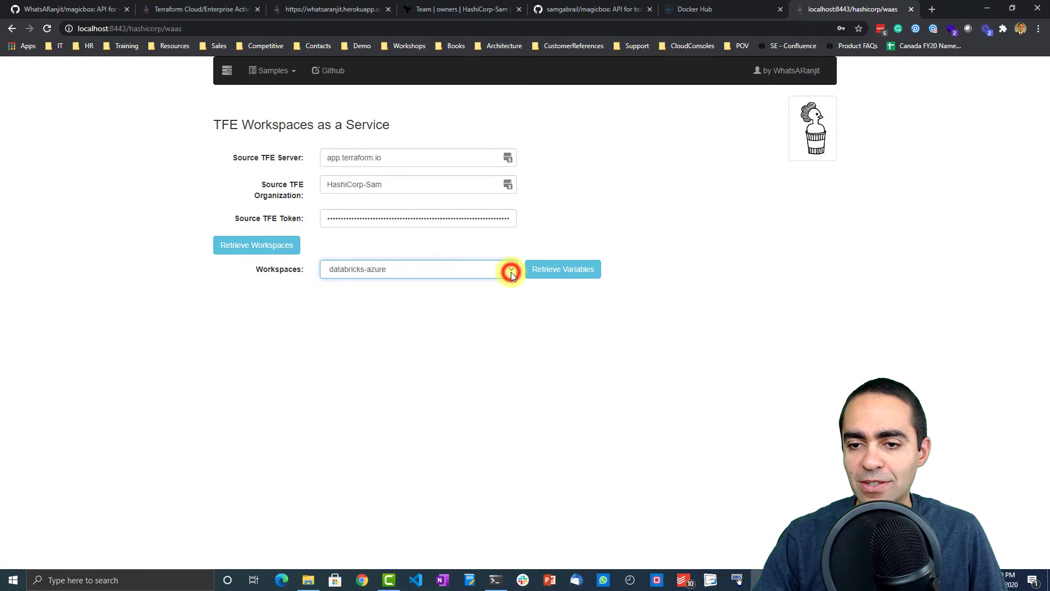
{"action": "left_click", "coordinate": [561, 268]}
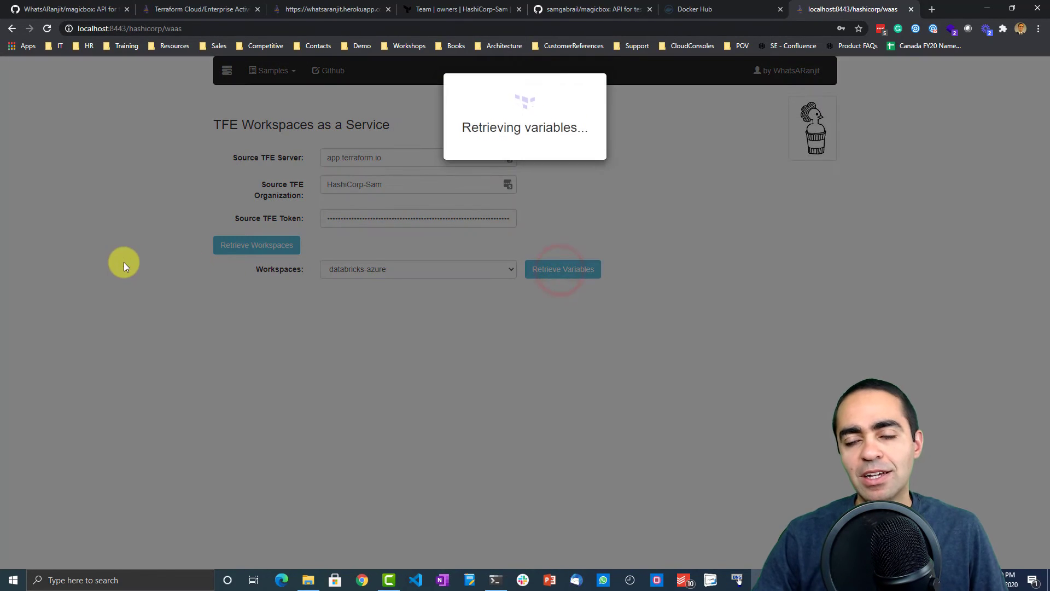
{"action": "left_click", "coordinate": [563, 268]}
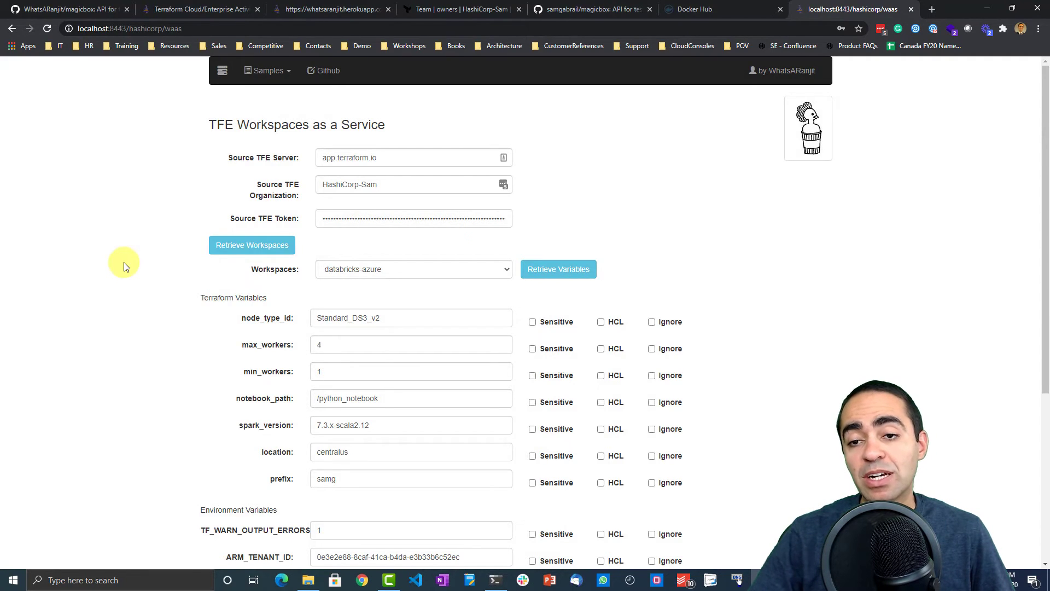
{"action": "scroll", "scroll_direction": "down", "scroll_amount": 3}
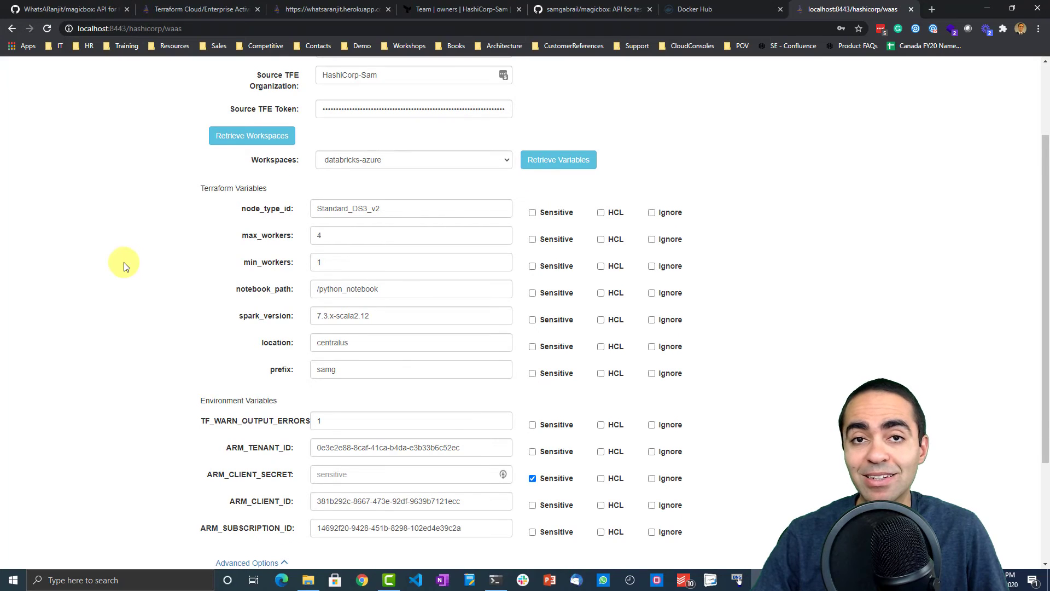
{"action": "mouse_move", "coordinate": [113, 271]}
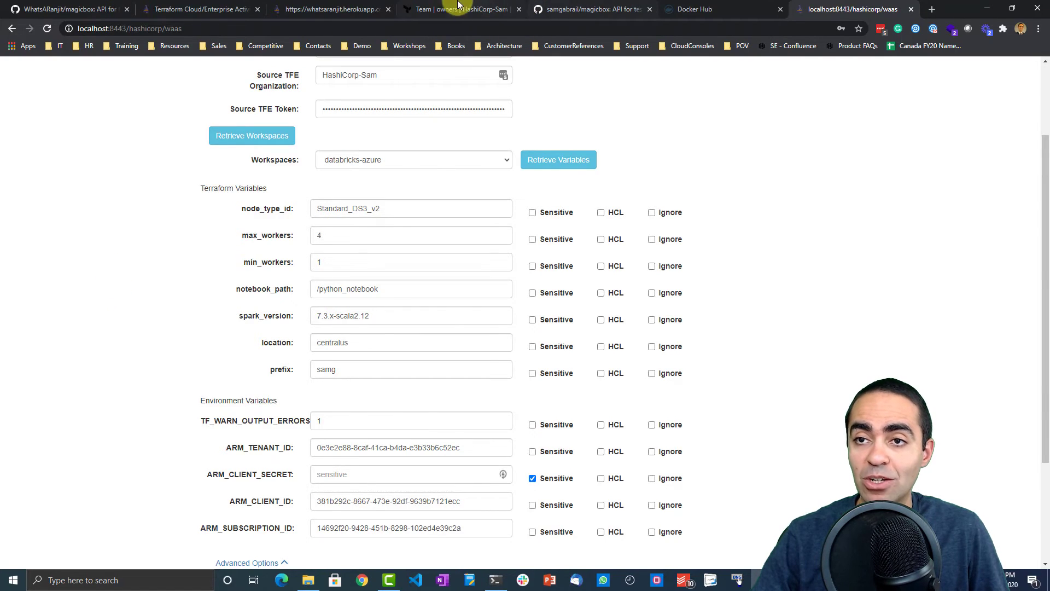
Step: In Terraform Cloud, open databricks-azure from the HashiCorp-Sam workspaces list
{"action": "left_click", "coordinate": [461, 9]}
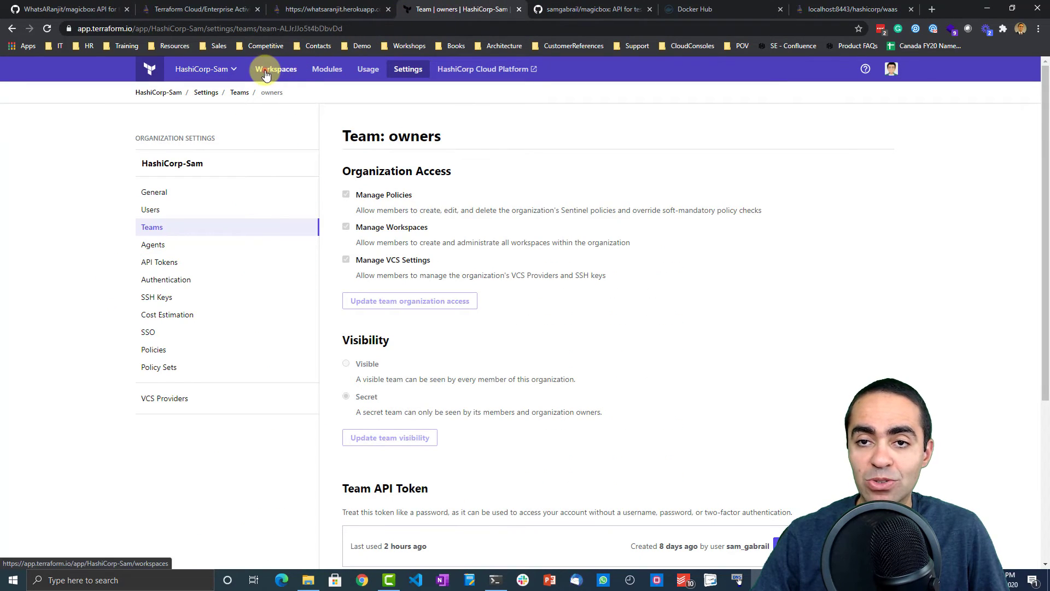
{"action": "left_click", "coordinate": [275, 69]}
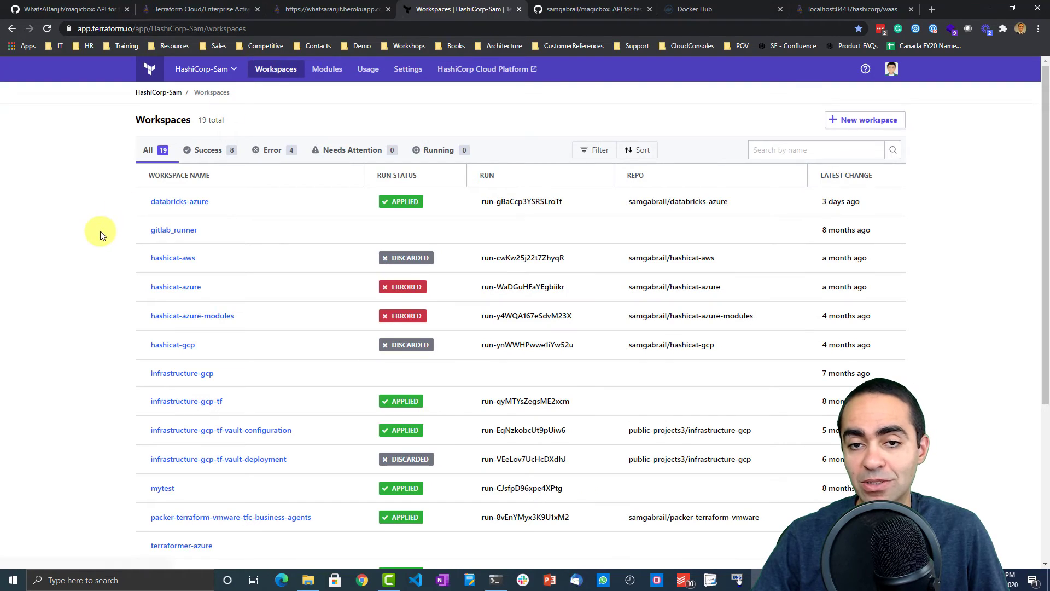
{"action": "mouse_move", "coordinate": [149, 217]}
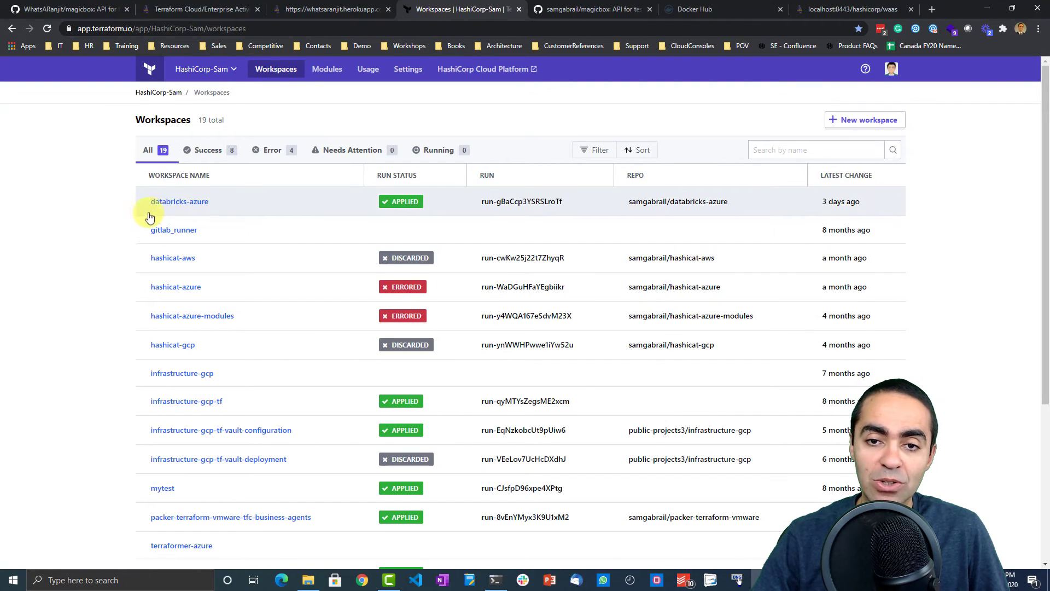
{"action": "left_click", "coordinate": [179, 201]}
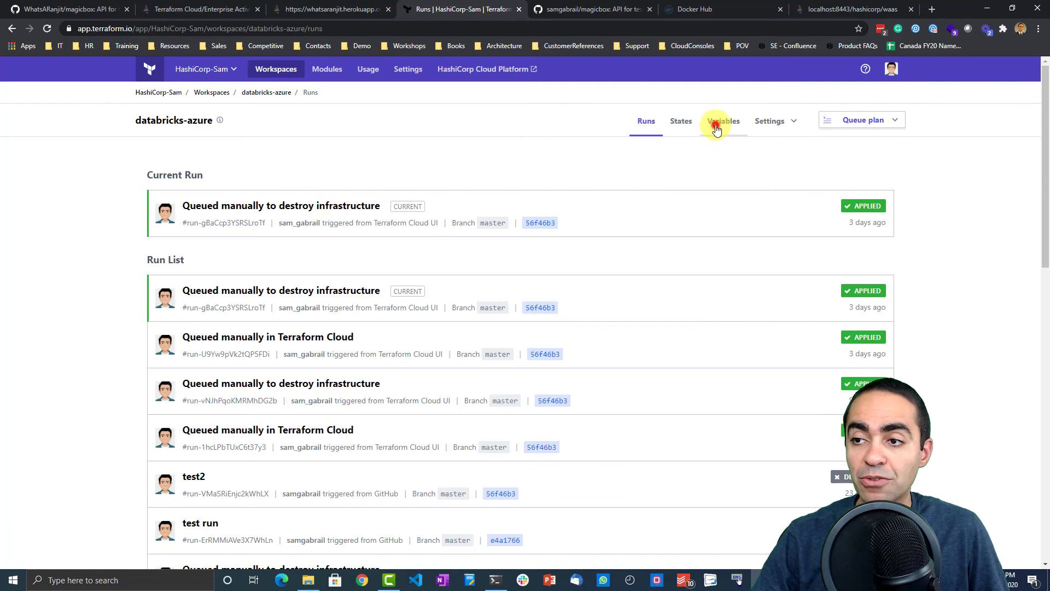
Step: Review databricks-azure's variables, including prefix, location, spark_version and environment variables
{"action": "left_click", "coordinate": [723, 120]}
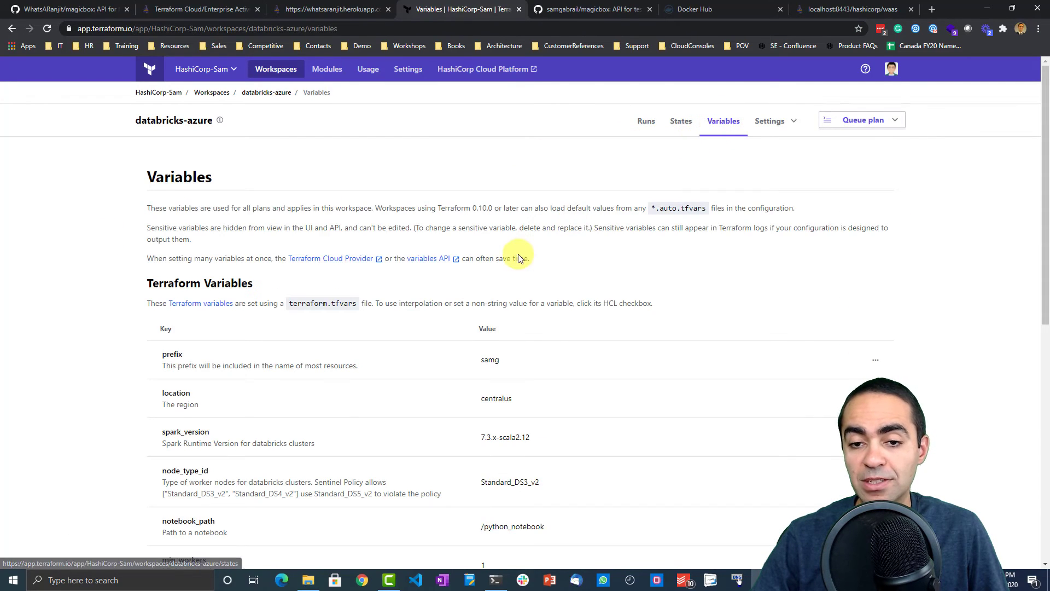
{"action": "scroll", "scroll_direction": "down", "scroll_amount": 3}
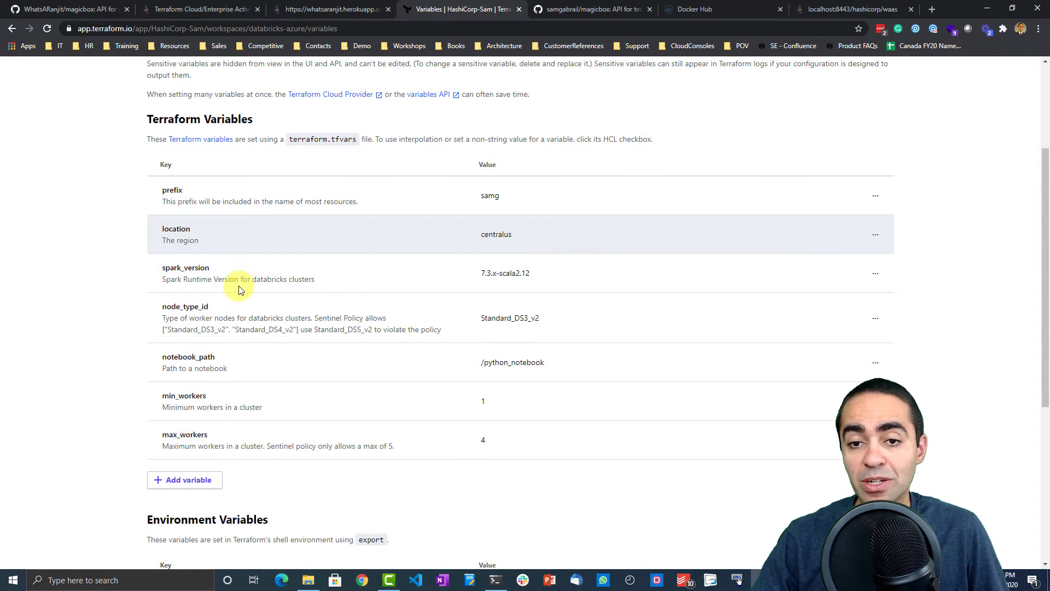
{"action": "scroll", "scroll_direction": "down", "scroll_amount": 3}
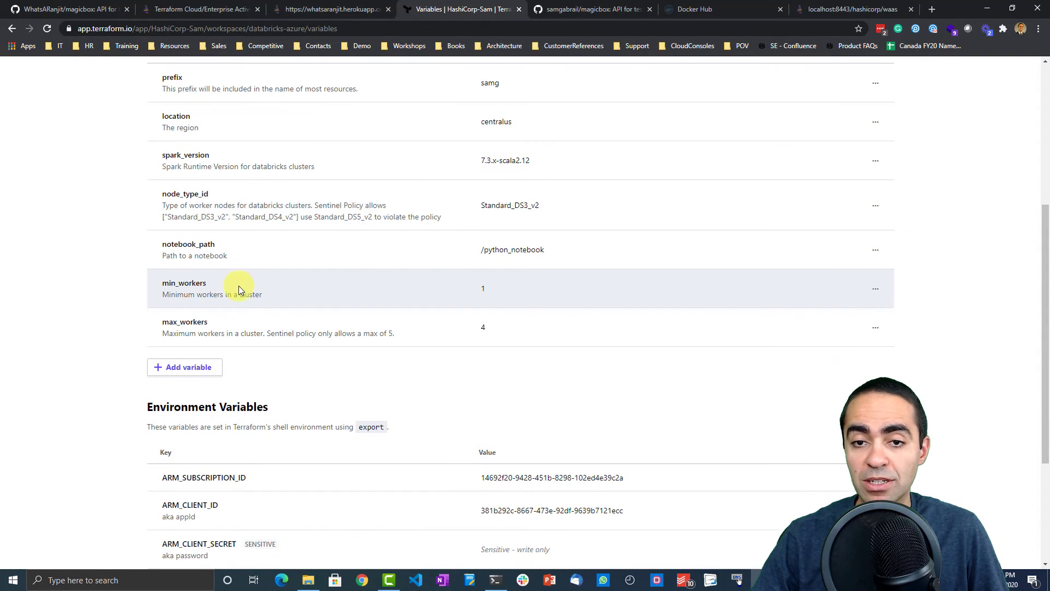
{"action": "scroll", "scroll_direction": "down", "scroll_amount": 3}
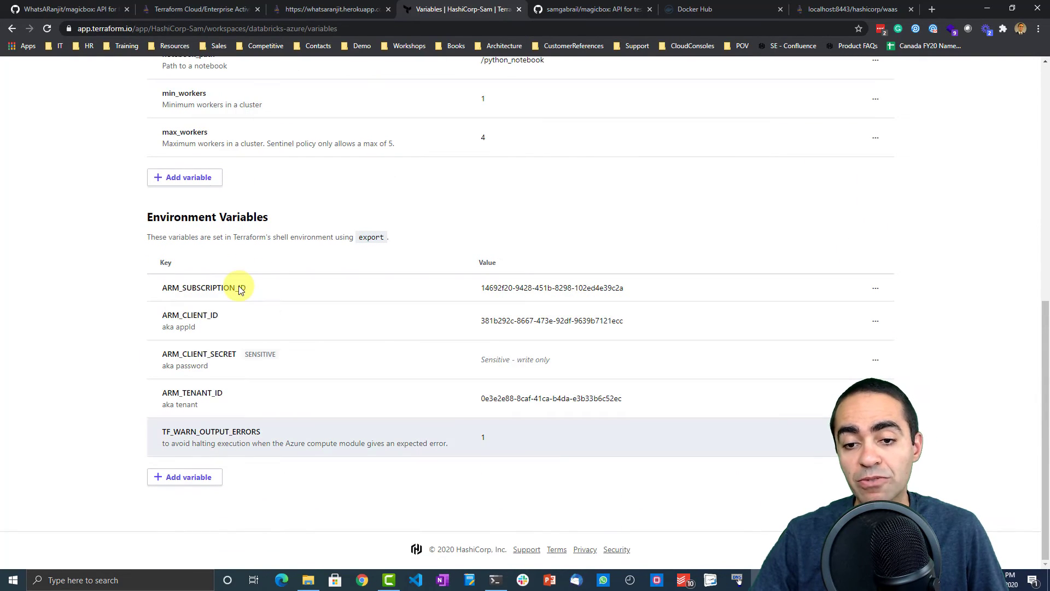
{"action": "mouse_move", "coordinate": [94, 236]}
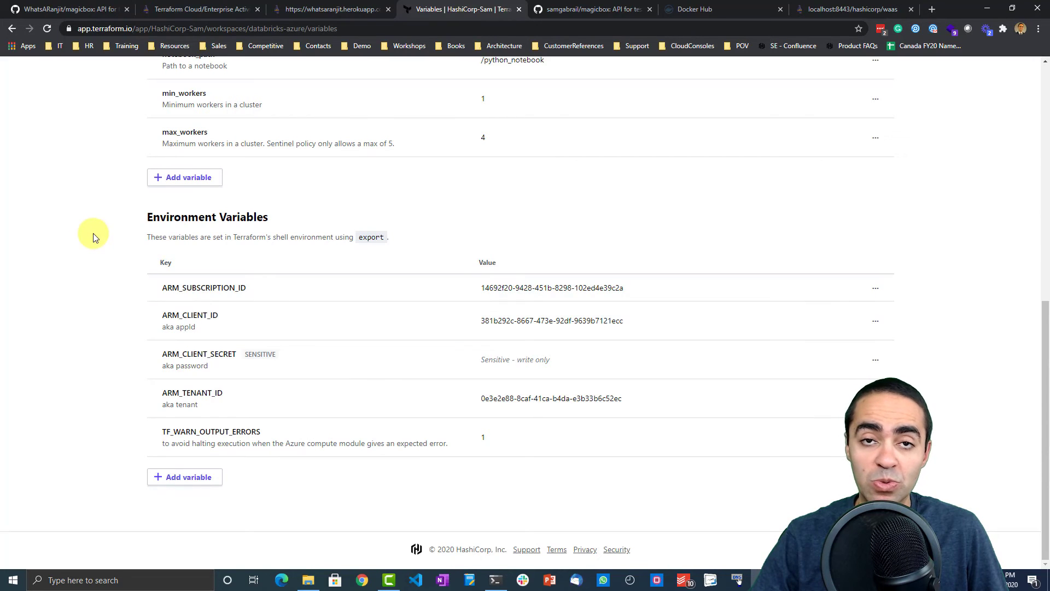
{"action": "scroll", "scroll_direction": "up", "scroll_amount": 3}
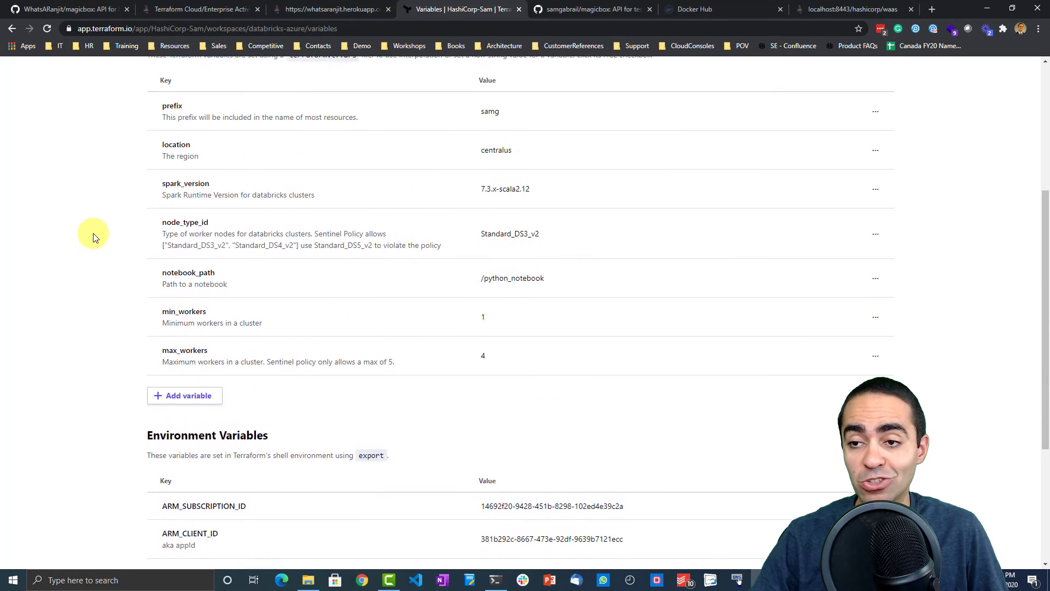
{"action": "scroll", "scroll_direction": "up", "scroll_amount": 3}
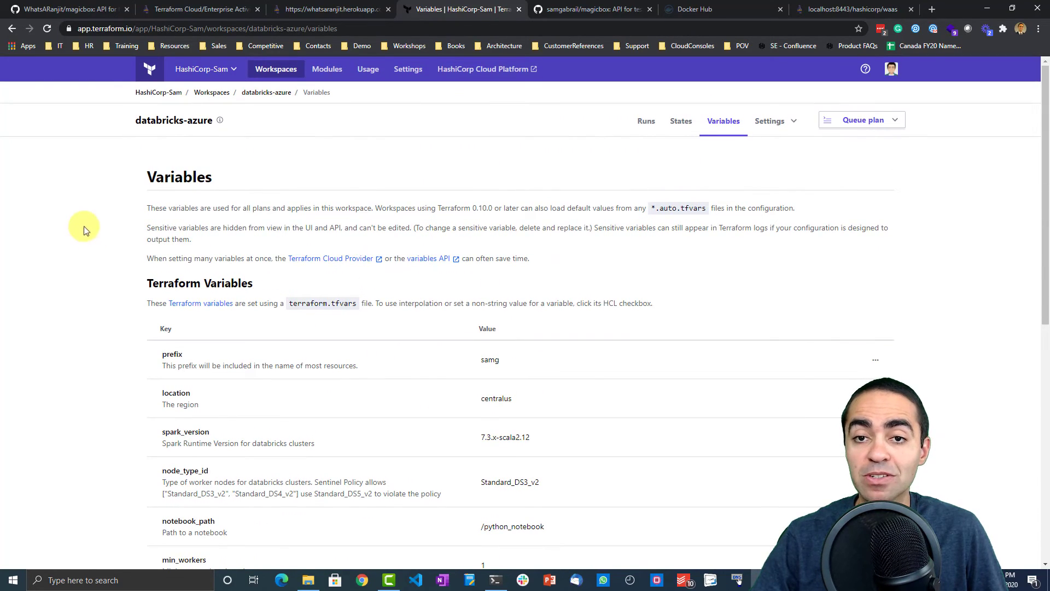
{"action": "mouse_move", "coordinate": [65, 214]}
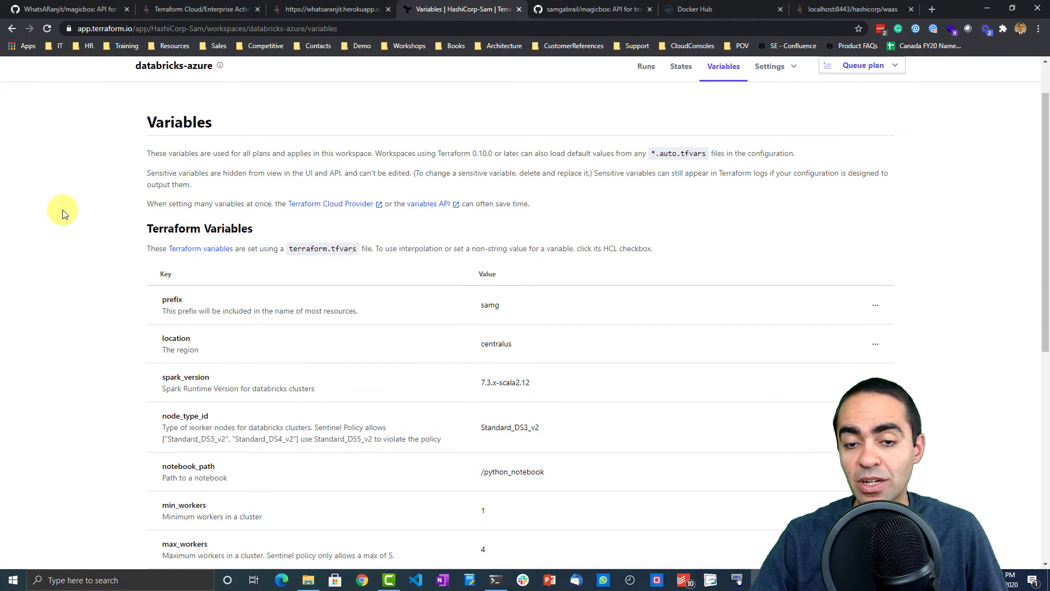
{"action": "scroll", "scroll_direction": "up", "scroll_amount": 3}
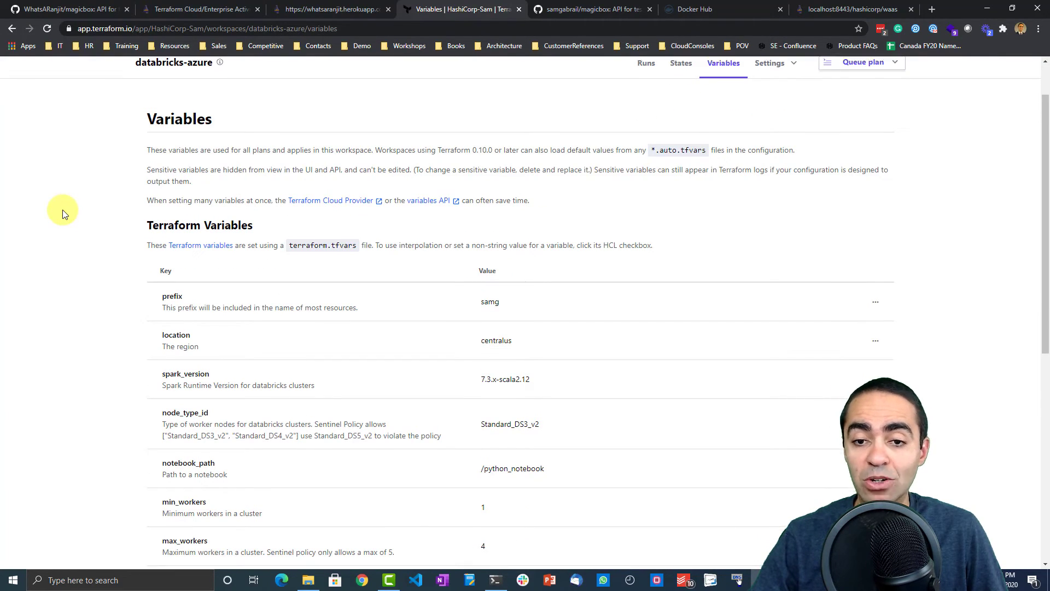
{"action": "scroll", "scroll_direction": "down", "scroll_amount": 3}
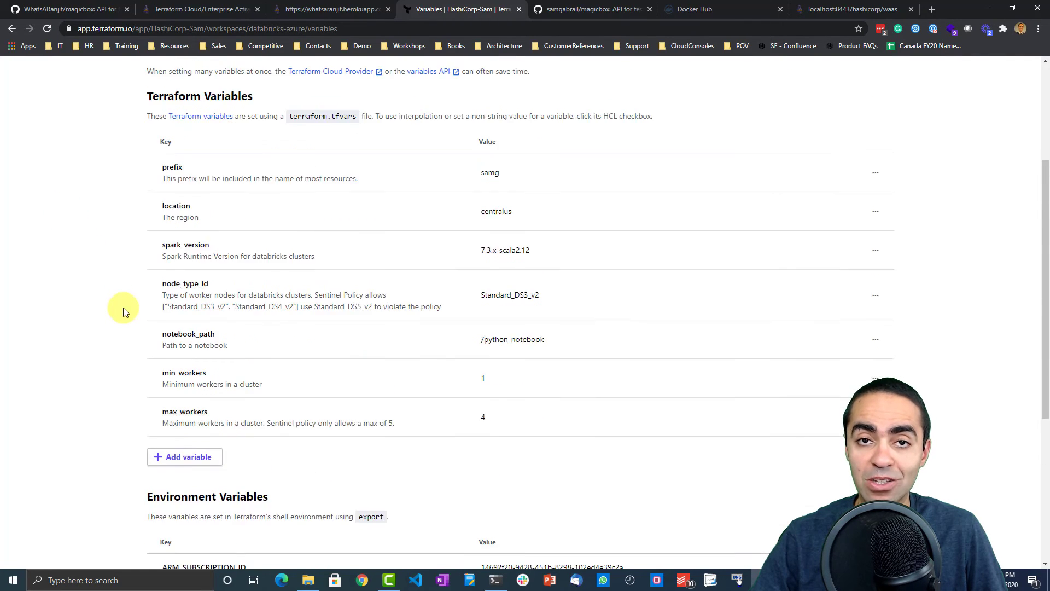
{"action": "scroll", "scroll_direction": "up", "scroll_amount": 3}
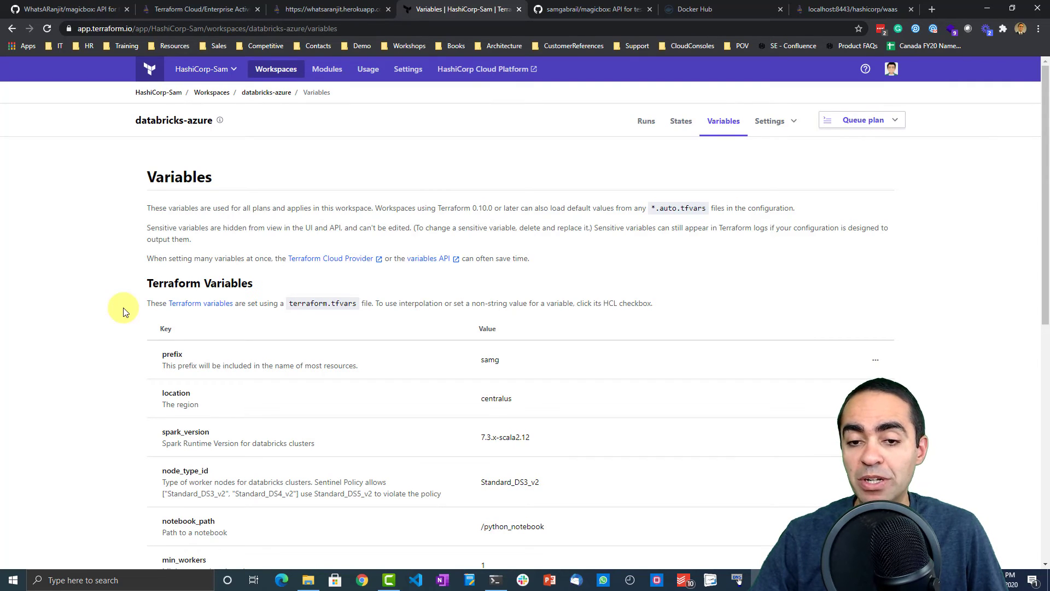
{"action": "scroll", "scroll_direction": "down", "scroll_amount": 3}
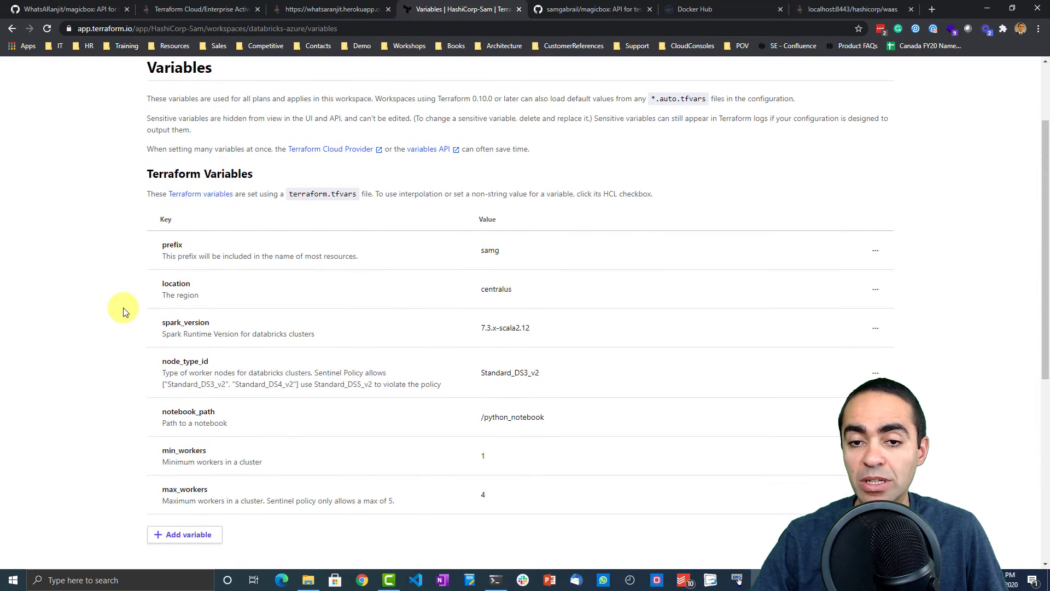
{"action": "scroll", "scroll_direction": "up", "scroll_amount": 3}
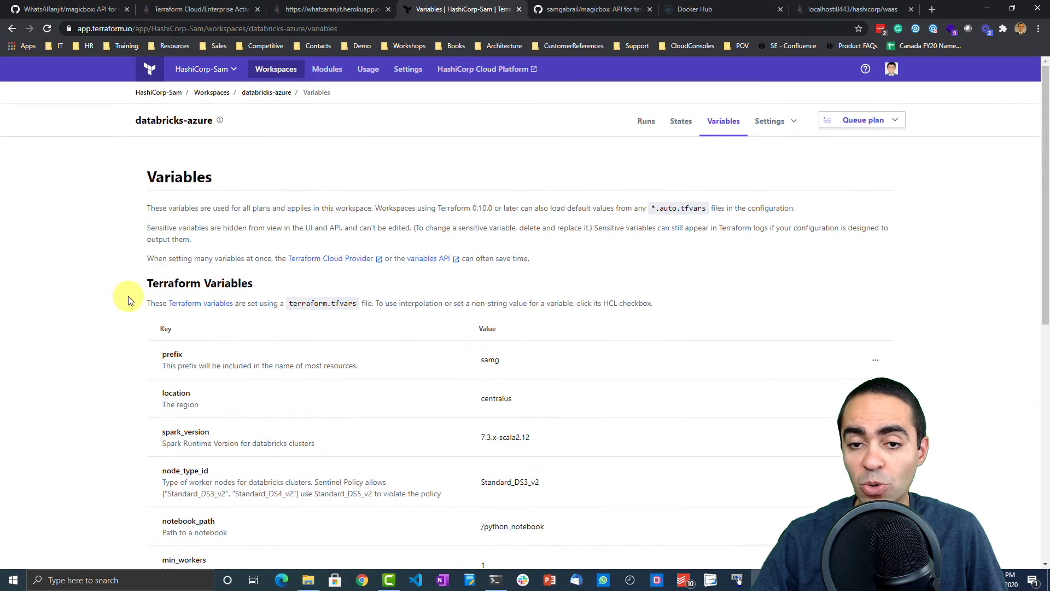
{"action": "mouse_move", "coordinate": [133, 332]}
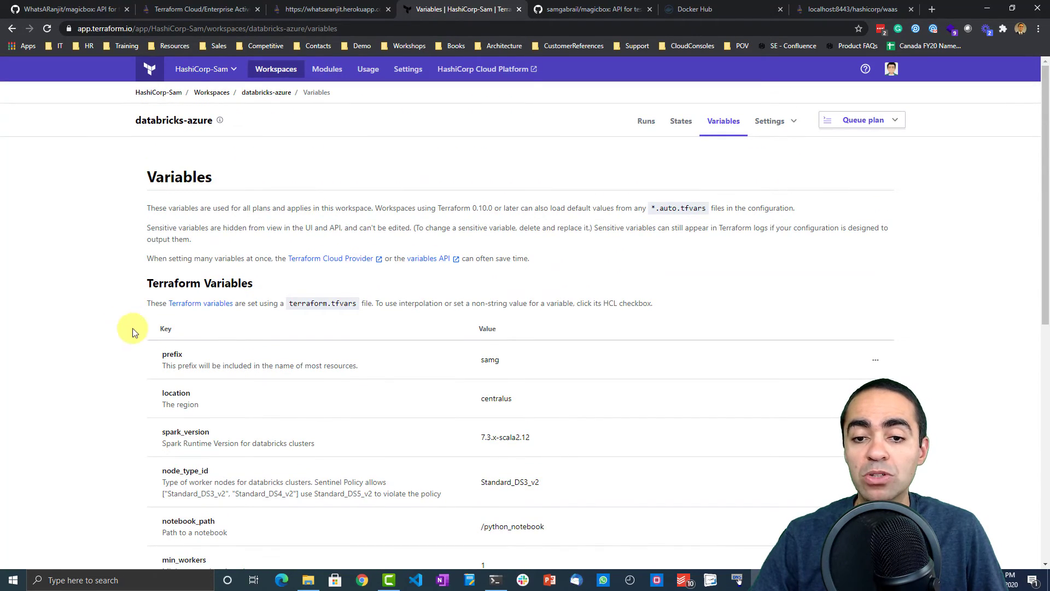
{"action": "scroll", "scroll_direction": "down", "scroll_amount": 3}
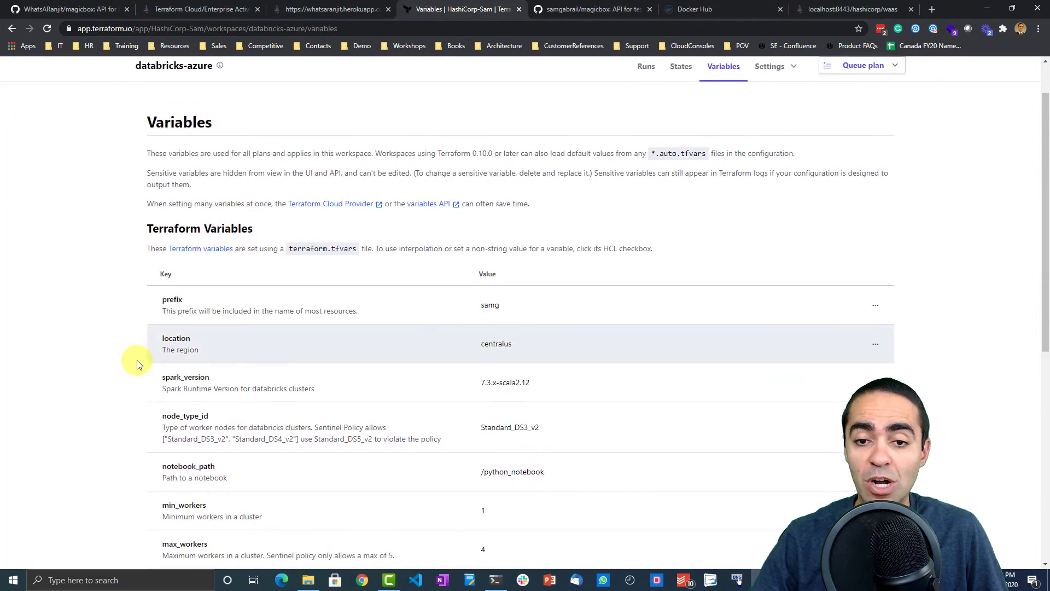
{"action": "mouse_move", "coordinate": [87, 336]}
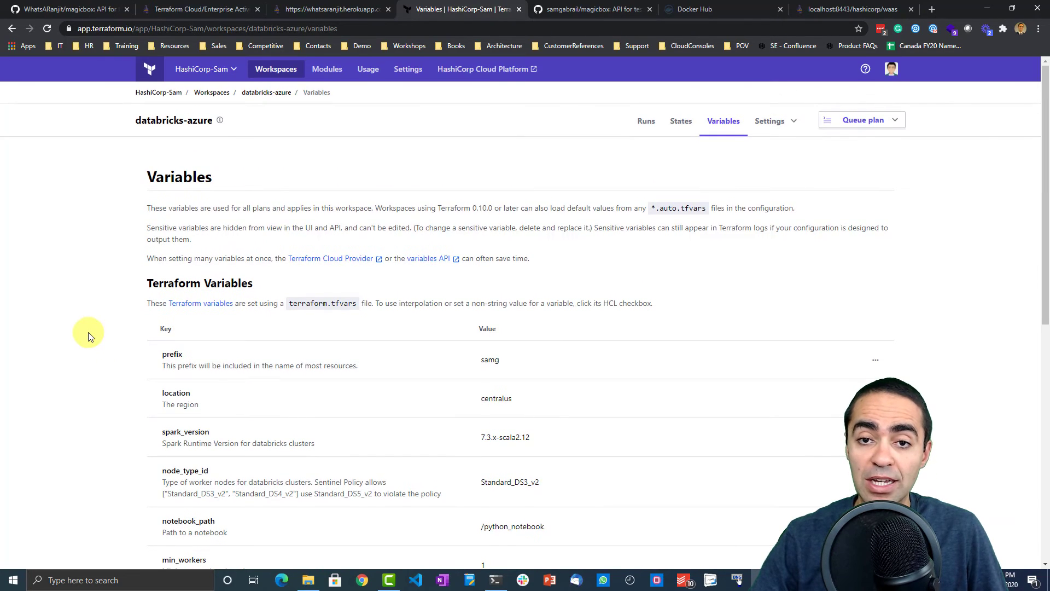
{"action": "scroll", "scroll_direction": "down", "scroll_amount": 3}
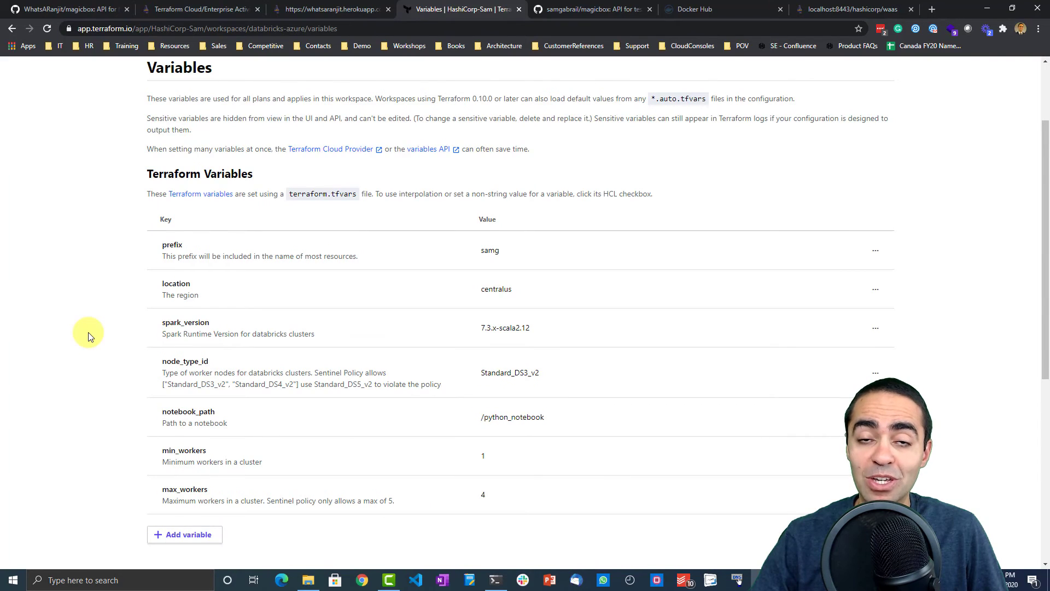
{"action": "scroll", "scroll_direction": "down", "scroll_amount": 3}
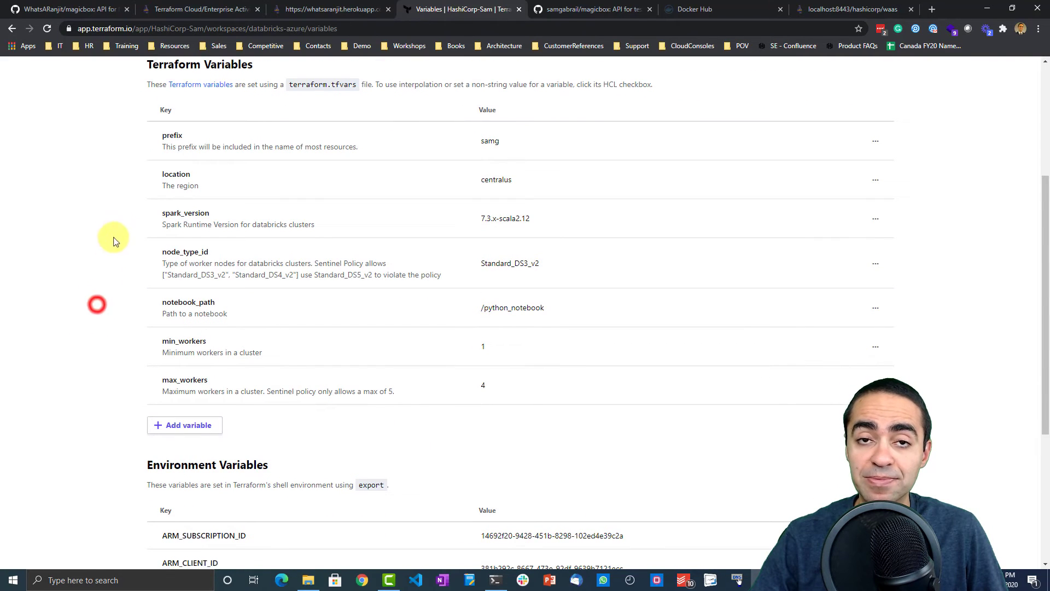
{"action": "mouse_move", "coordinate": [120, 218]}
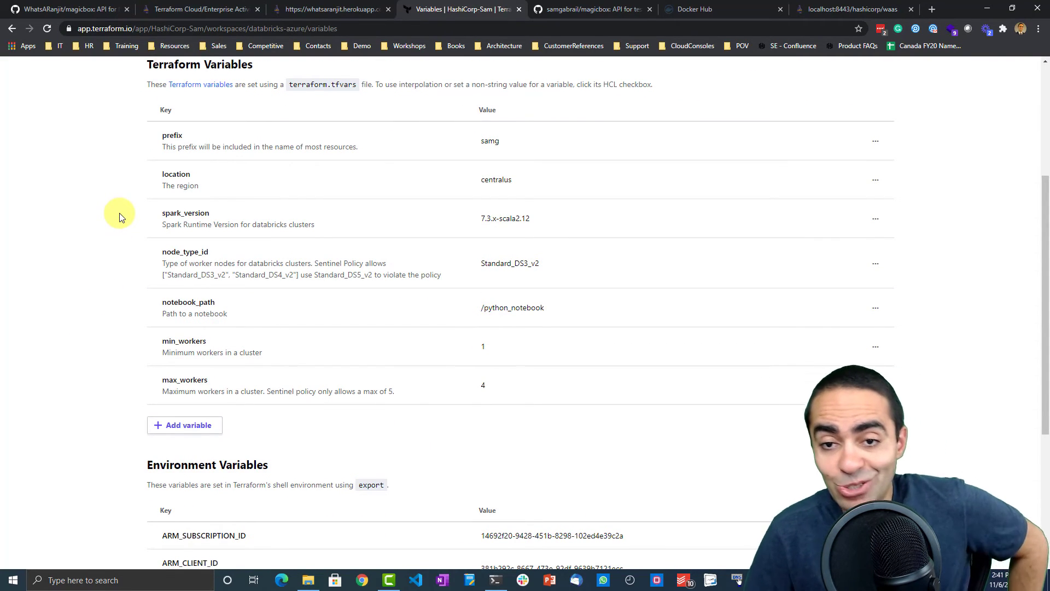
{"action": "scroll", "scroll_direction": "up", "scroll_amount": 3}
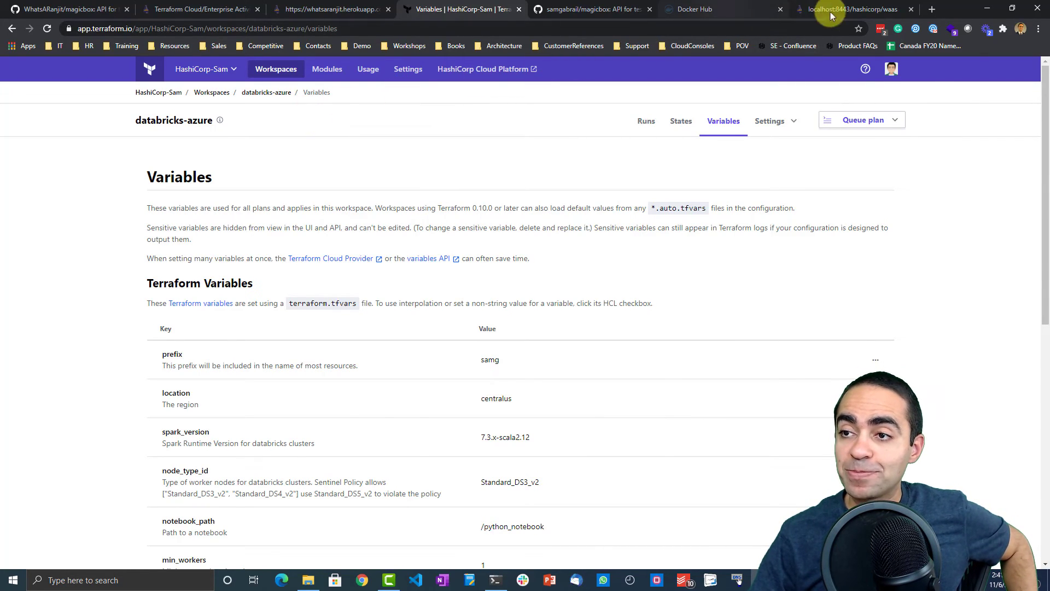
Step: Back in Magic Box, scroll through databricks-azure's retrieved variables down to the target settings
{"action": "left_click", "coordinate": [851, 8]}
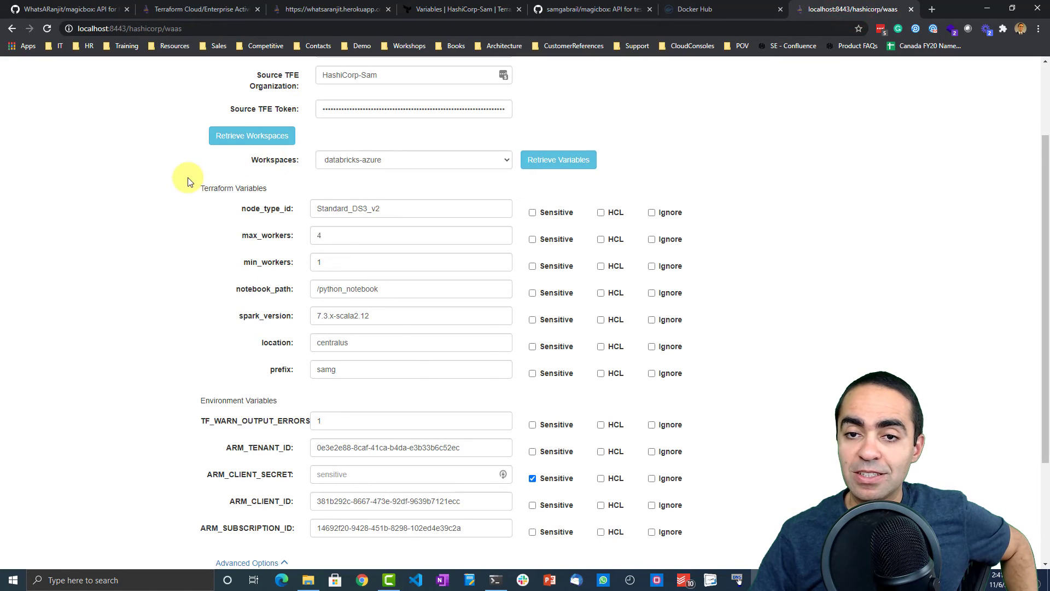
{"action": "scroll", "scroll_direction": "up", "scroll_amount": 3}
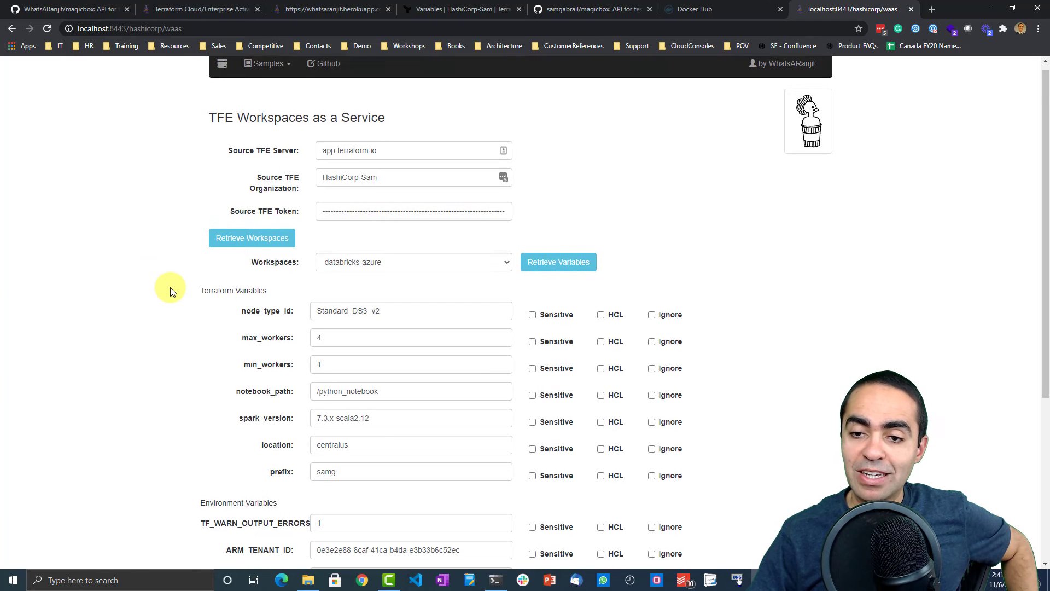
{"action": "scroll", "scroll_direction": "down", "scroll_amount": 3}
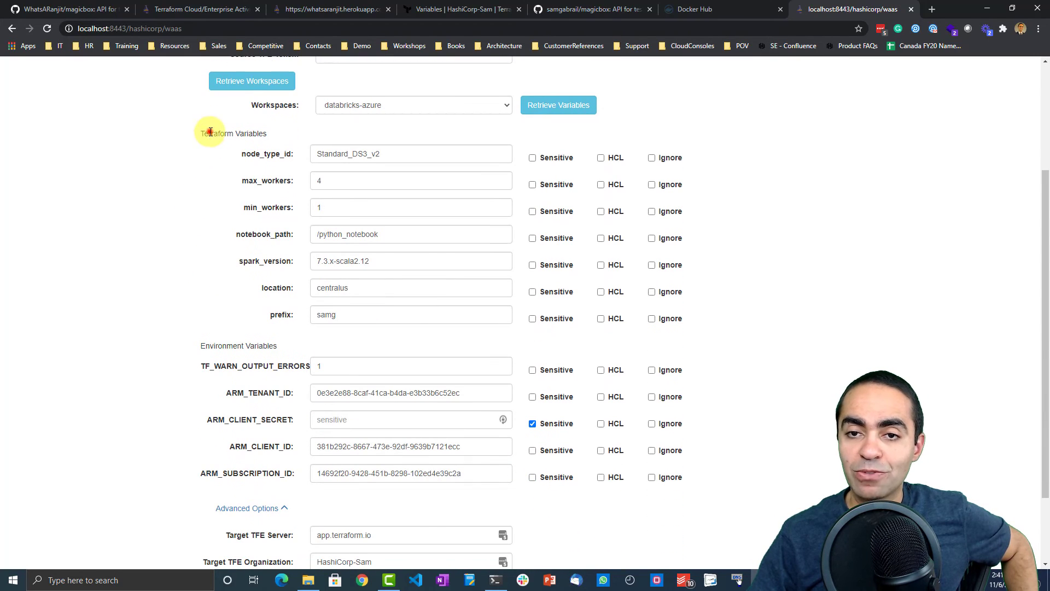
{"action": "double_click", "coordinate": [238, 346]}
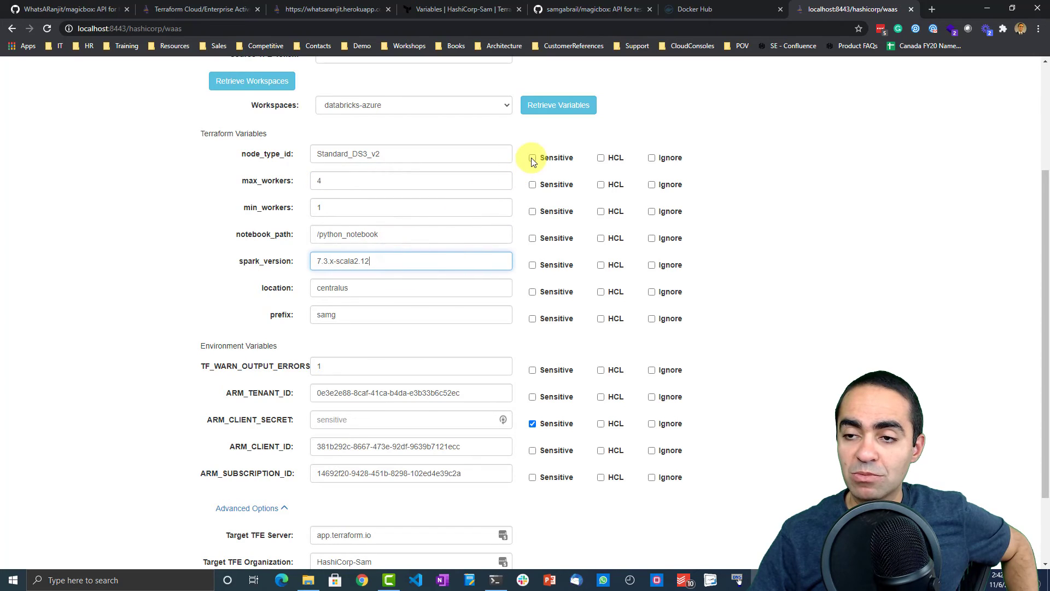
{"action": "left_click", "coordinate": [532, 157]}
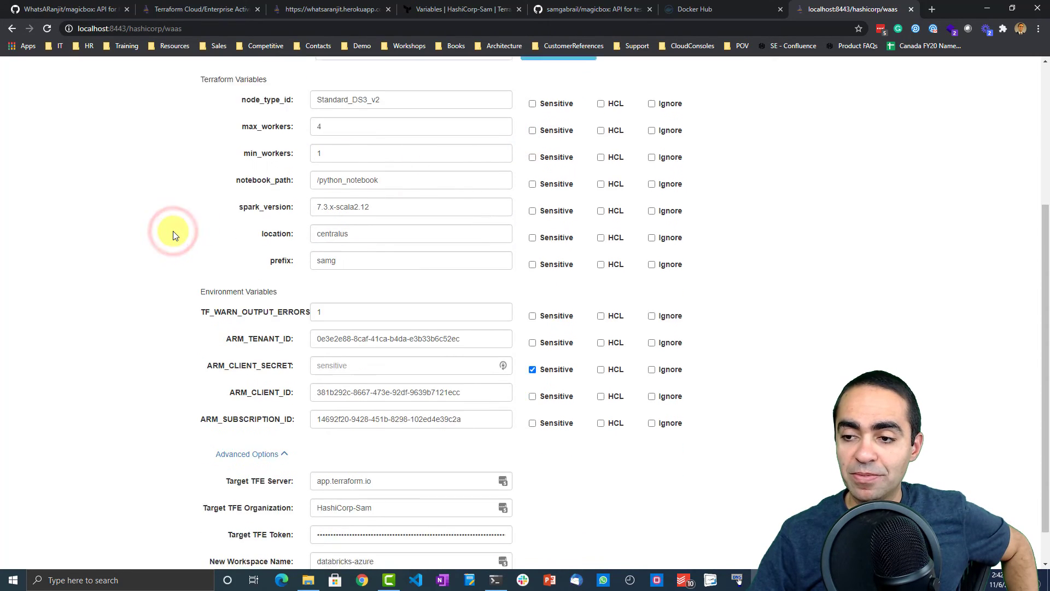
{"action": "scroll", "scroll_direction": "down", "scroll_amount": 3}
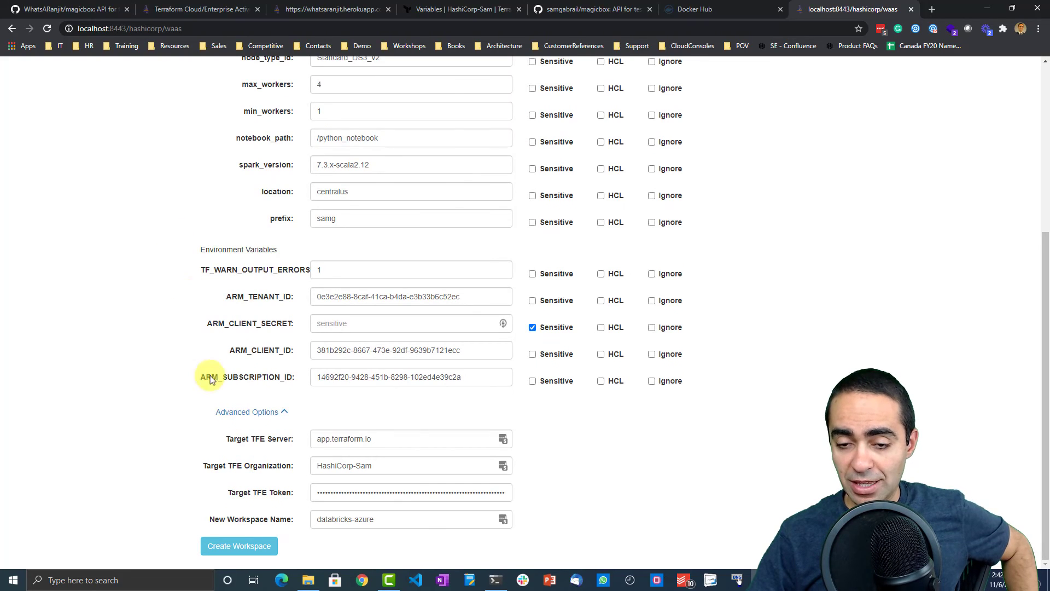
{"action": "mouse_move", "coordinate": [247, 523]}
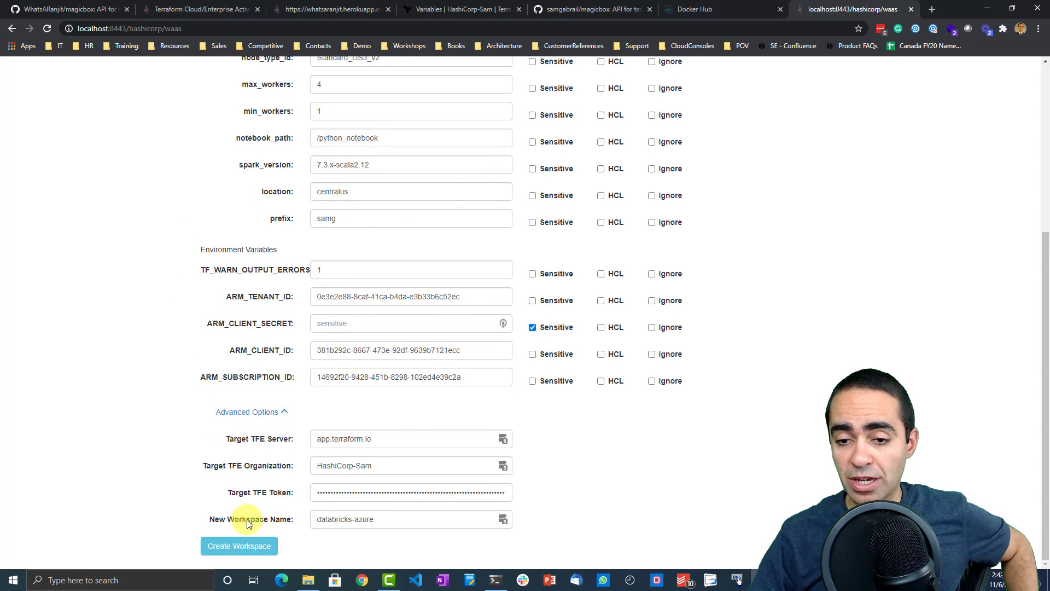
{"action": "mouse_move", "coordinate": [315, 459]}
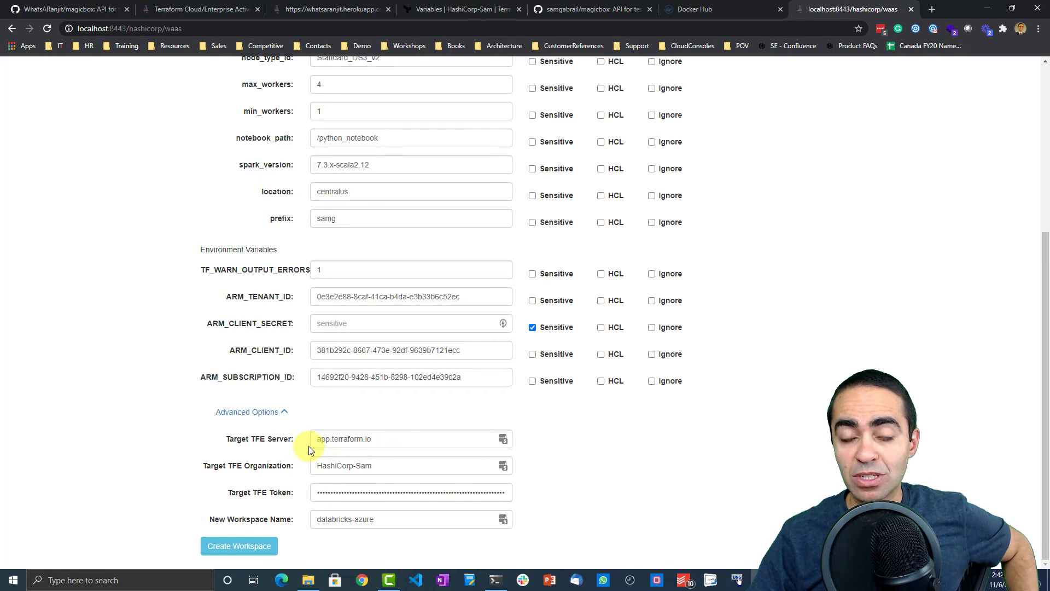
{"action": "mouse_move", "coordinate": [214, 481]}
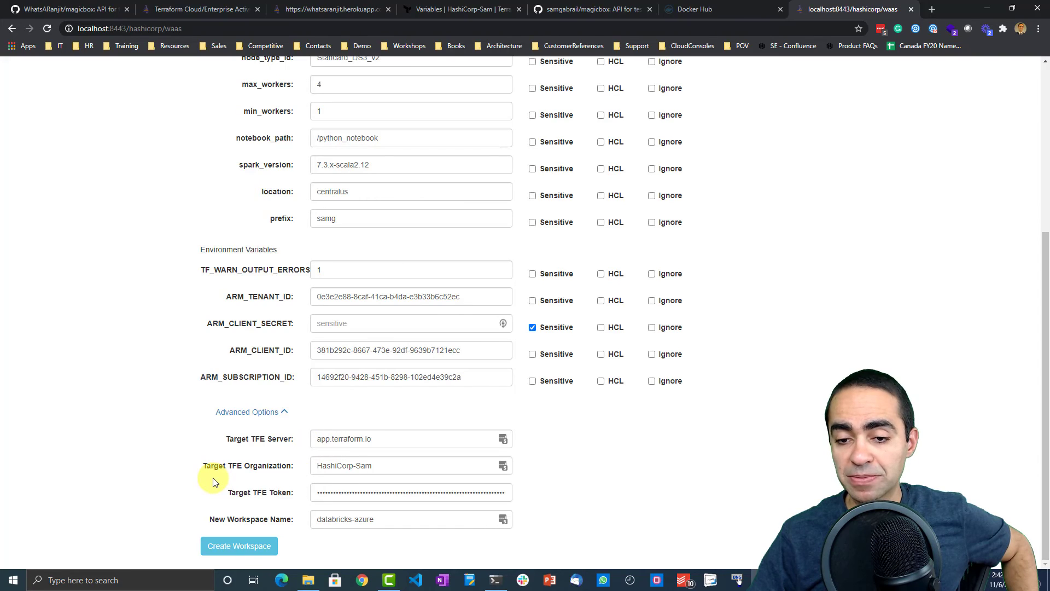
{"action": "mouse_move", "coordinate": [313, 480]}
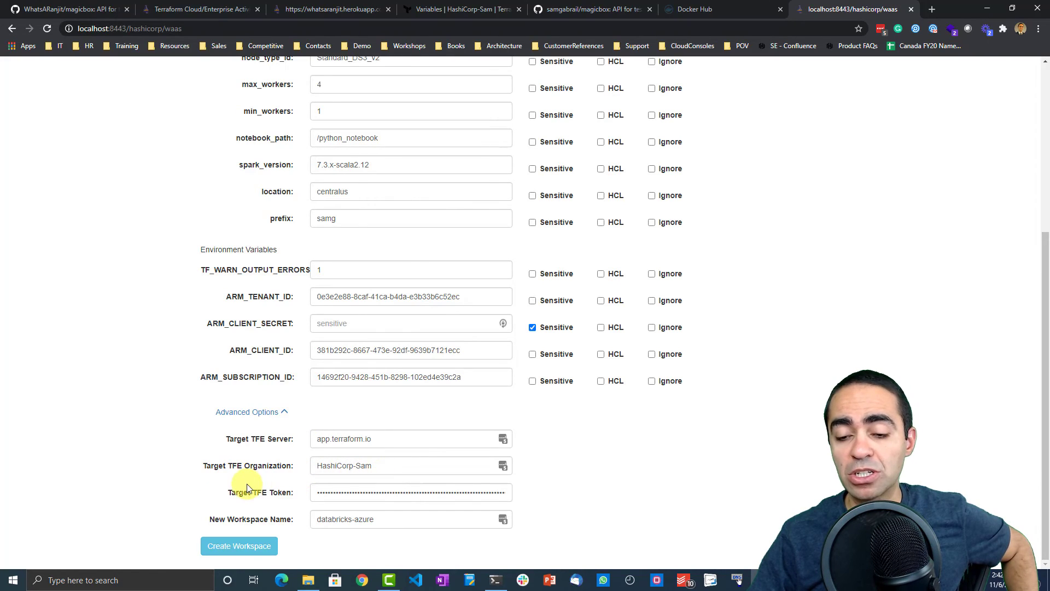
{"action": "mouse_move", "coordinate": [252, 486]}
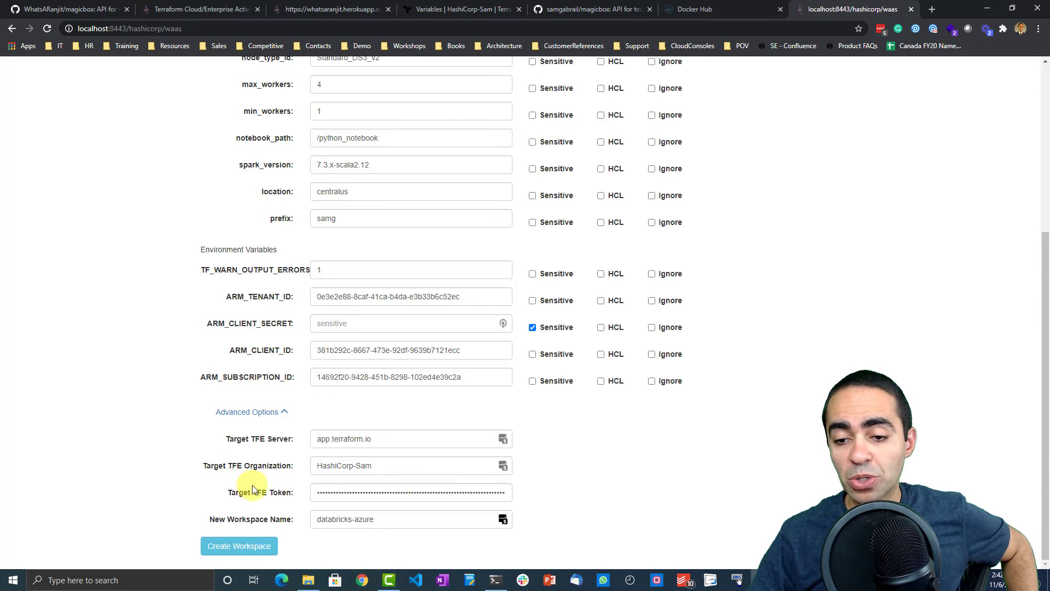
{"action": "mouse_move", "coordinate": [399, 519]}
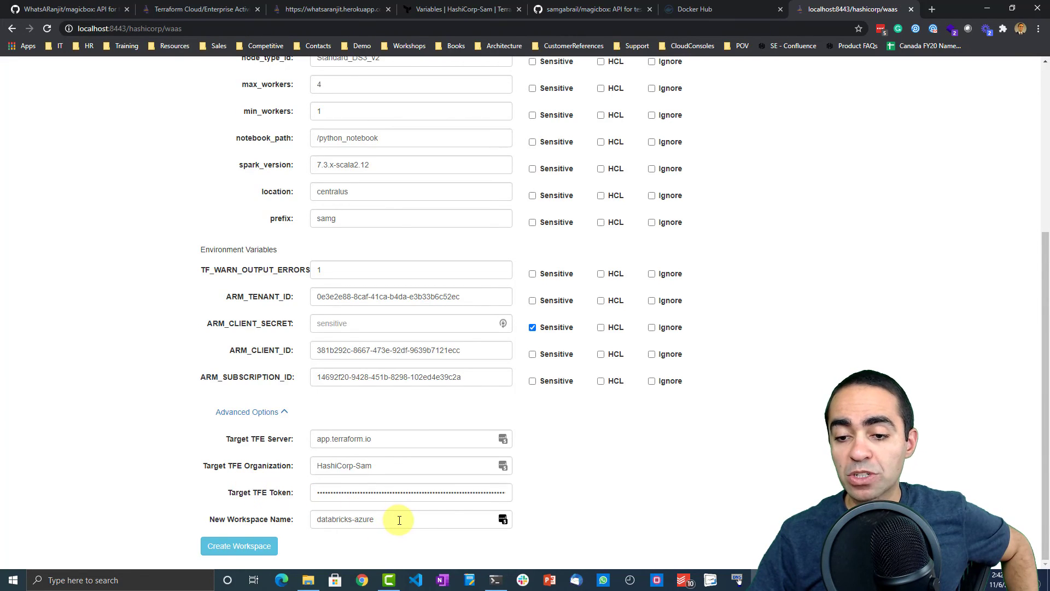
Step: Rename the new workspace to databricks-azure2 and create it in HashiCorp-Sam
{"action": "type", "text": "2"}
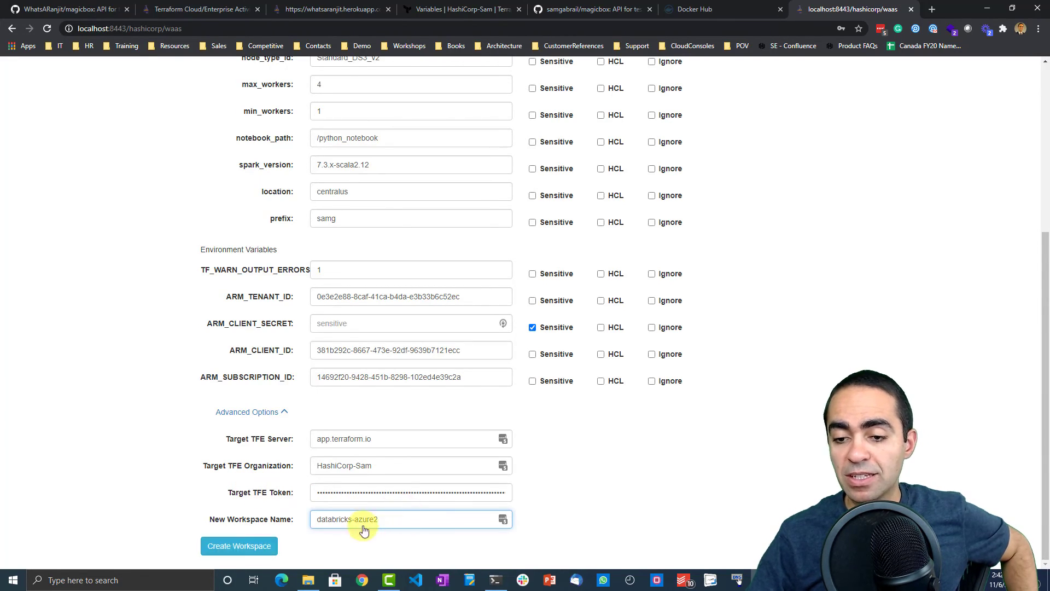
{"action": "left_click", "coordinate": [239, 546]}
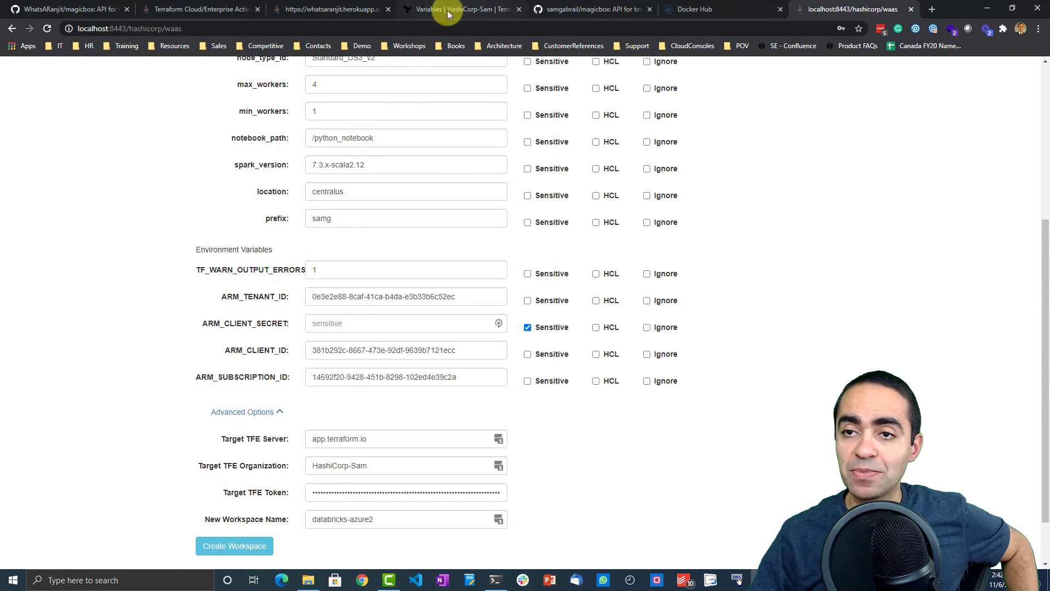
Step: Verify databricks-azure2 and its copied variables in Terraform Cloud, then return to Magic Box
{"action": "left_click", "coordinate": [459, 9]}
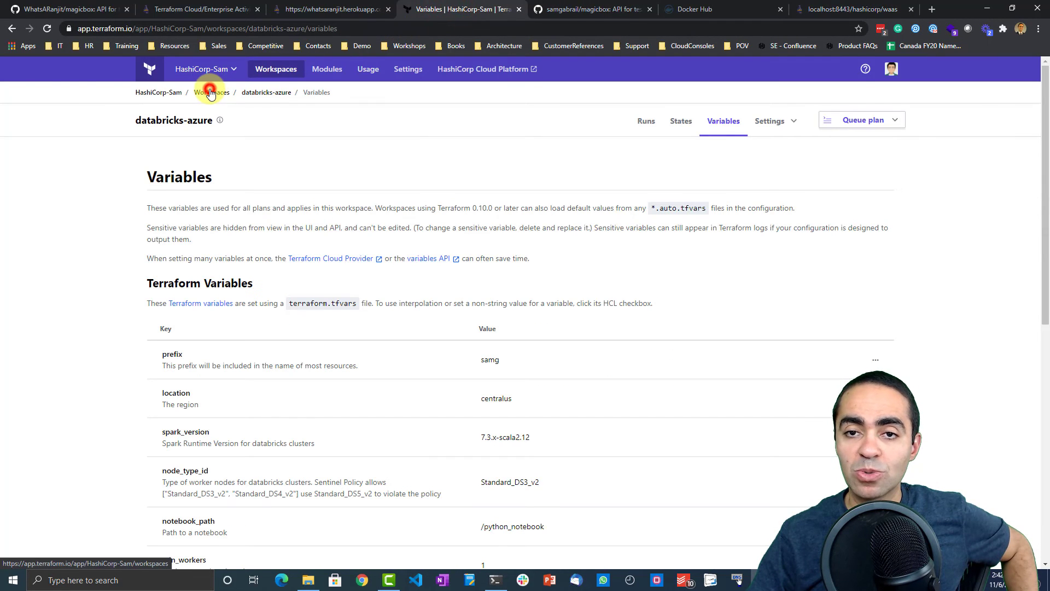
{"action": "left_click", "coordinate": [212, 92]}
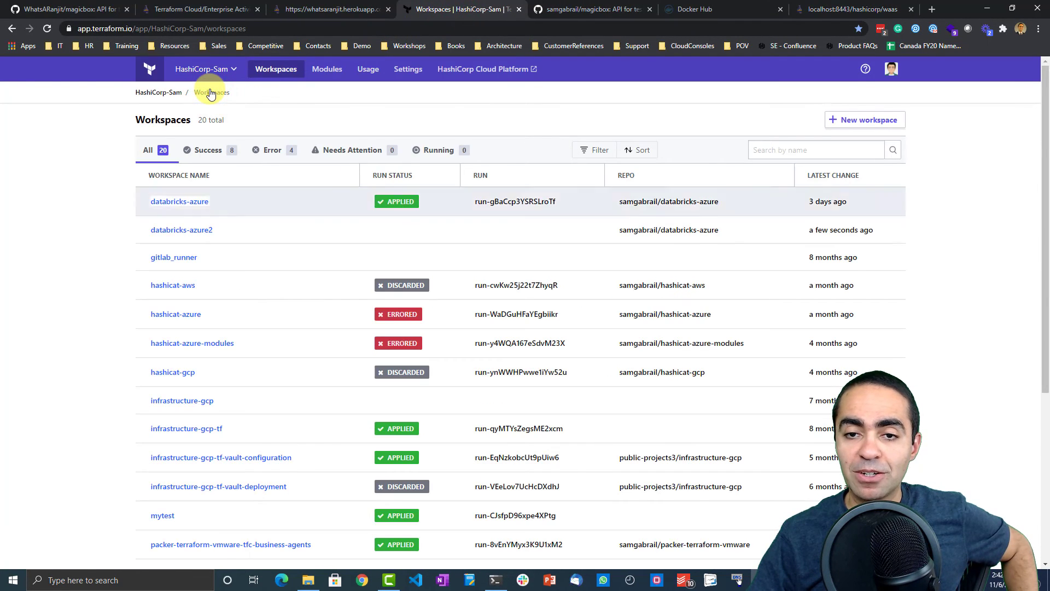
{"action": "left_click", "coordinate": [182, 230]}
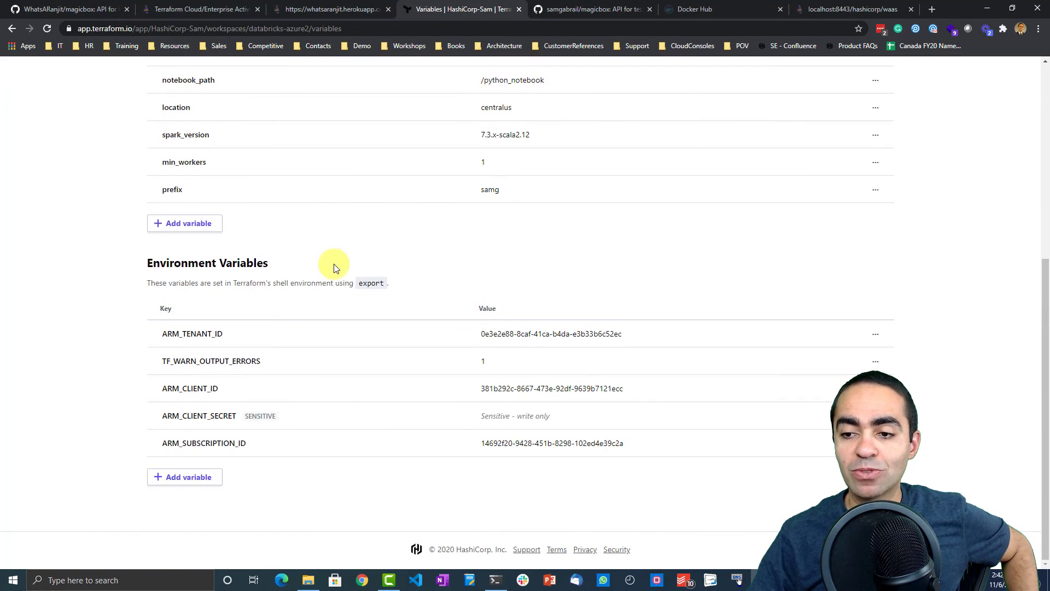
{"action": "scroll", "scroll_direction": "up", "scroll_amount": 3}
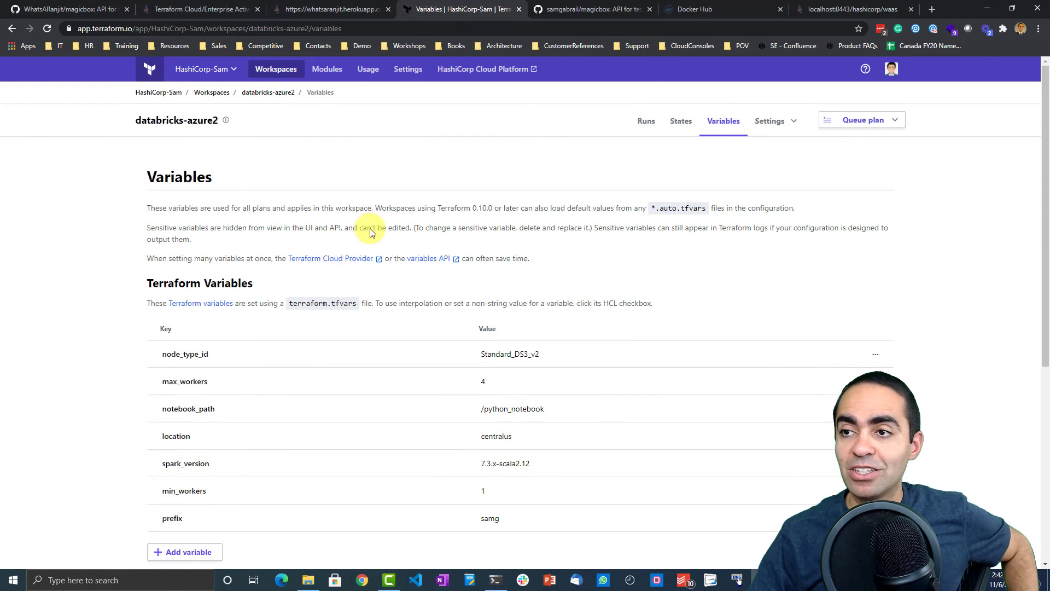
{"action": "left_click", "coordinate": [851, 9]}
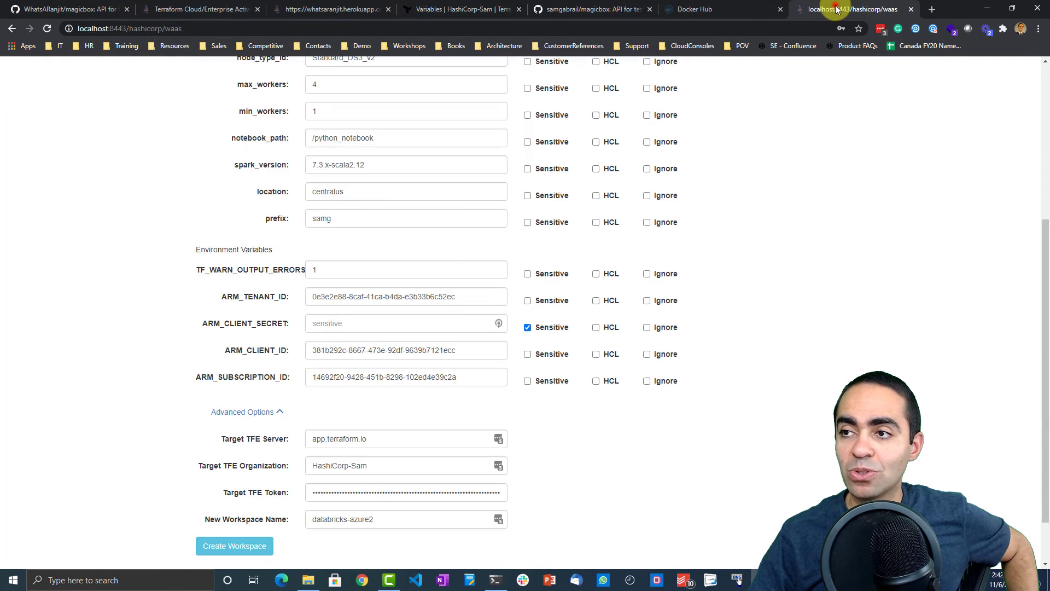
Step: Open the hashicorp/json2hcl converter, keep json as target output, and return home
{"action": "scroll", "scroll_direction": "up", "scroll_amount": 3}
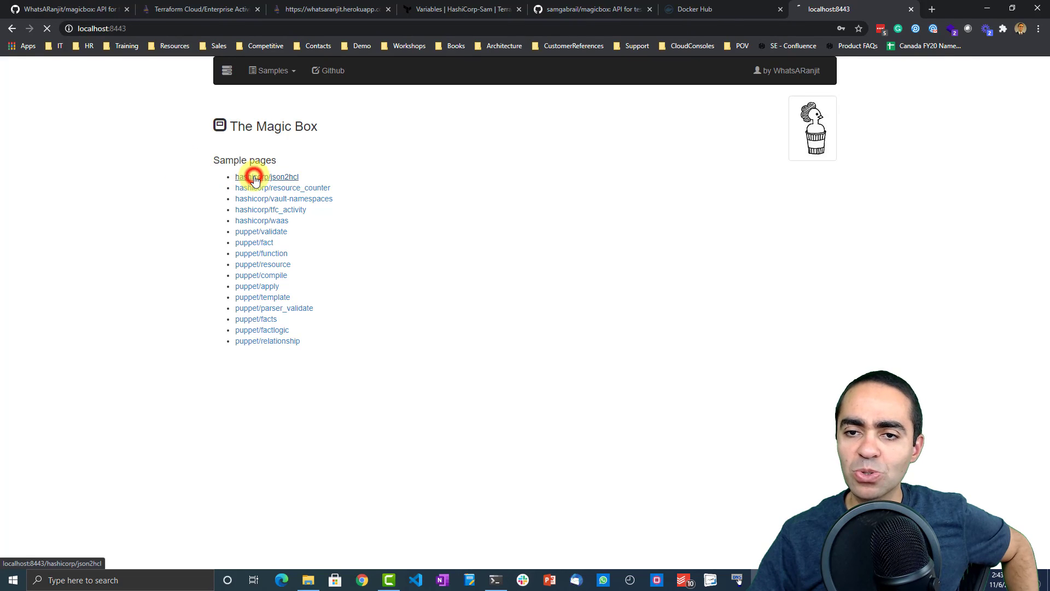
{"action": "left_click", "coordinate": [268, 177]}
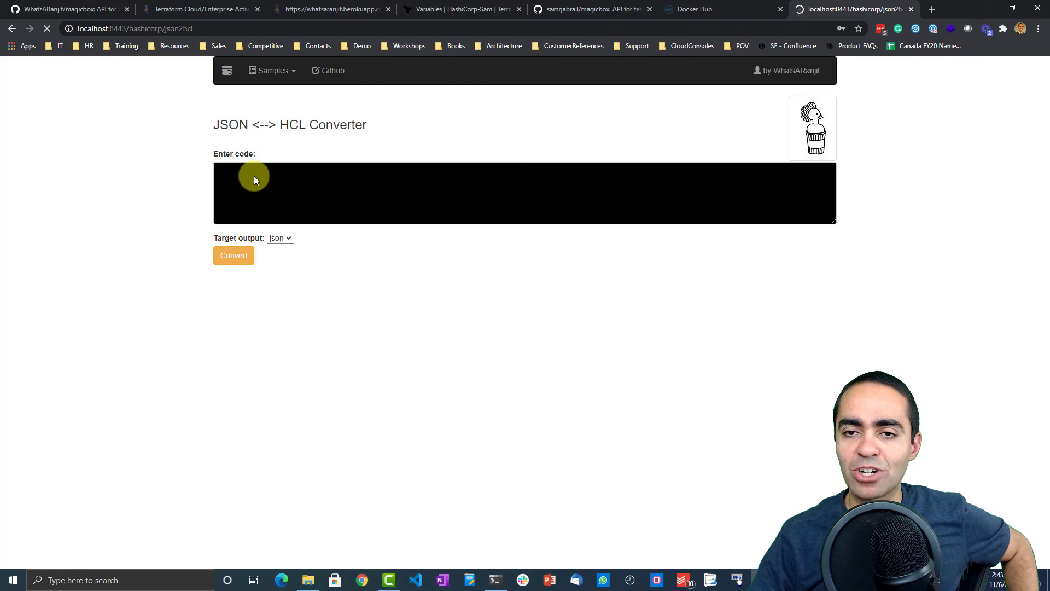
{"action": "mouse_move", "coordinate": [337, 137]}
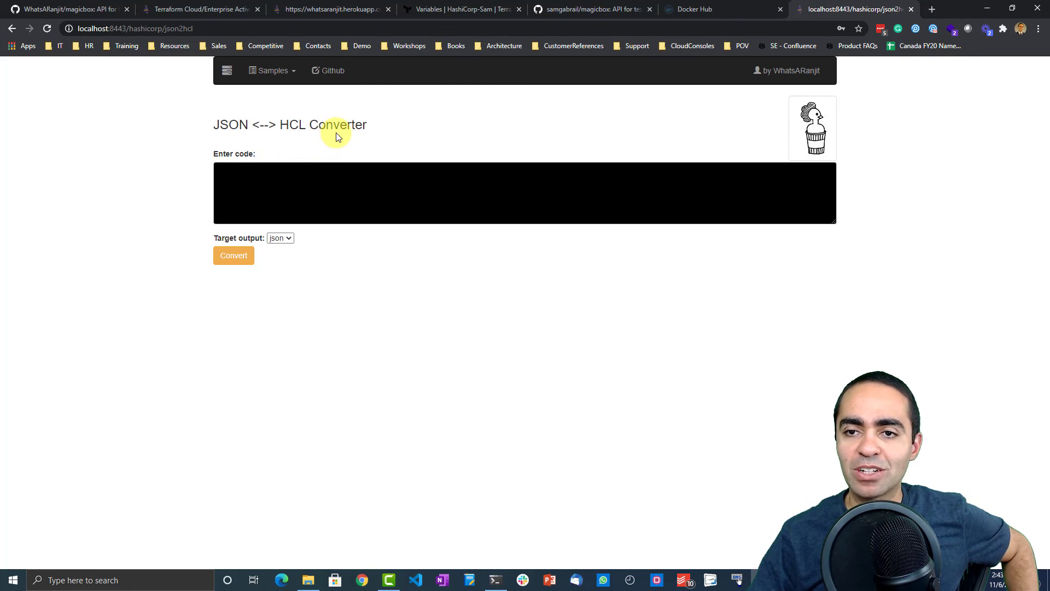
{"action": "left_click", "coordinate": [280, 238]}
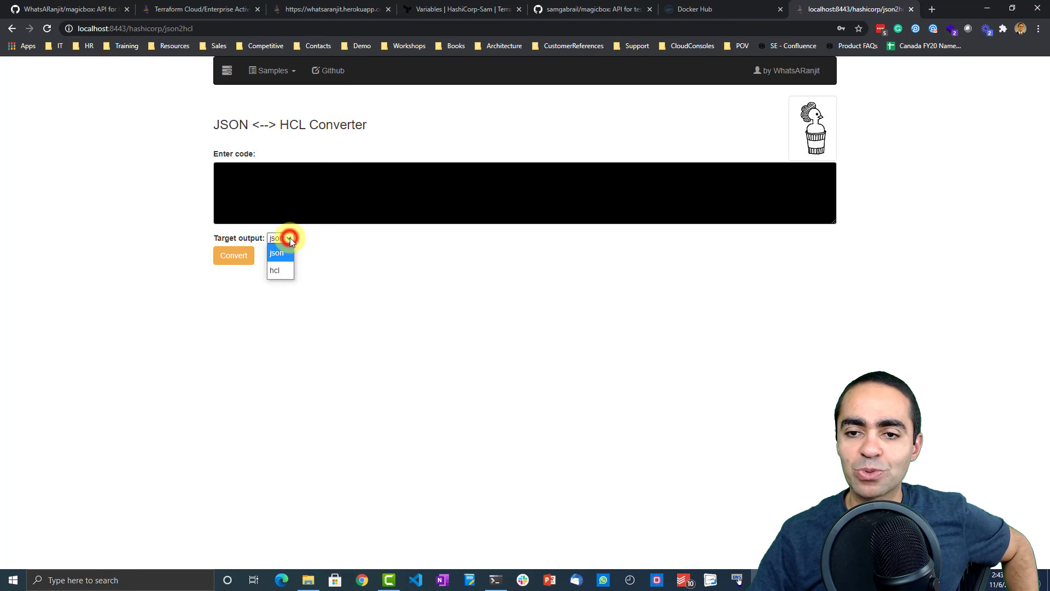
{"action": "left_click", "coordinate": [277, 253]}
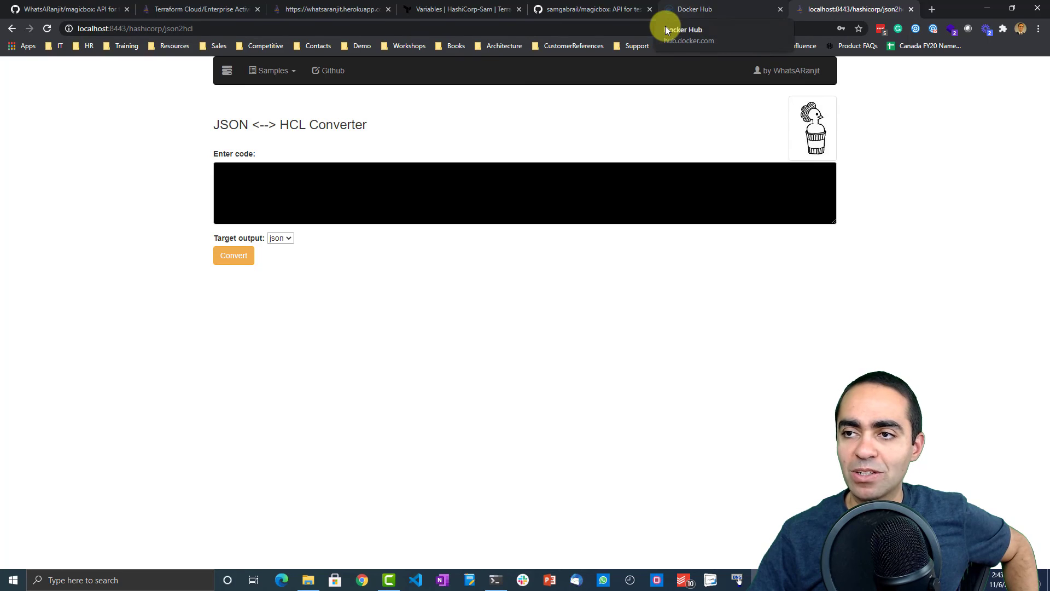
{"action": "left_click", "coordinate": [226, 72]}
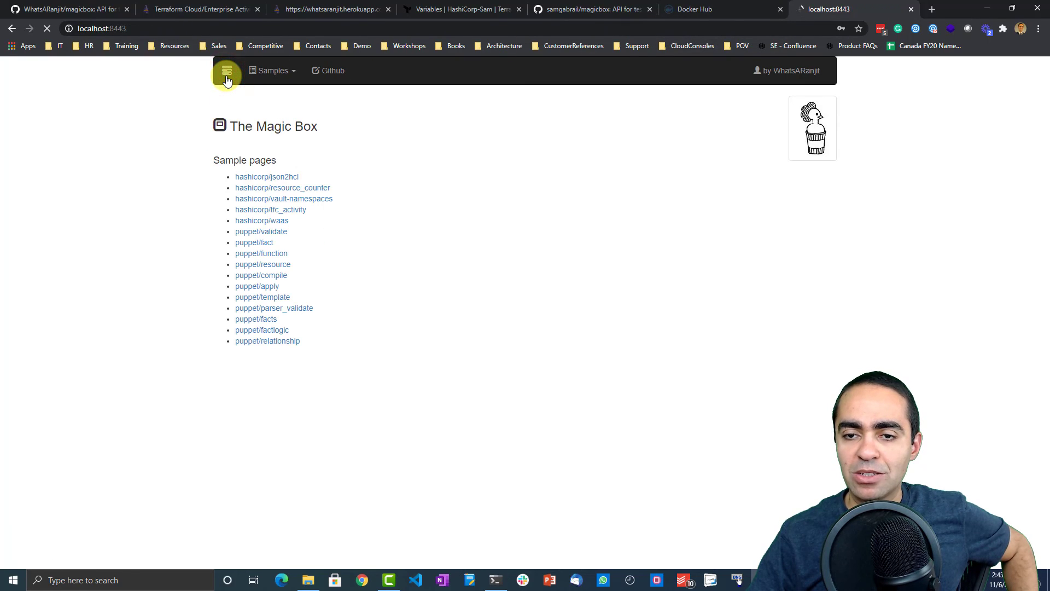
{"action": "mouse_move", "coordinate": [270, 209]}
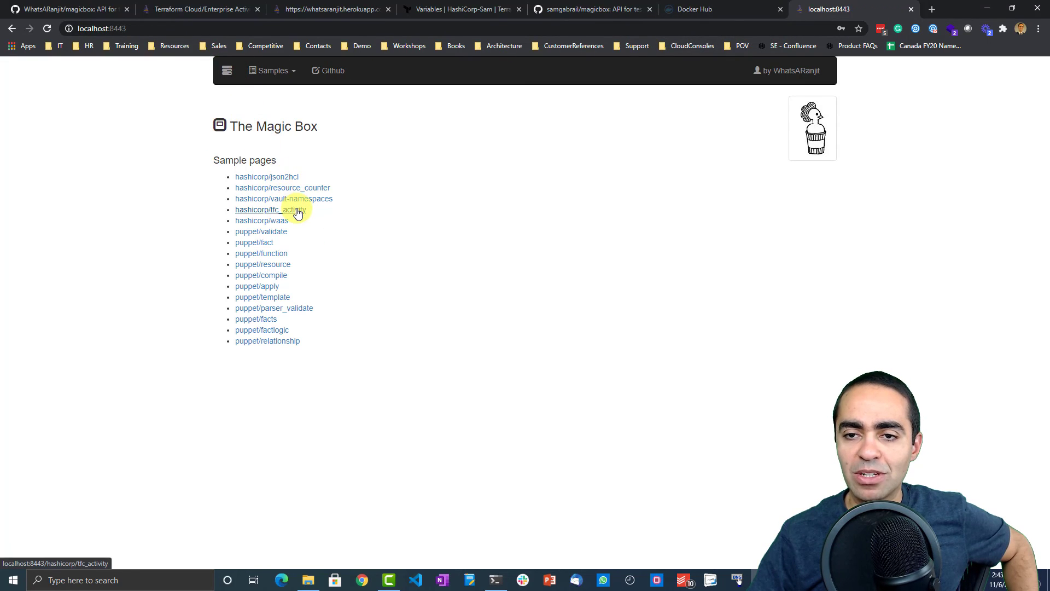
Step: Open the hashicorp/tfc_activity sample page from the Magic Box home
{"action": "left_click", "coordinate": [268, 209]}
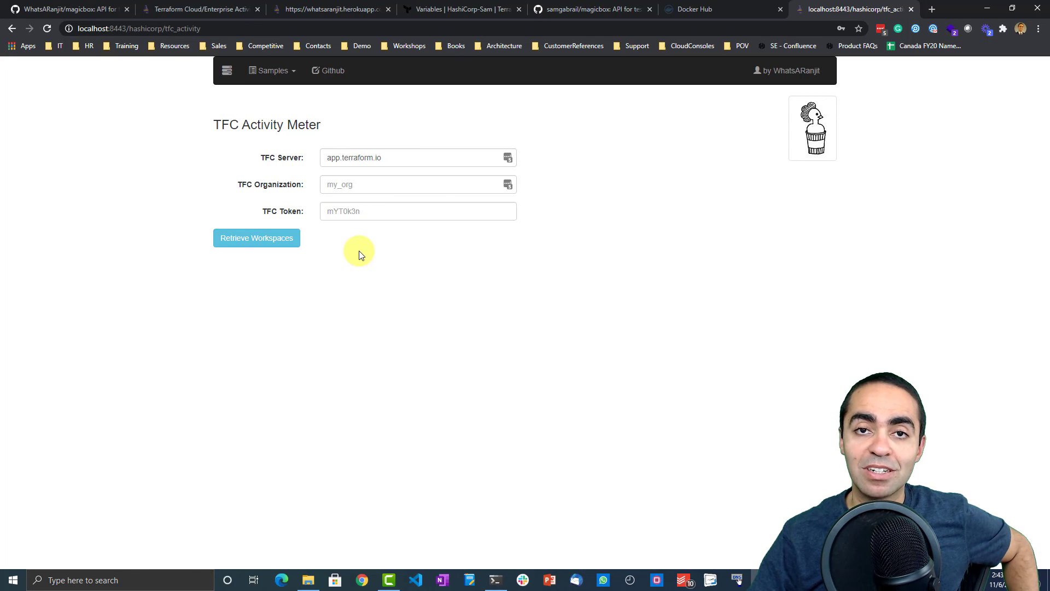
{"action": "mouse_move", "coordinate": [380, 235]}
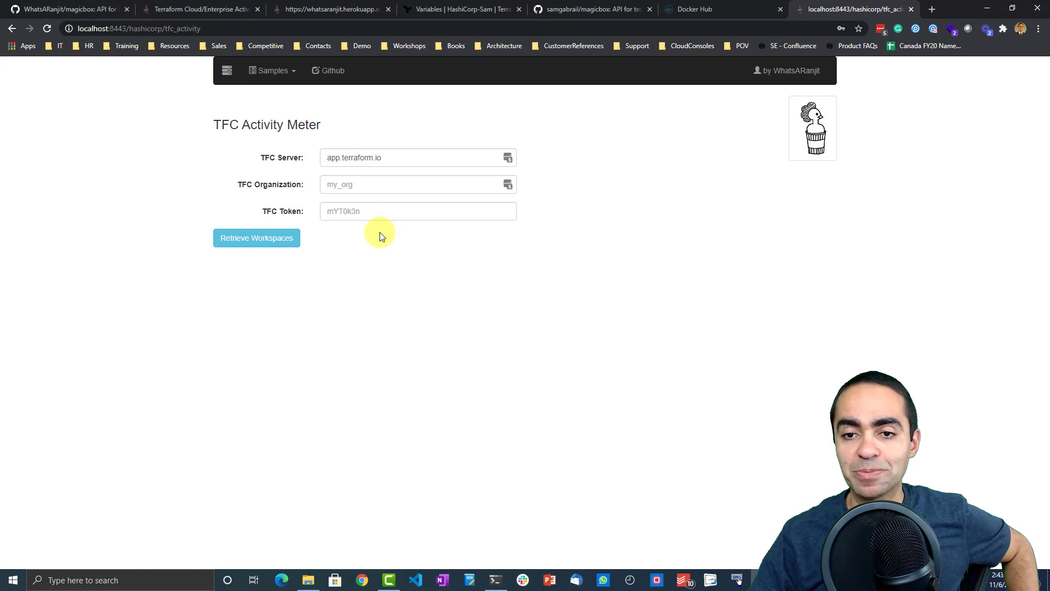